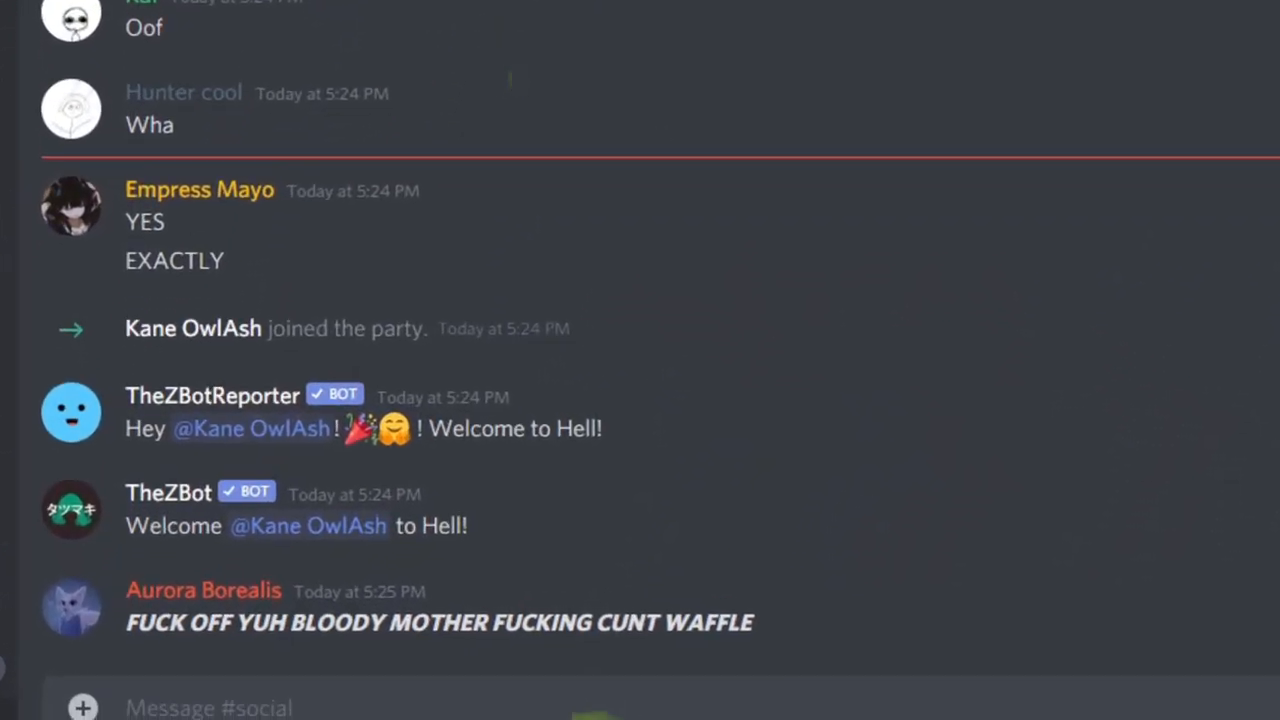
- Scroll through the Inspector and stop the running scene
scroll(down, 3)
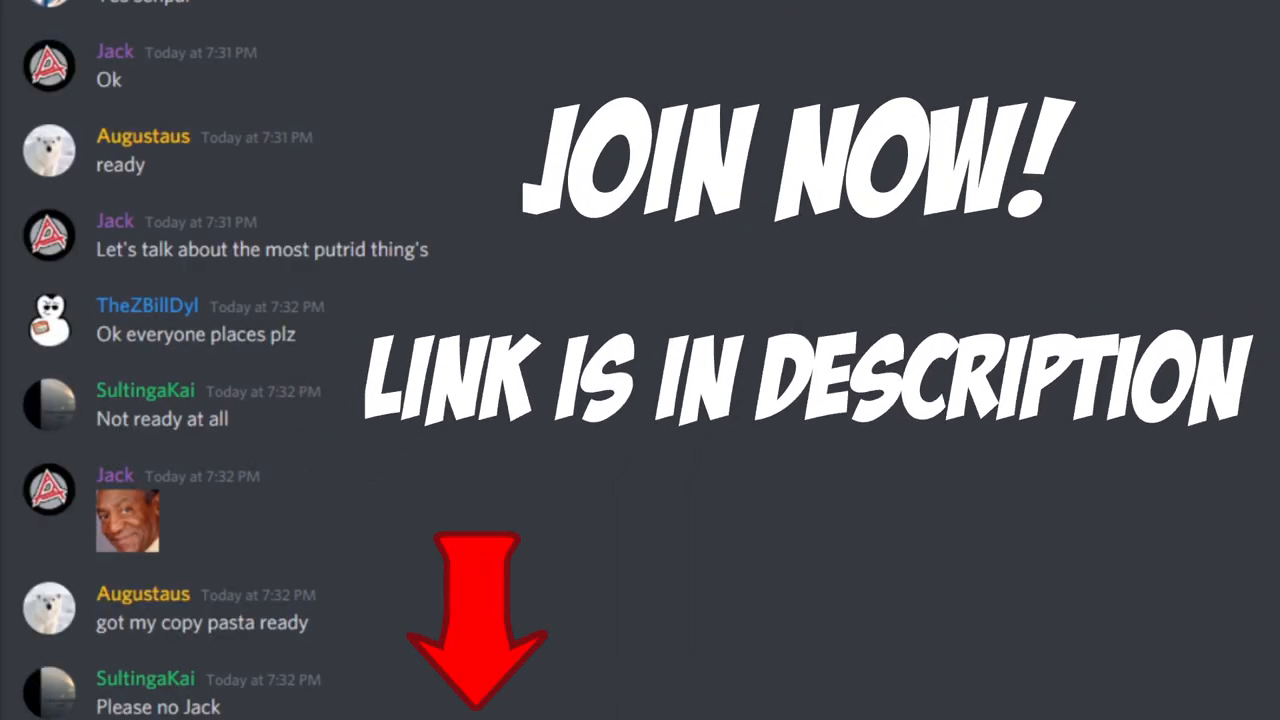
scroll(down, 3)
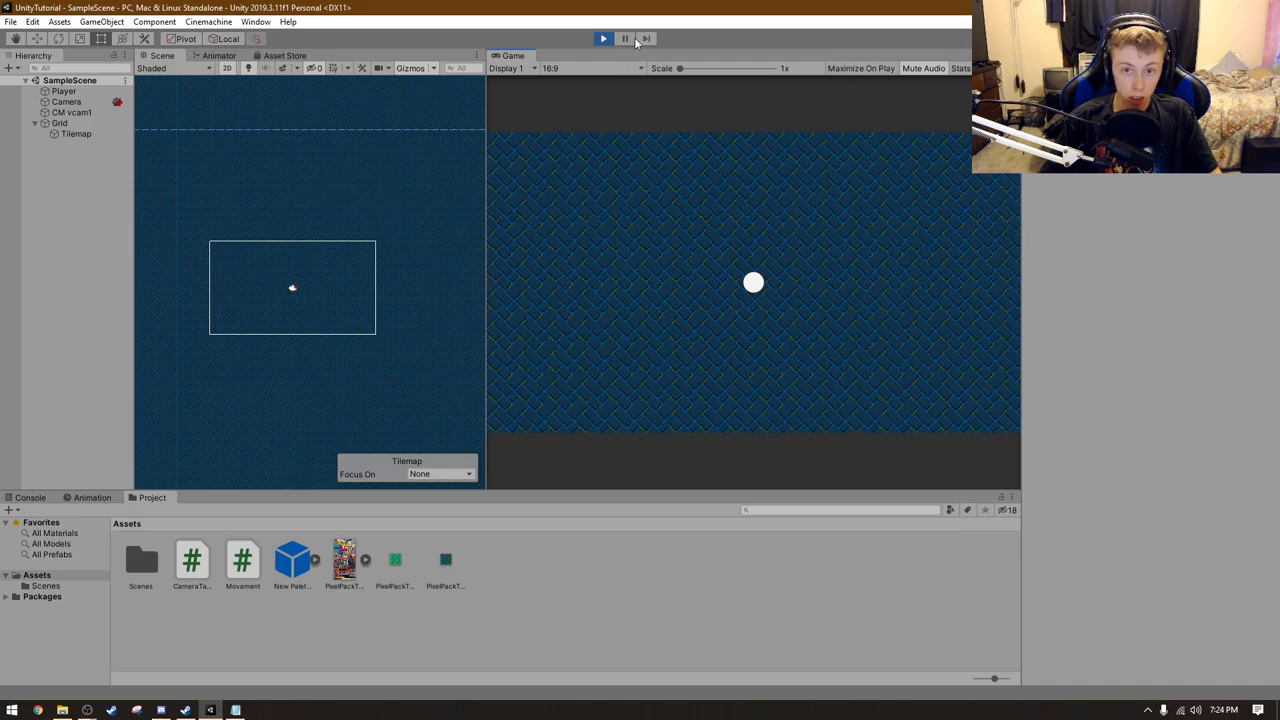
click(603, 38)
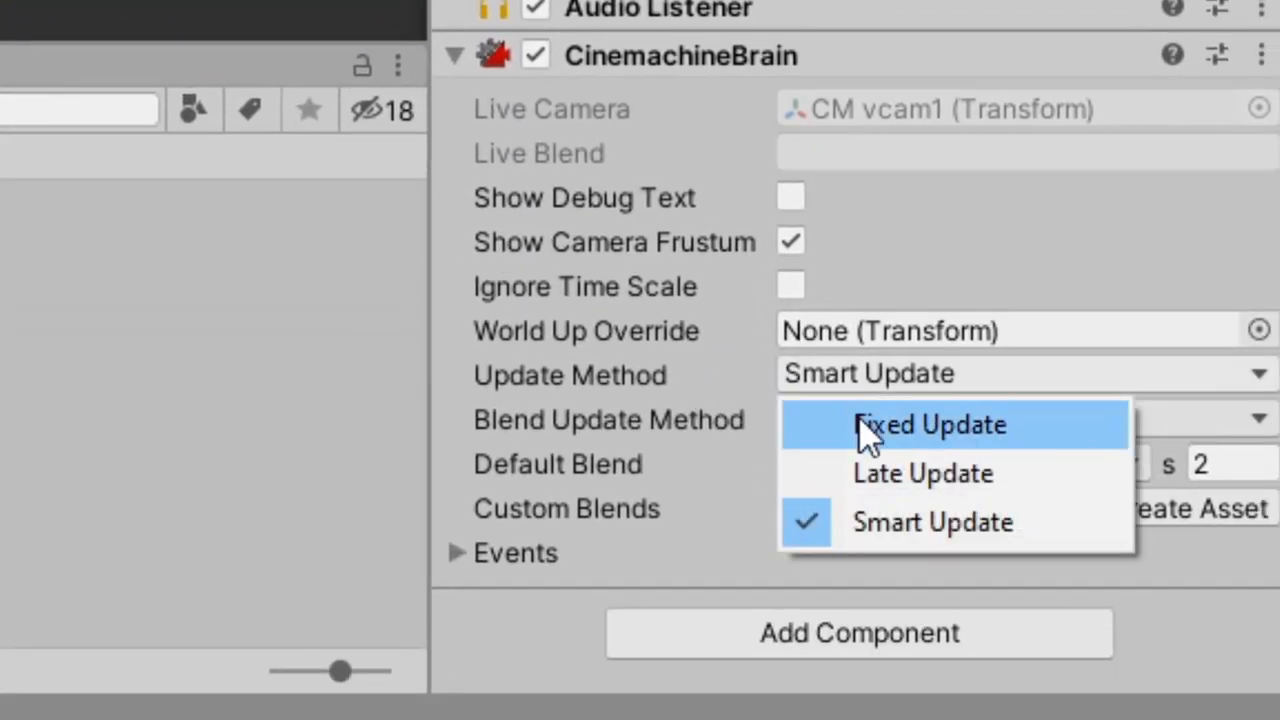
- Set the Brain's Update Method to Fixed Update, keeping Blend Update Method on Late Update
click(929, 424)
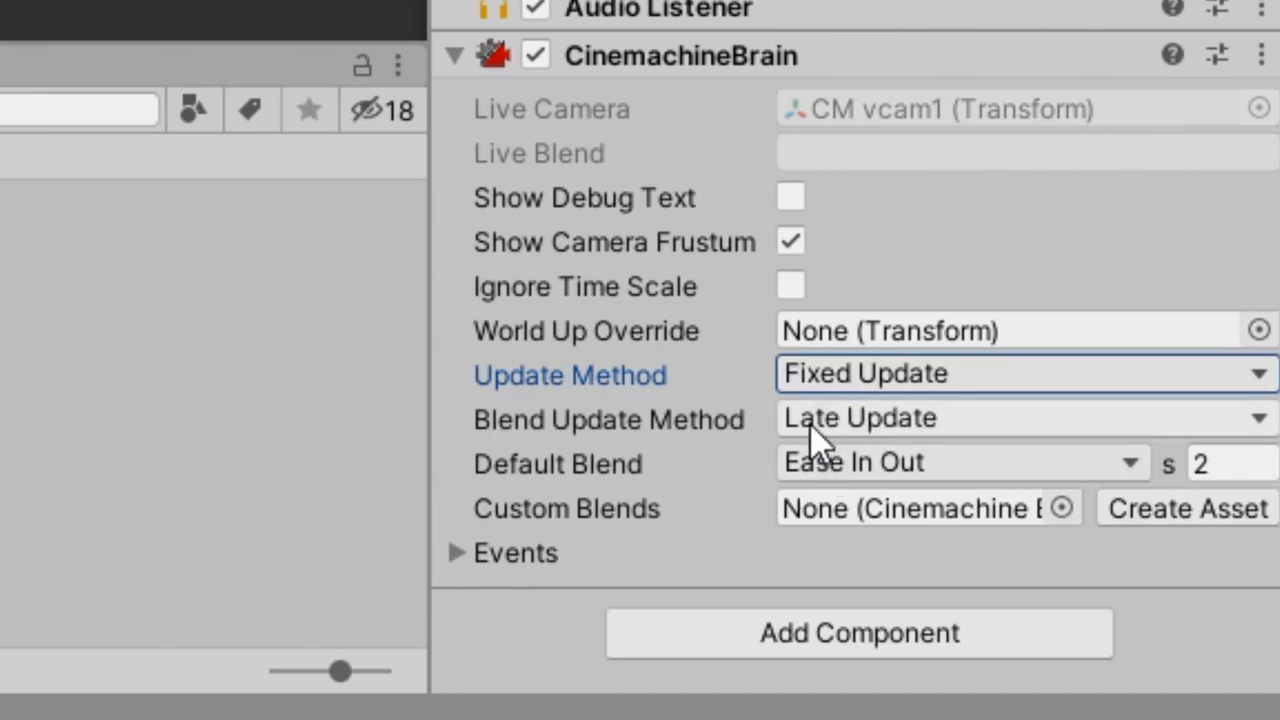
click(1020, 418)
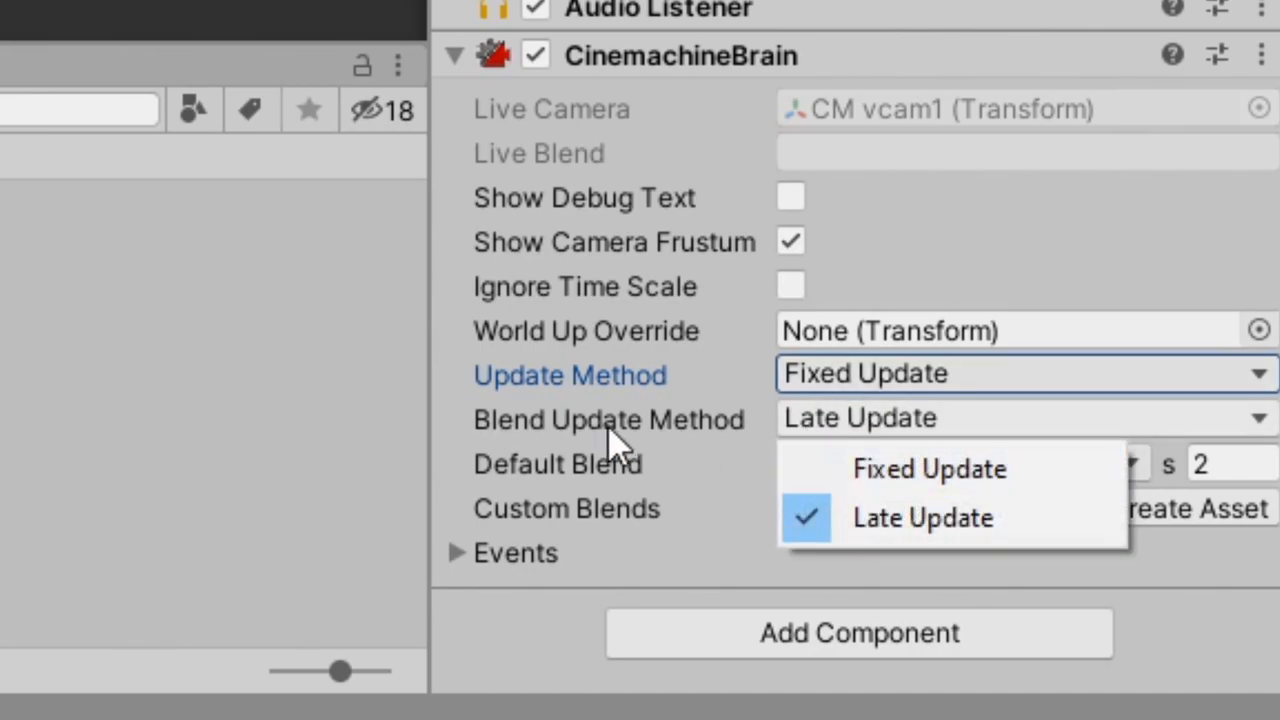
click(929, 468)
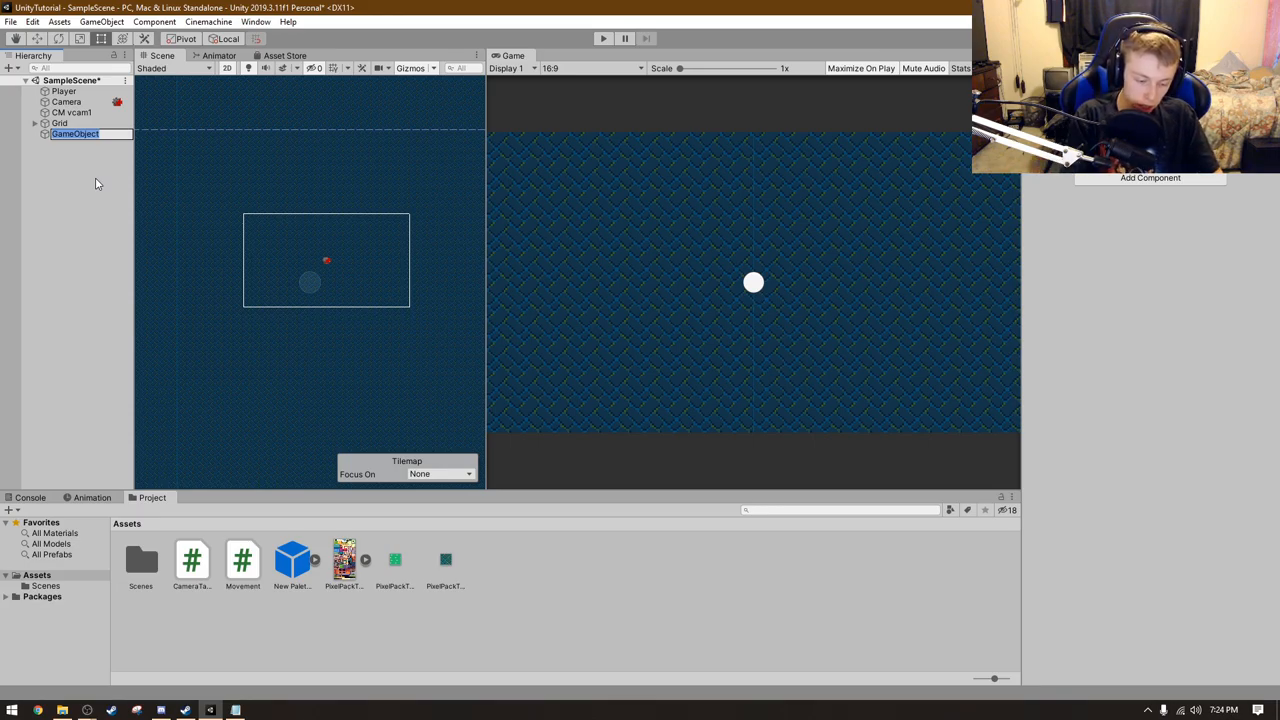
- Name the new empty GameObject, first typing Mouse, then settling on CameraPos
text(Mouse)
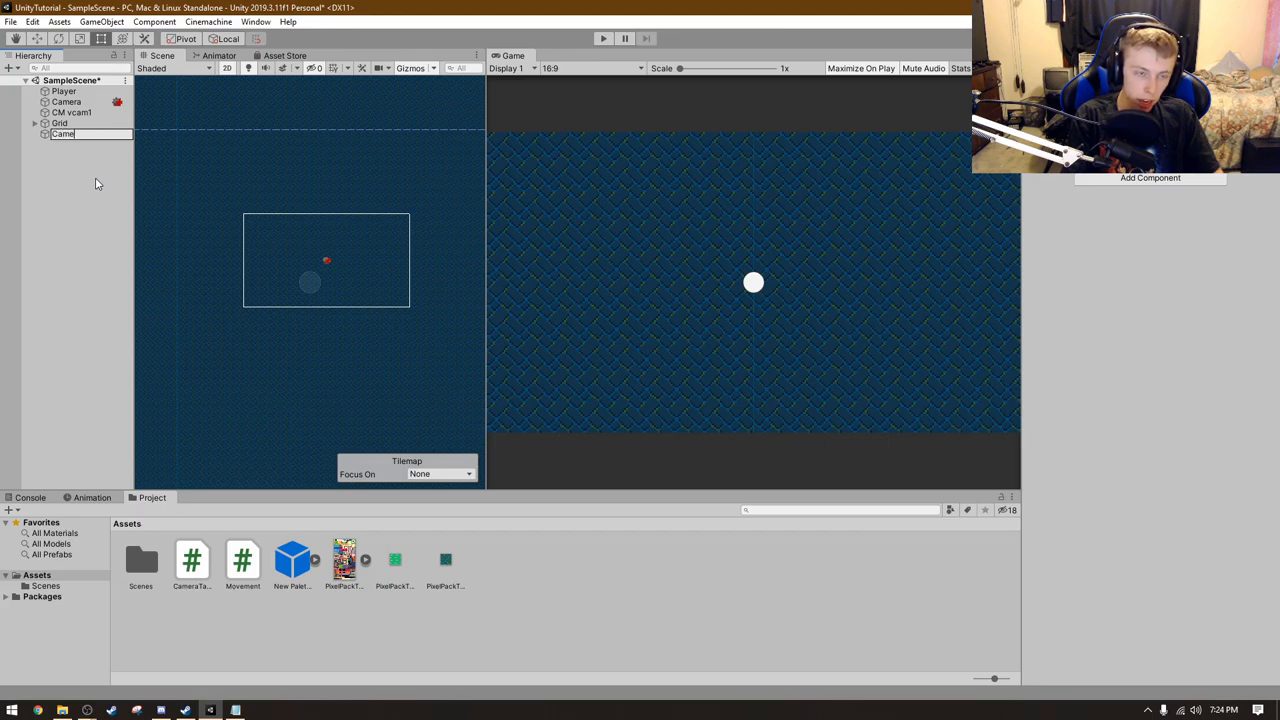
text(CameraPos)
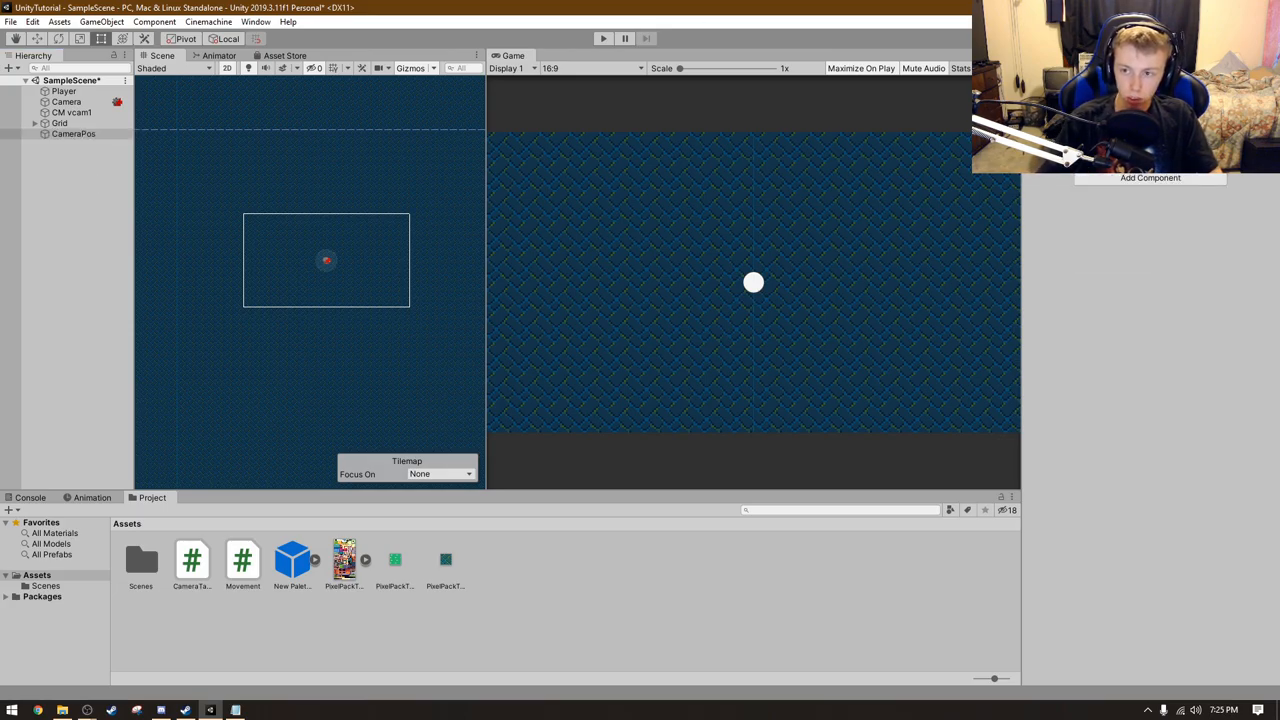
mouse_move(318, 229)
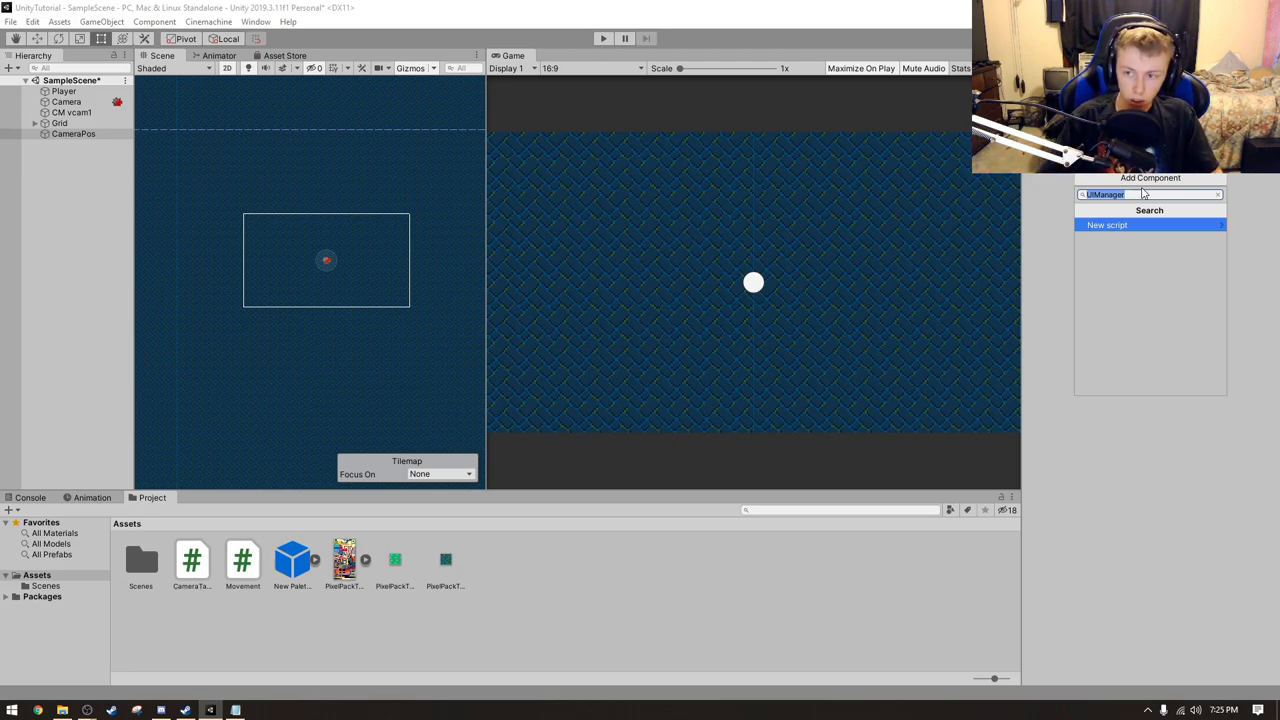
- Create and attach a new CameraTarget script to CameraPos, then open it for editing
click(1107, 224)
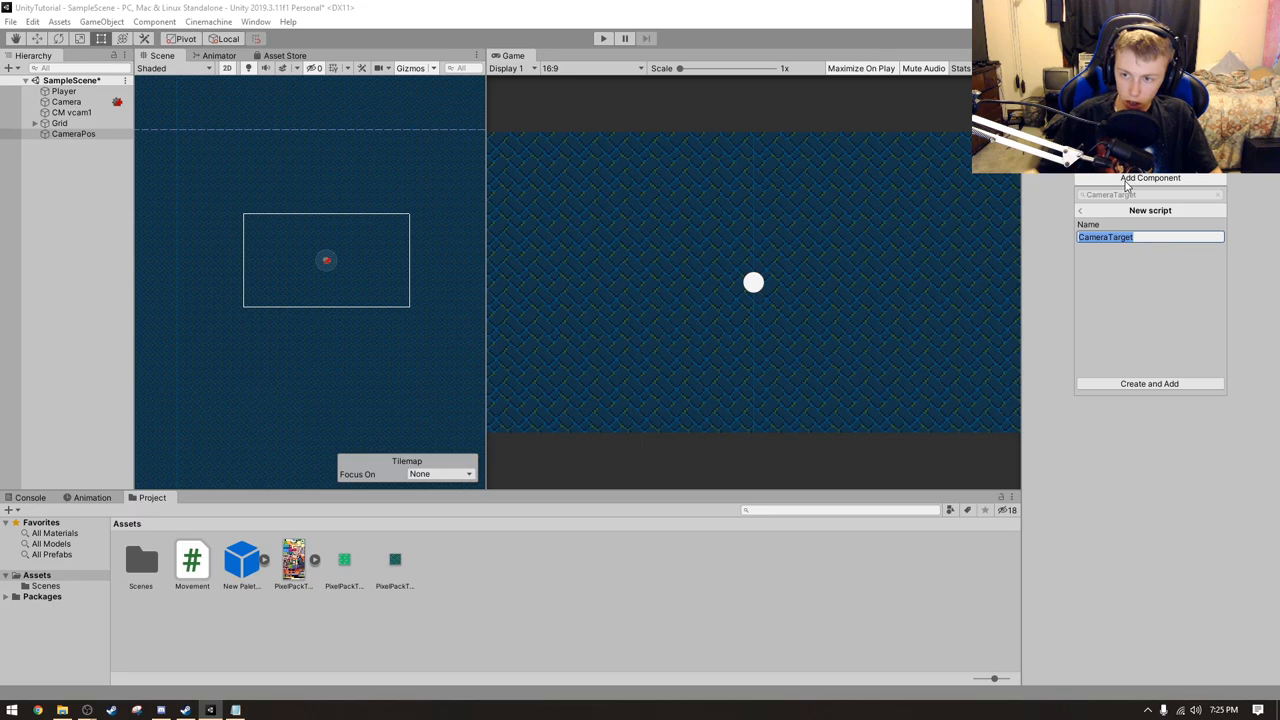
click(1149, 383)
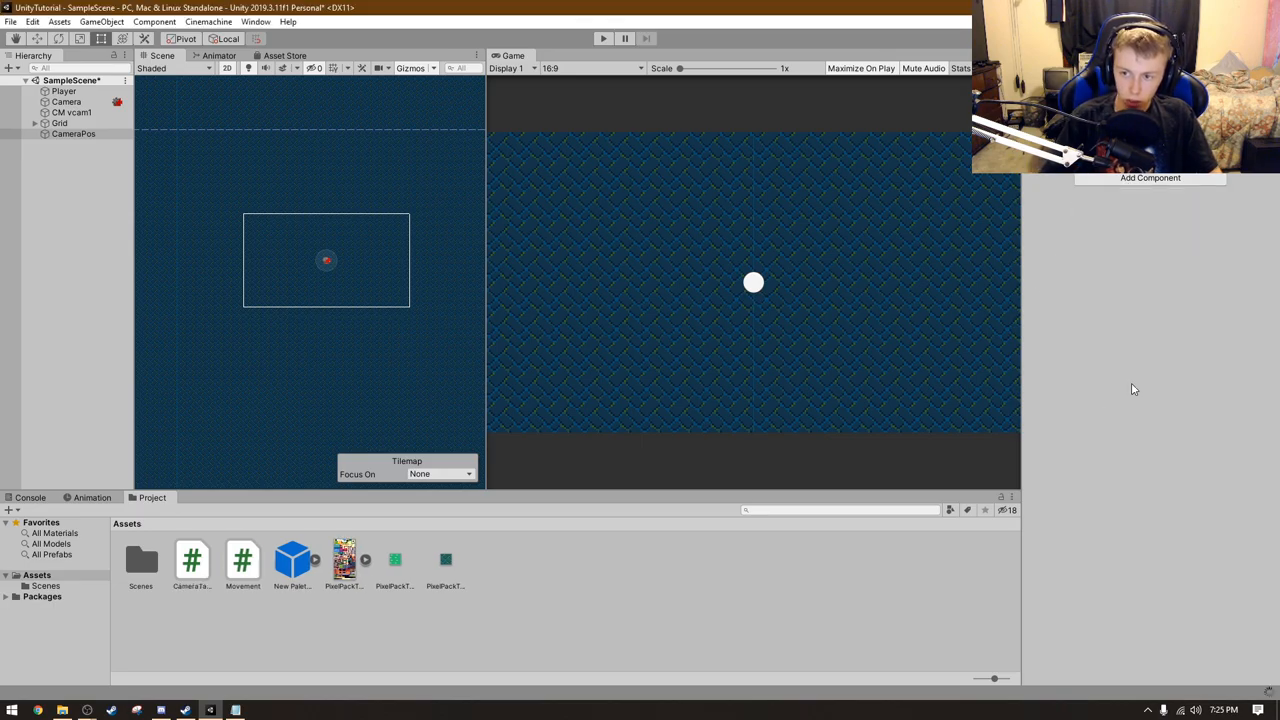
click(191, 560)
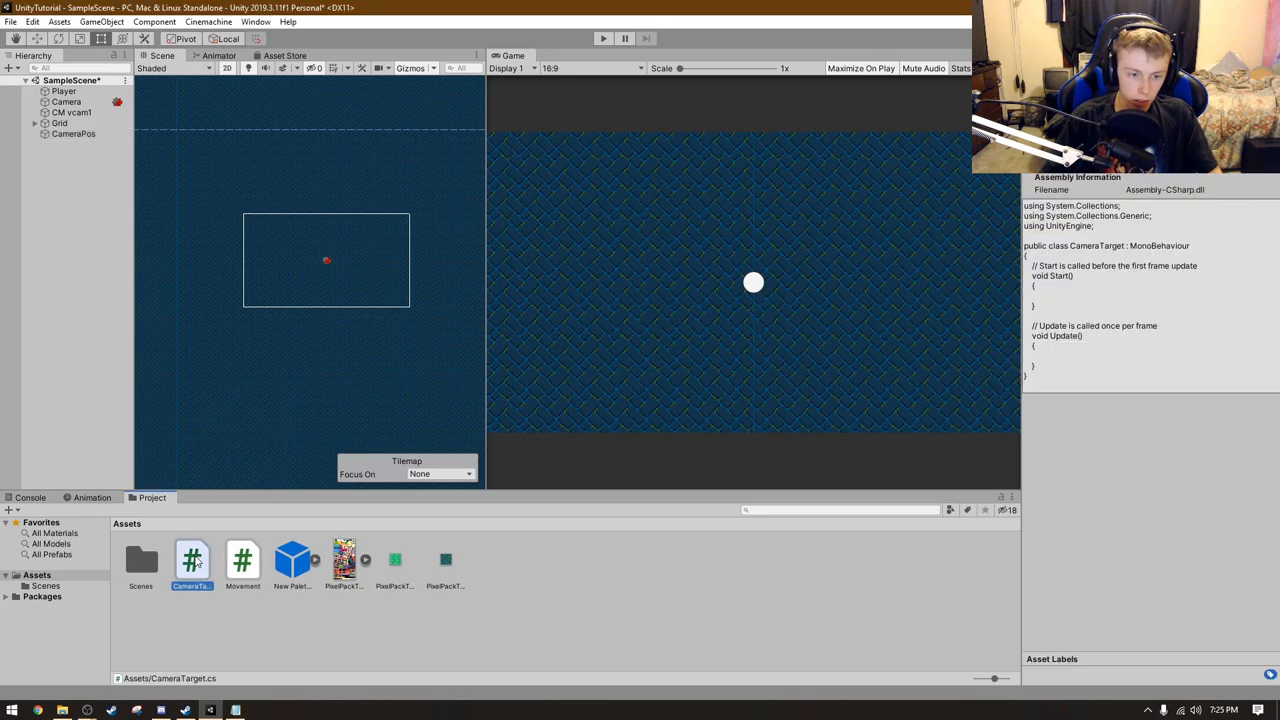
click(73, 133)
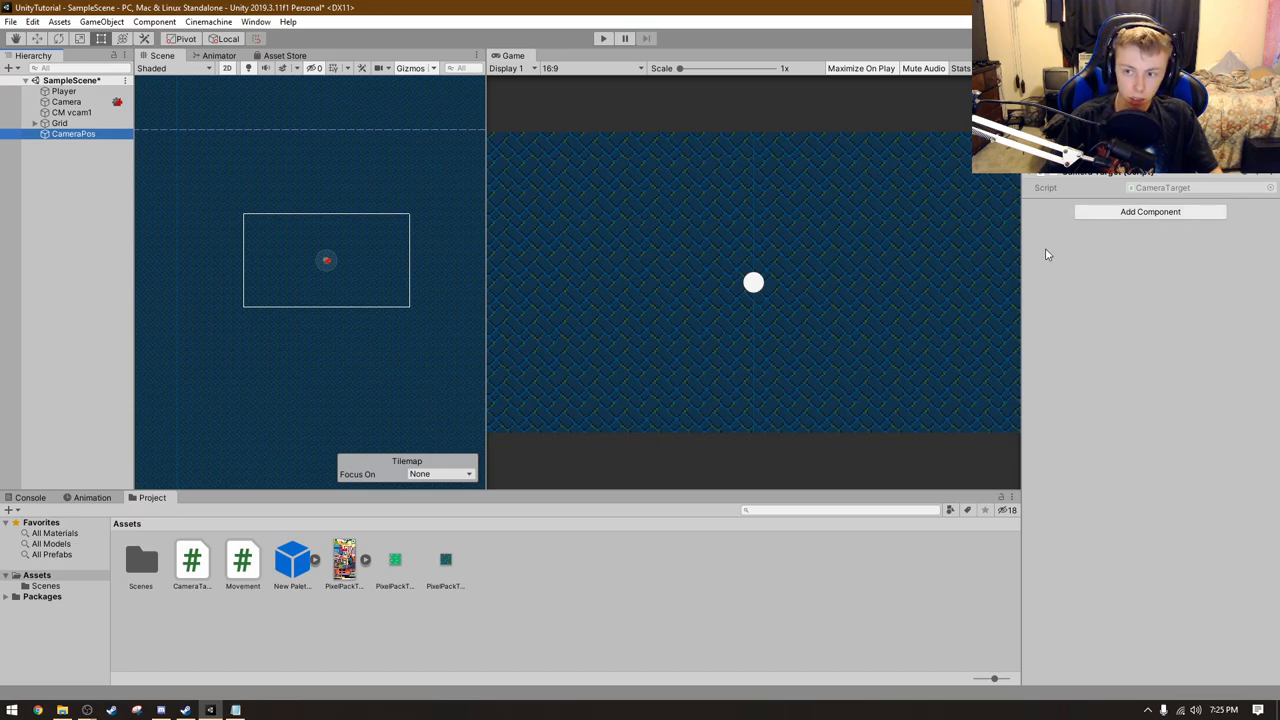
click(191, 560)
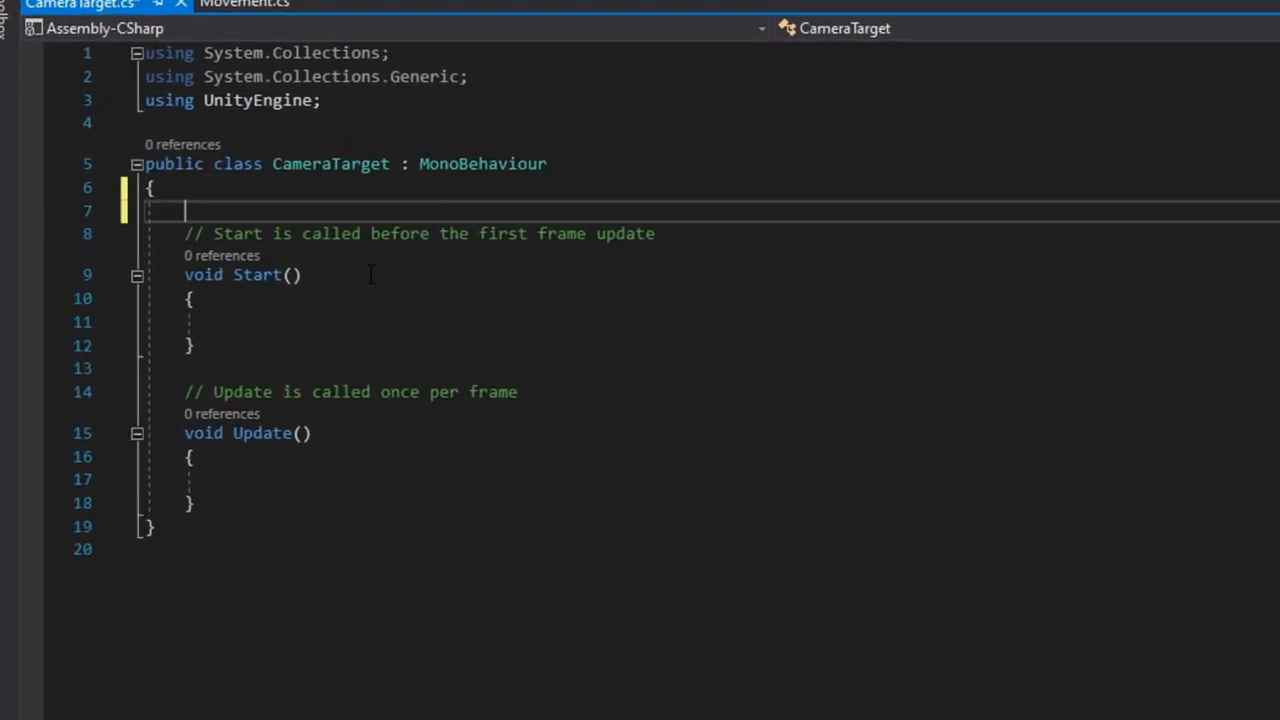
- Declare [SerializeField] fields Camera cam, Transform player and float threshold in CameraTarget
text([SerializeField])
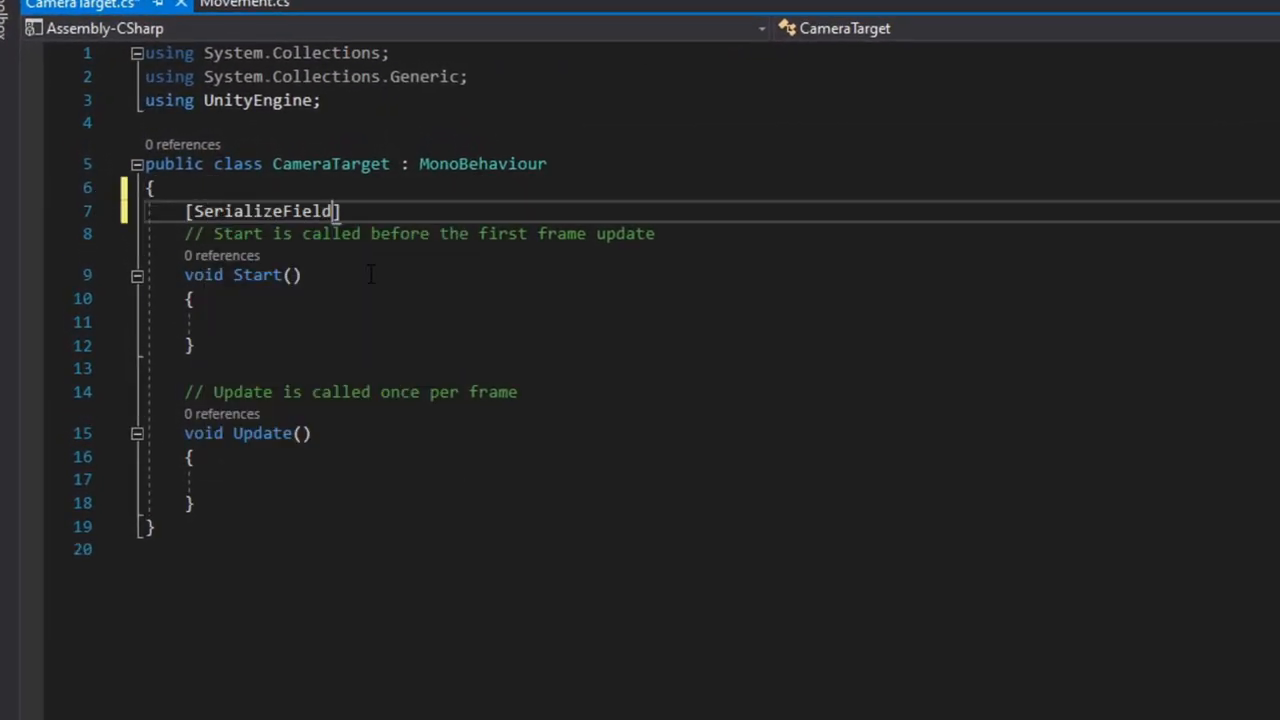
text(Camera cam;)
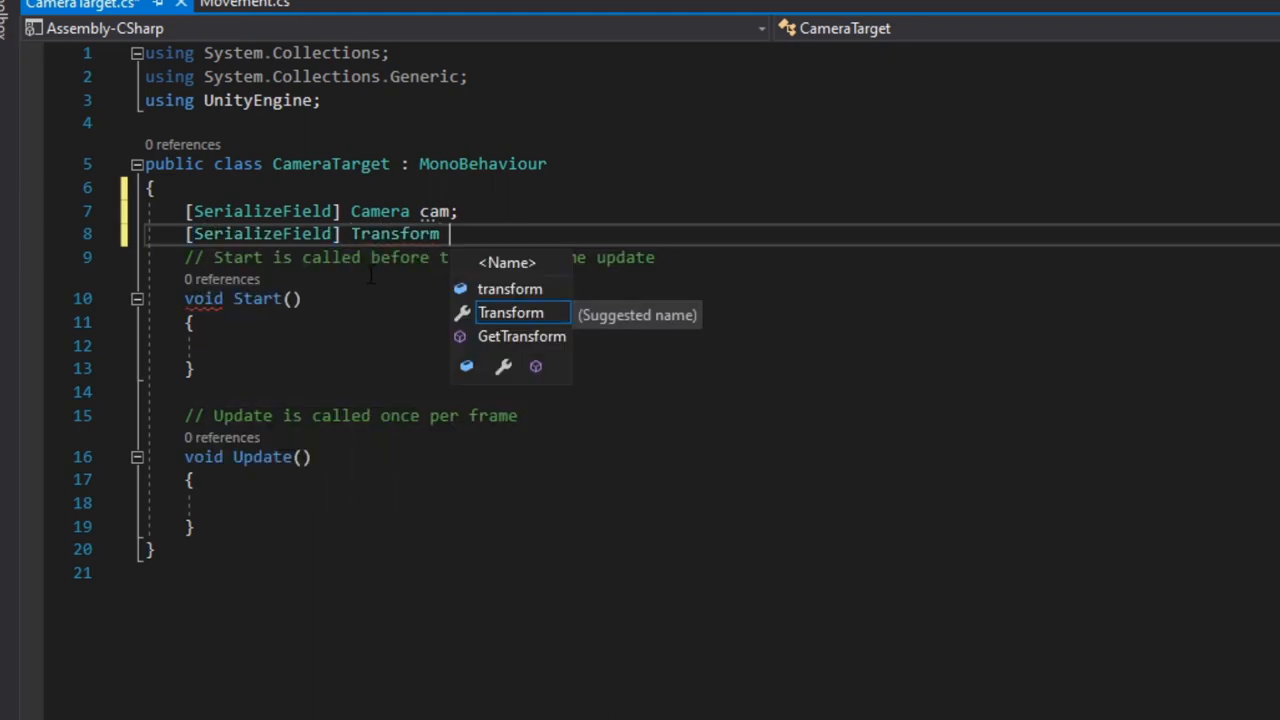
text(player;)
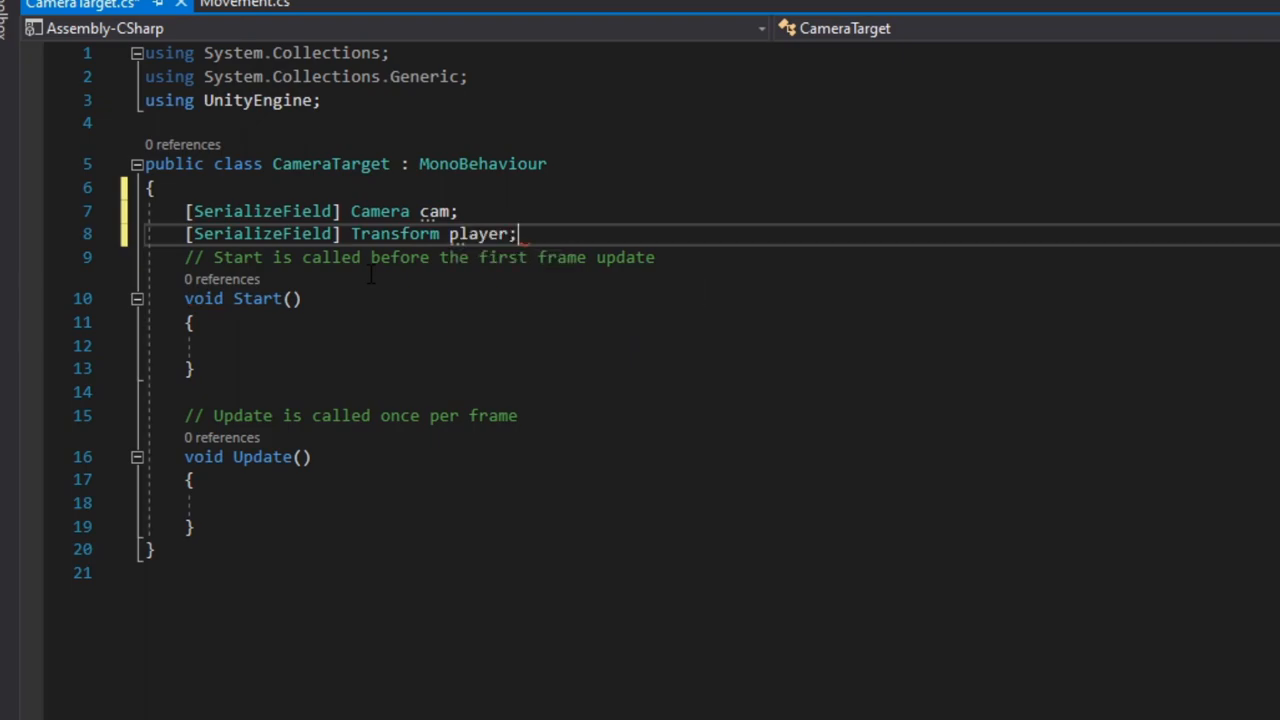
text([SerializeField])
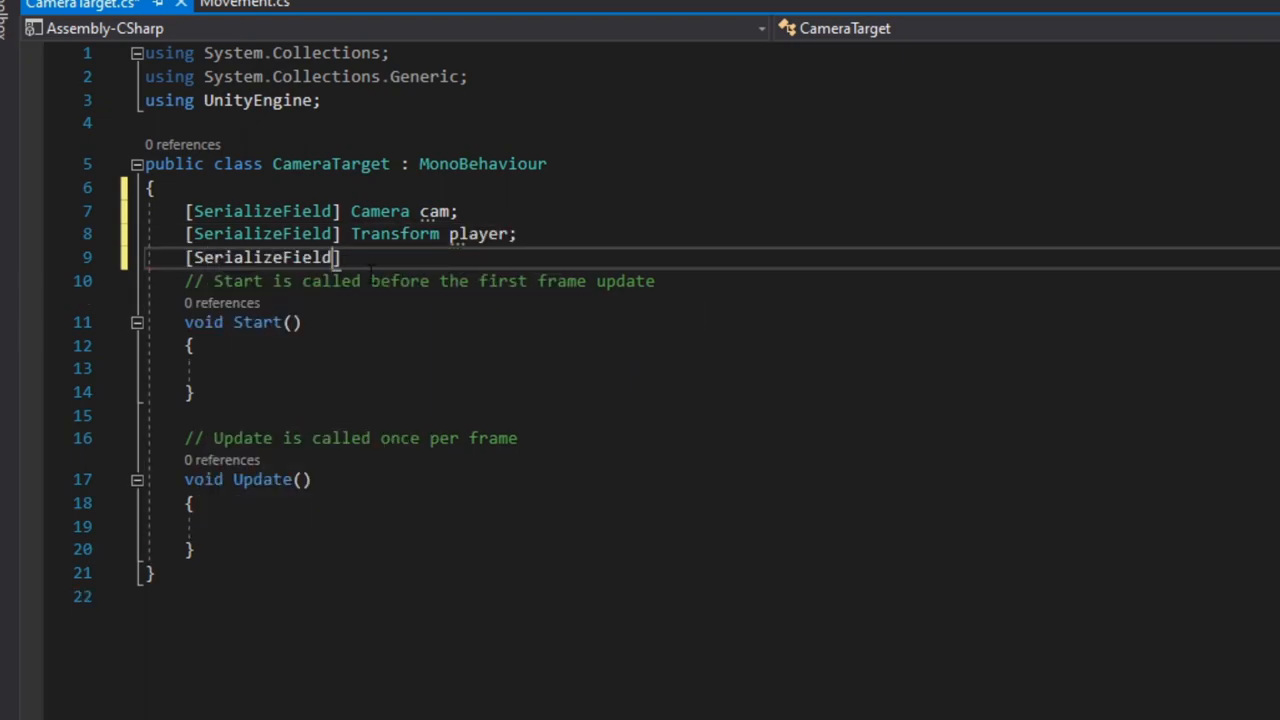
text(float)
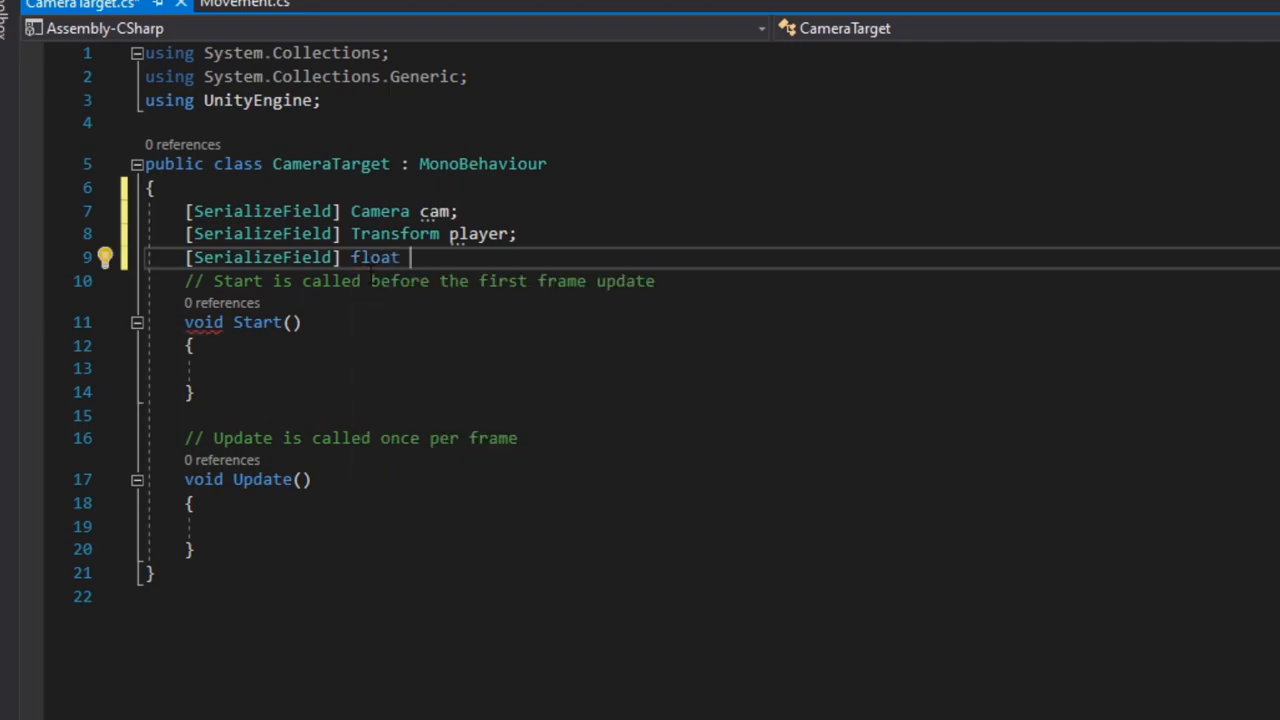
text(threshold;)
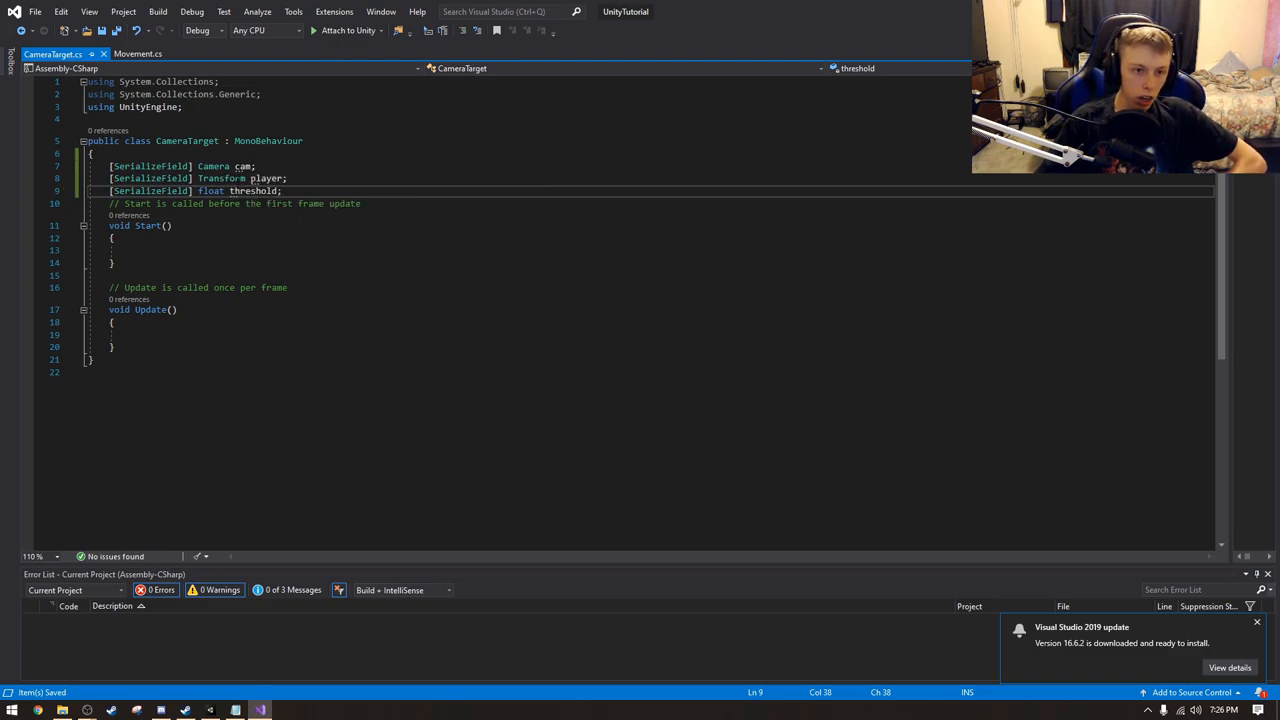
mouse_move(221, 178)
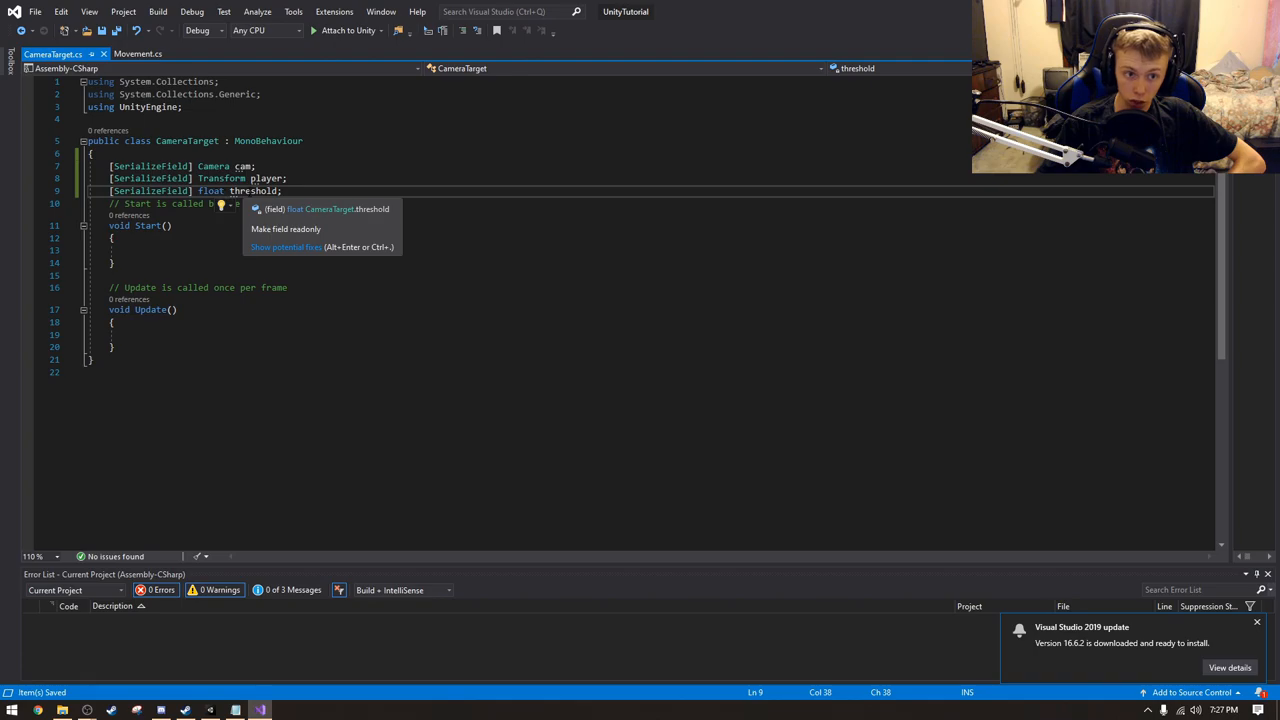
mouse_move(252, 229)
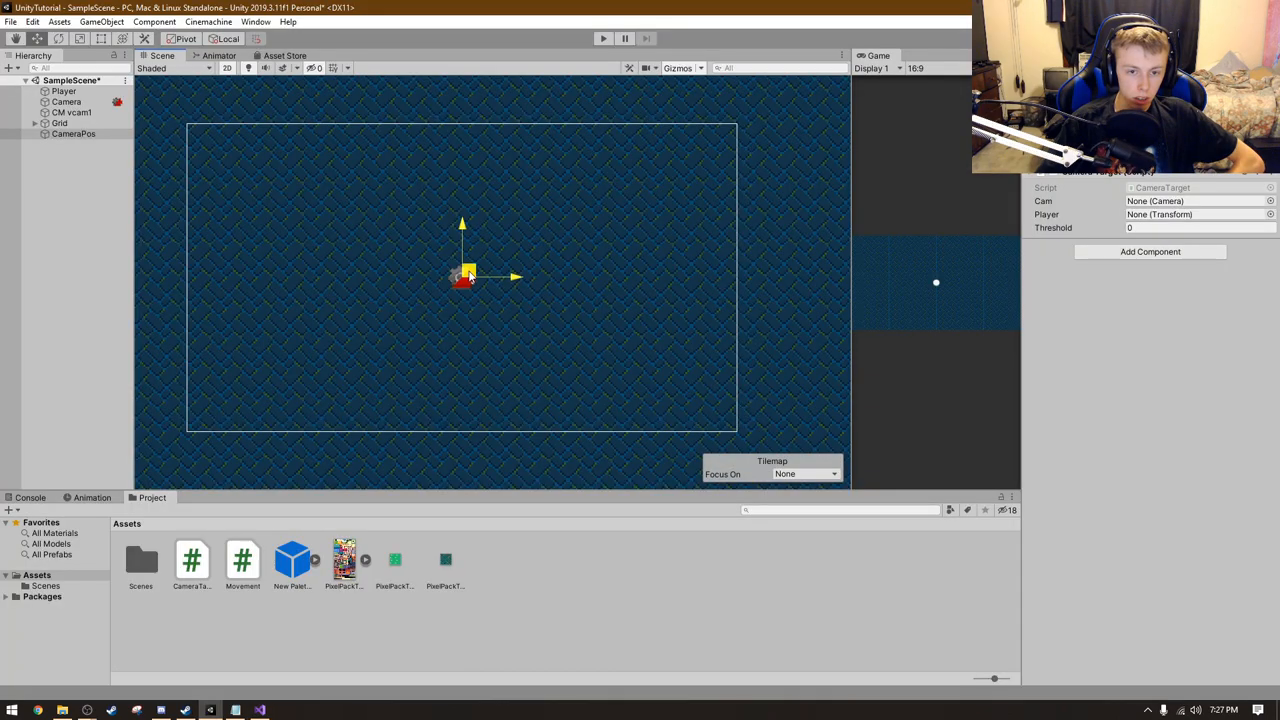
- Drag CameraPos around the Scene view, trying positions before placing it right of the player
drag(462, 277, 488, 258)
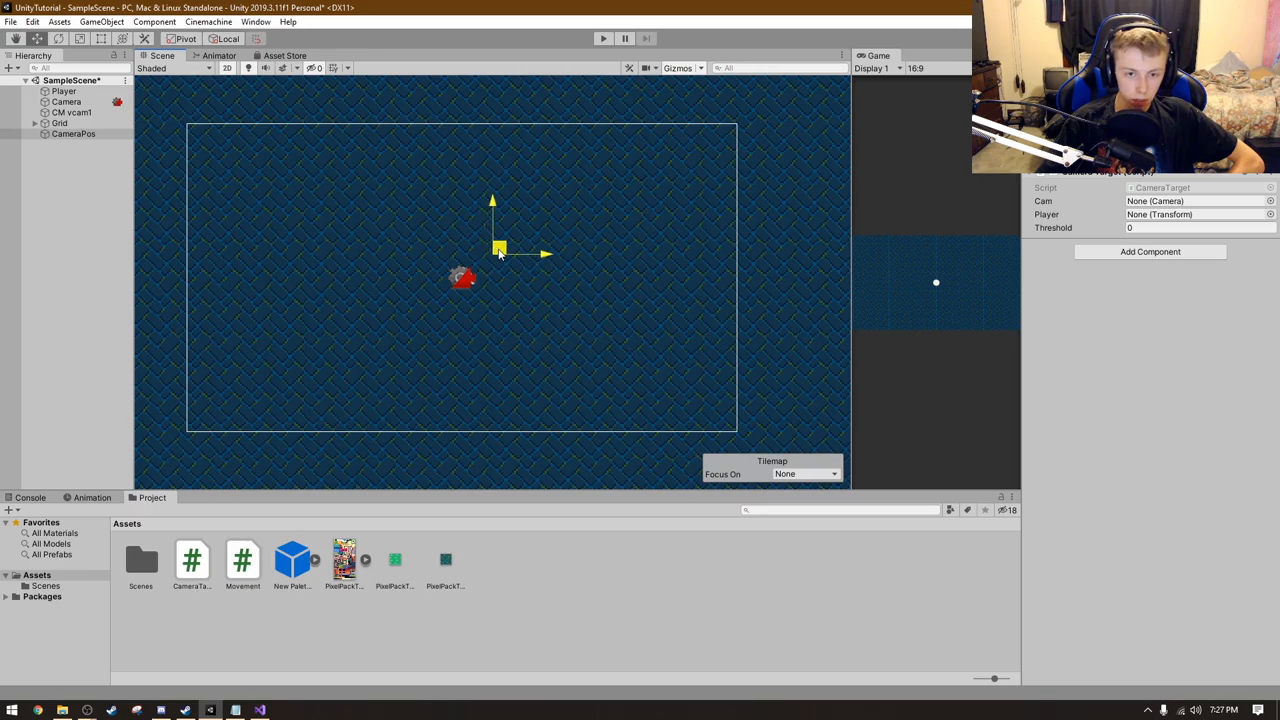
drag(500, 249, 505, 247)
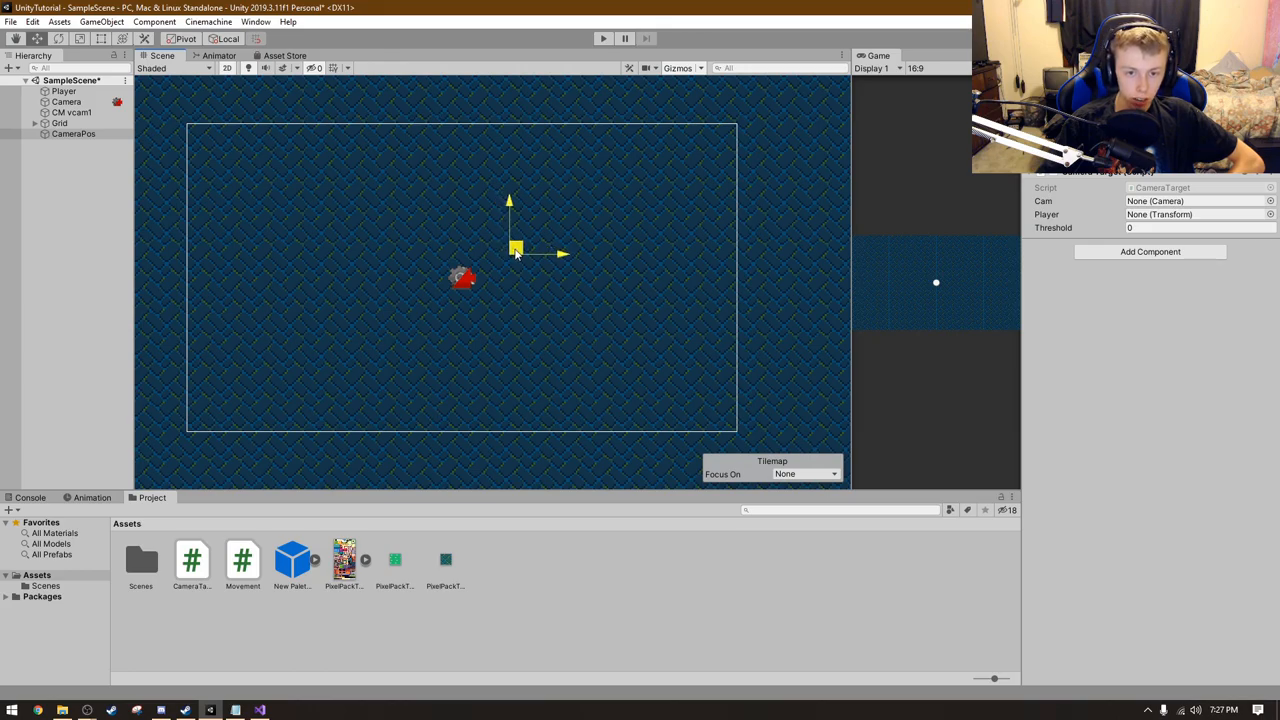
drag(513, 250, 500, 330)
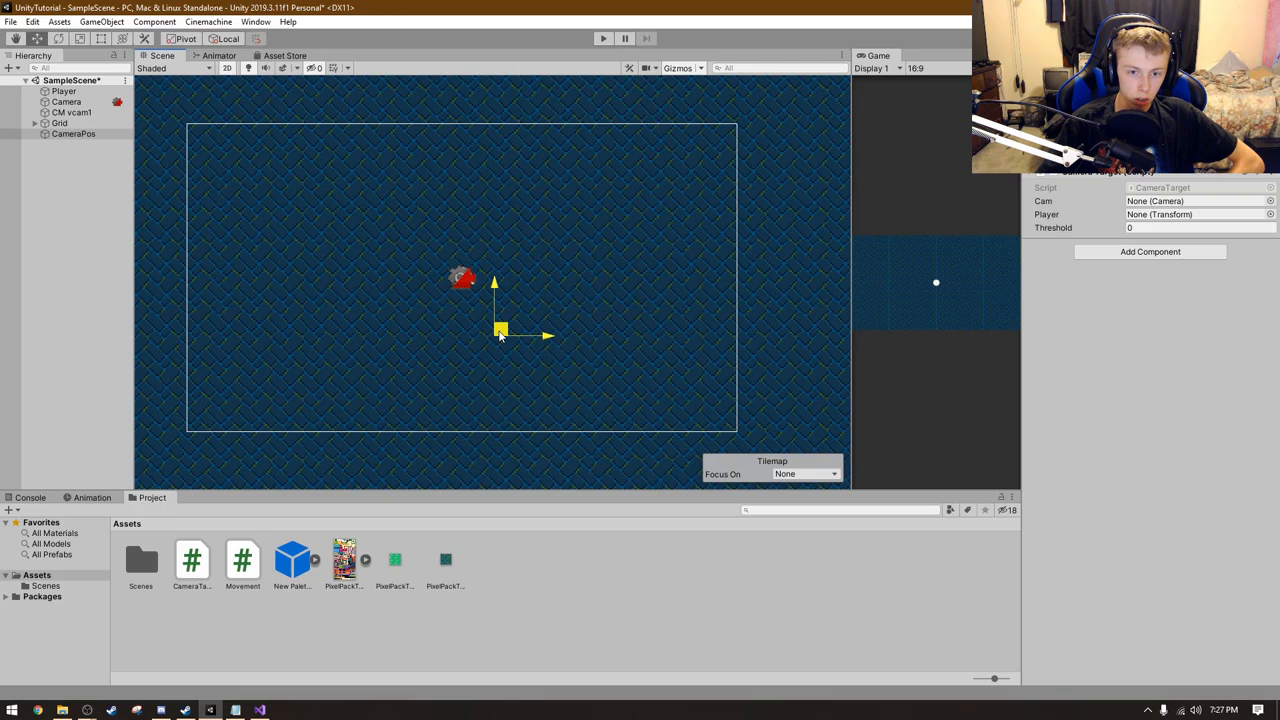
drag(500, 330, 540, 275)
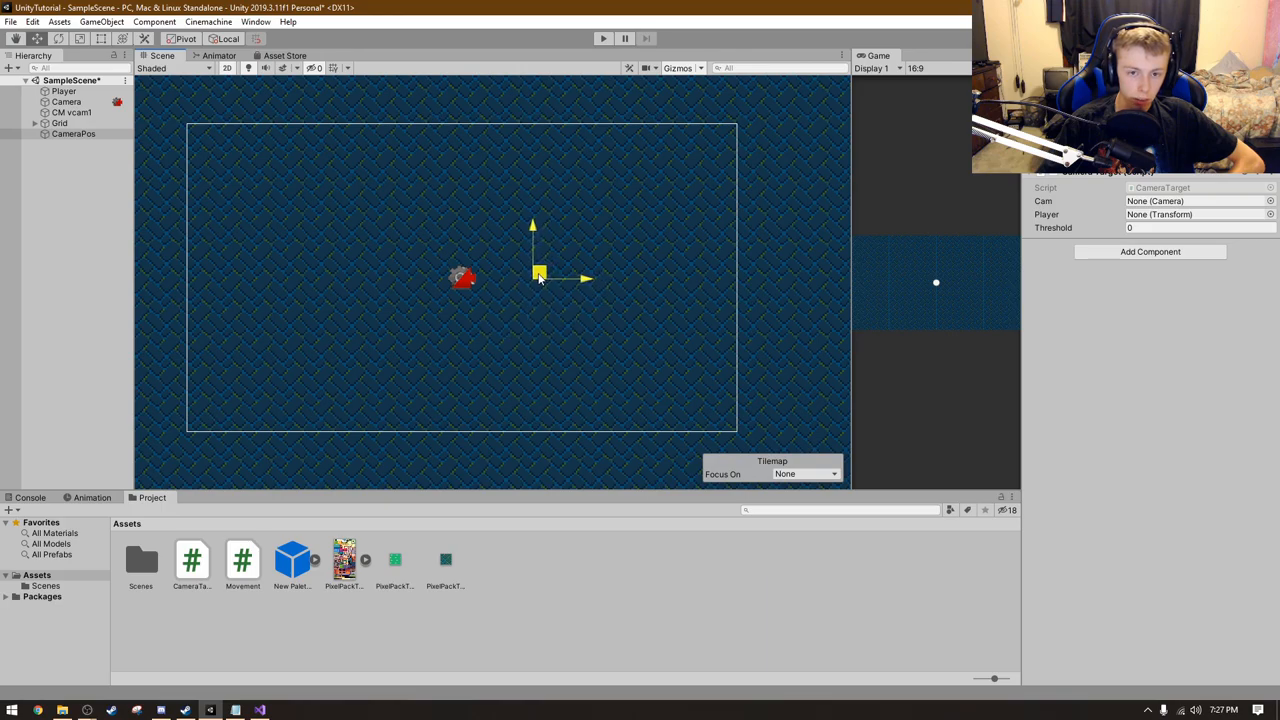
drag(540, 275, 500, 277)
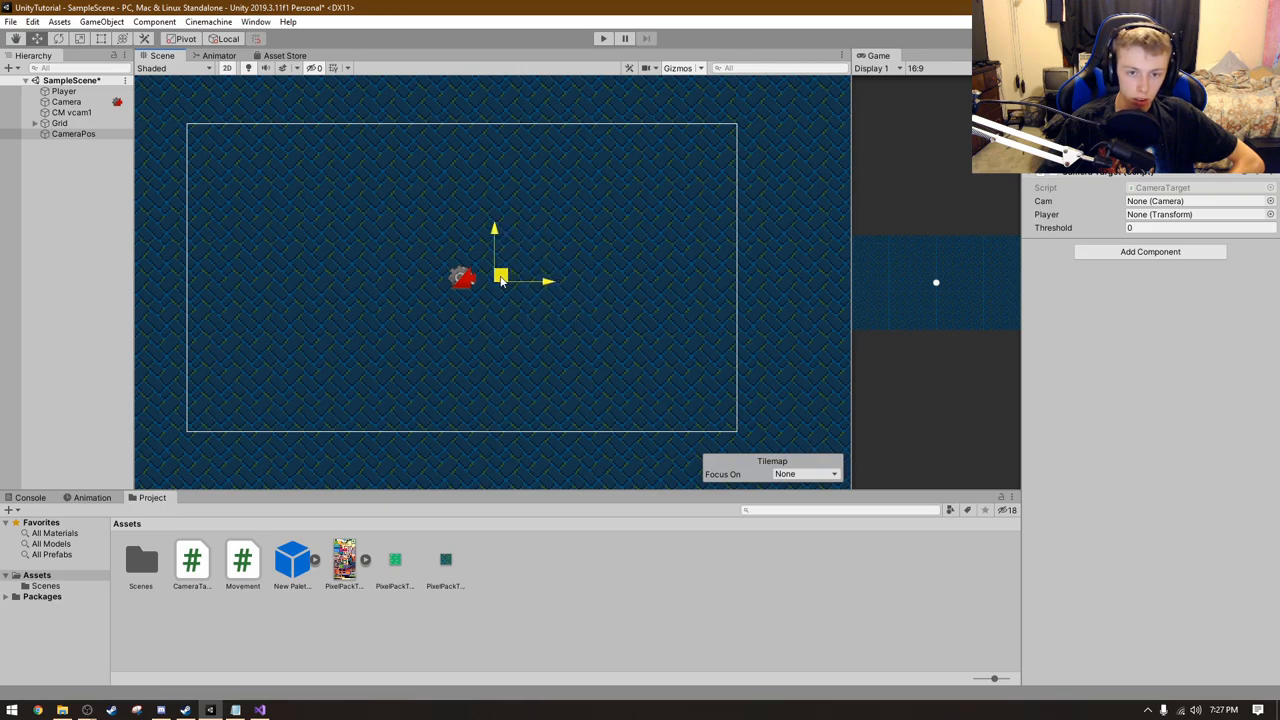
drag(500, 278, 550, 278)
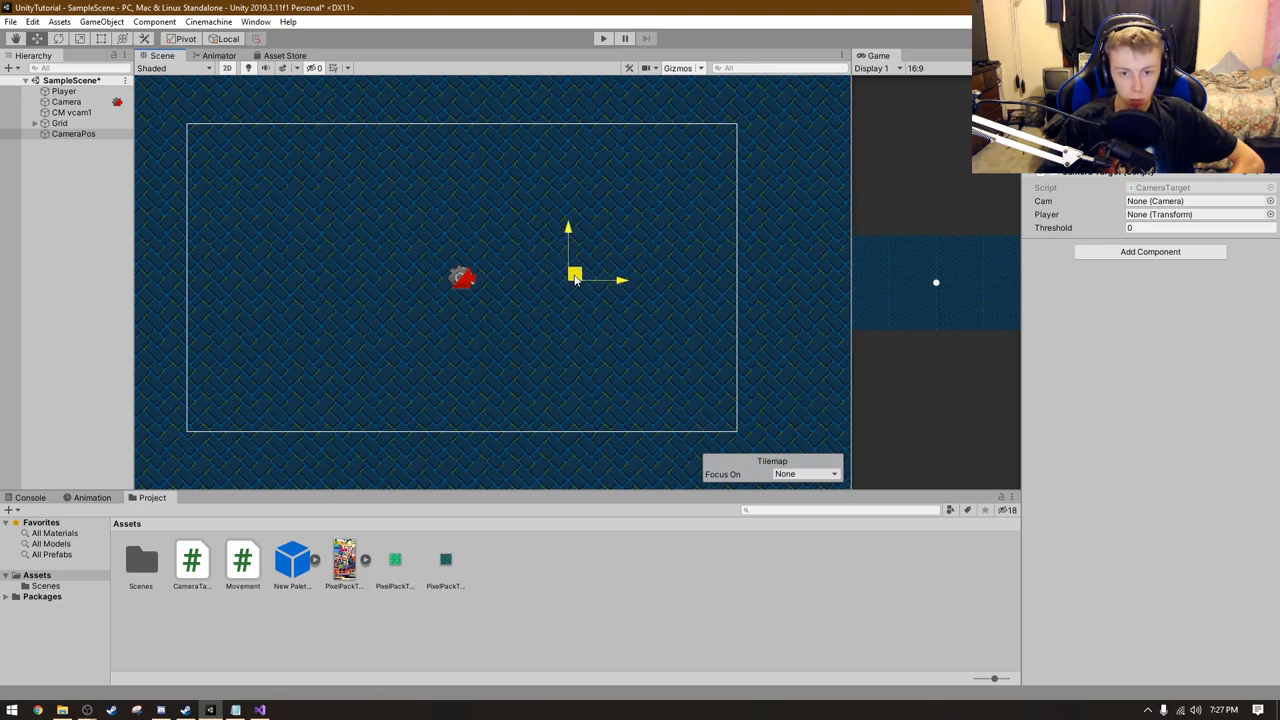
drag(575, 277, 497, 272)
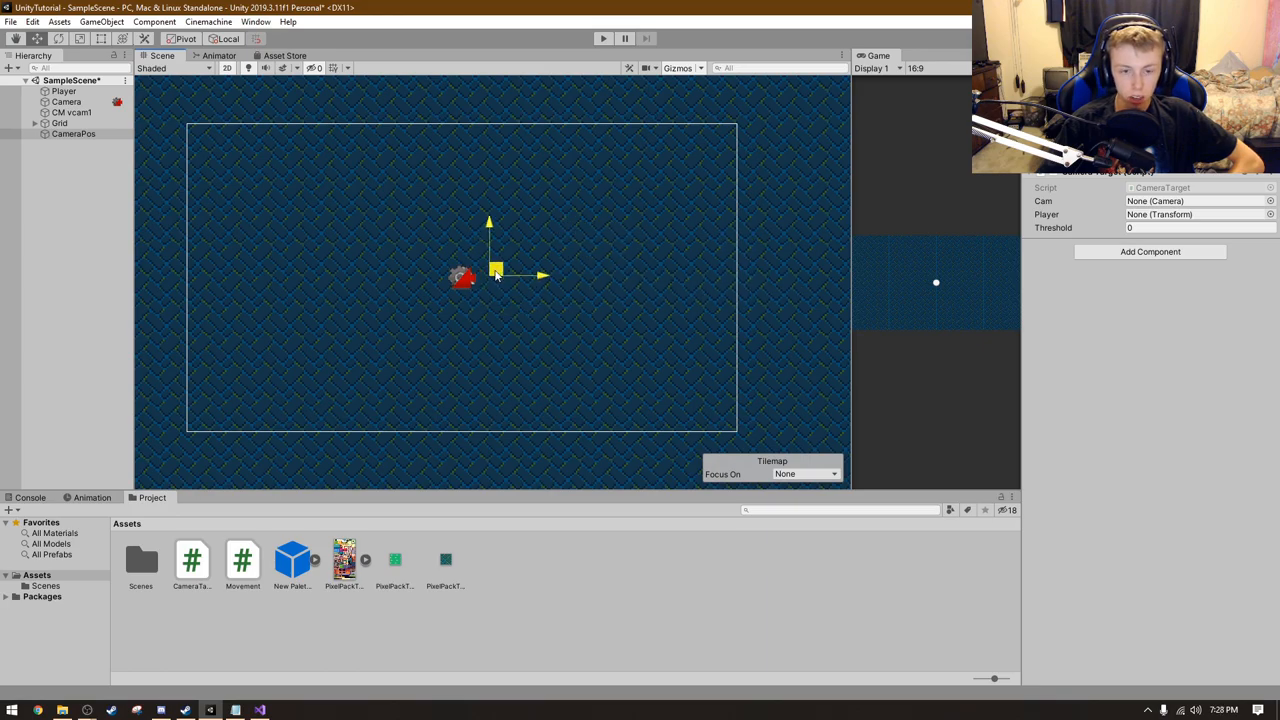
drag(495, 270, 610, 373)
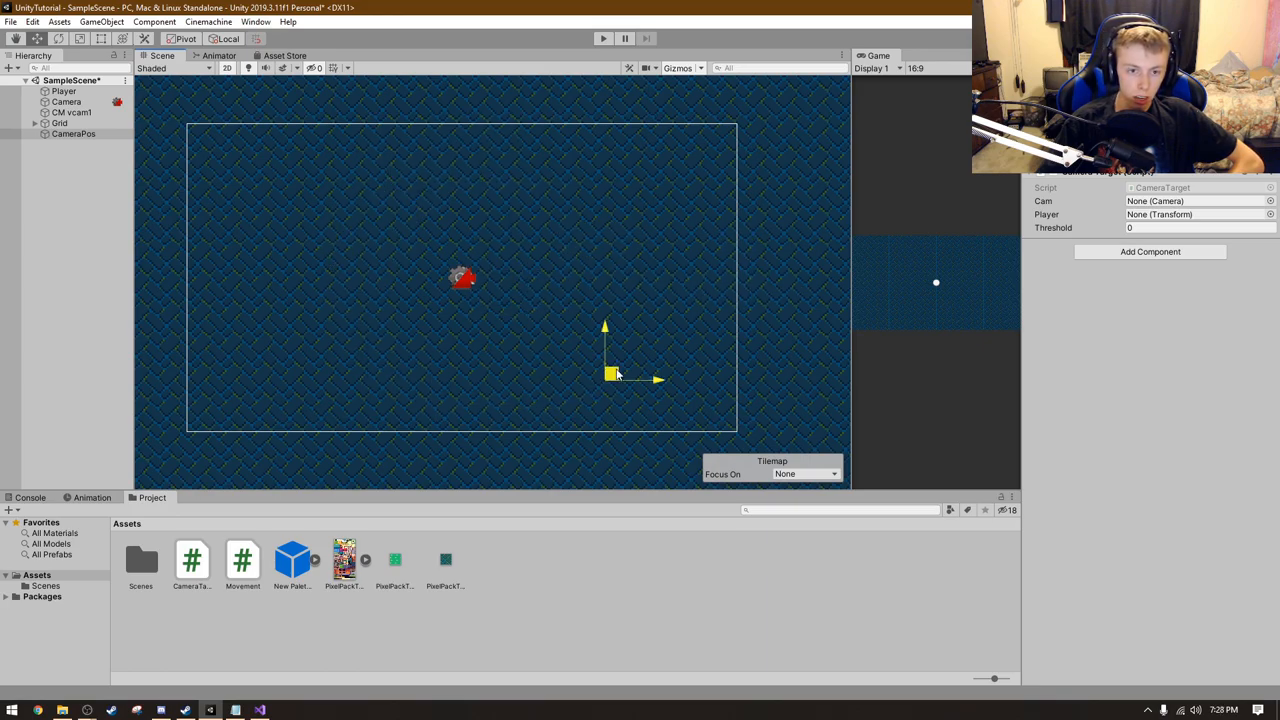
drag(612, 373, 563, 260)
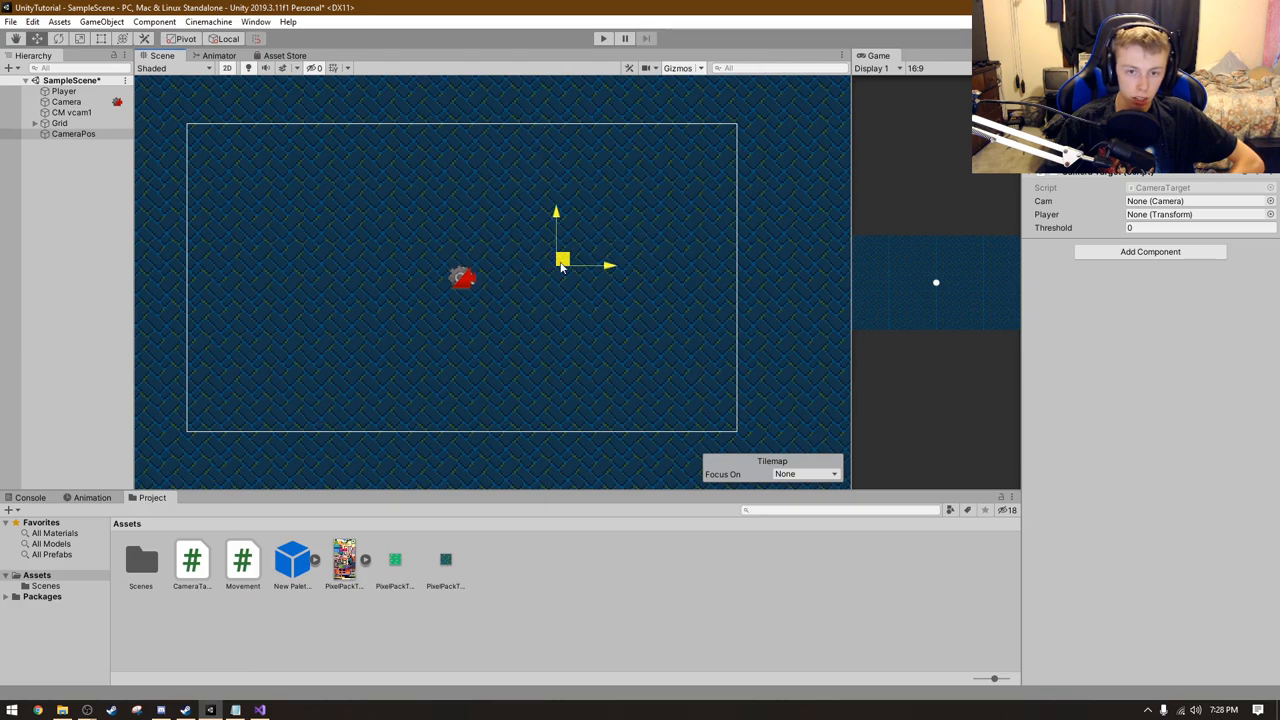
drag(563, 260, 573, 318)
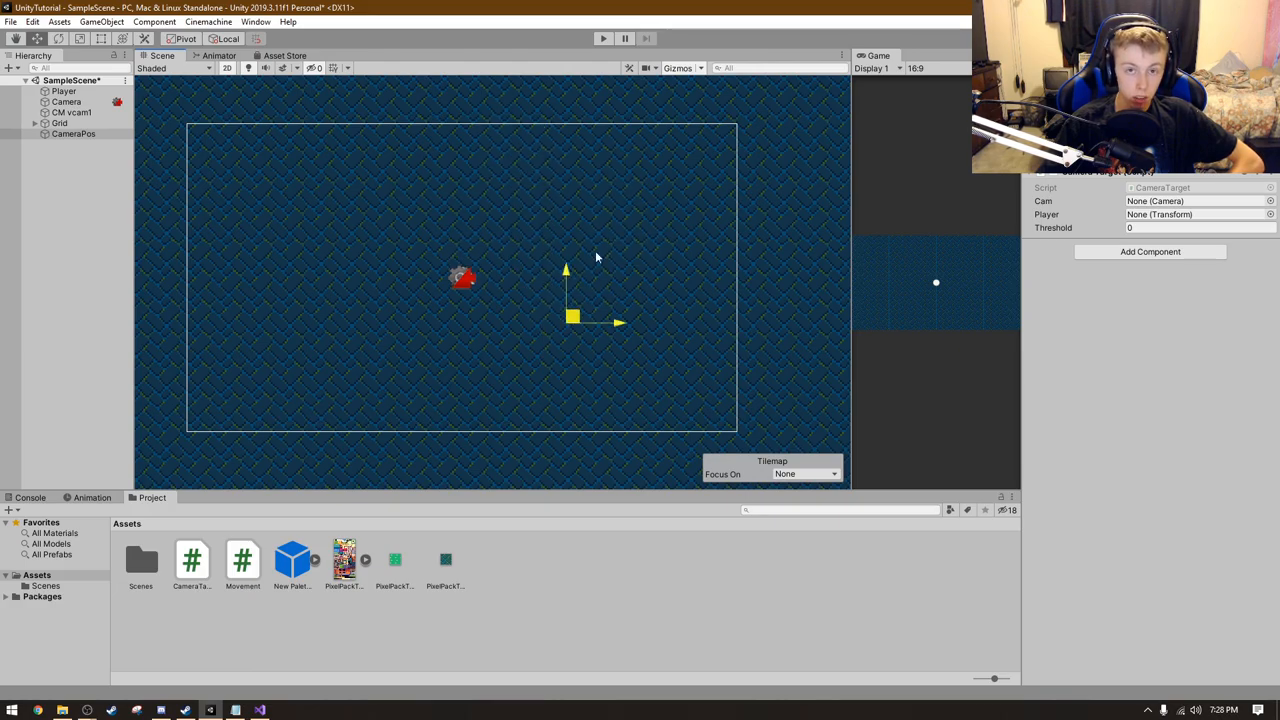
drag(572, 318, 410, 358)
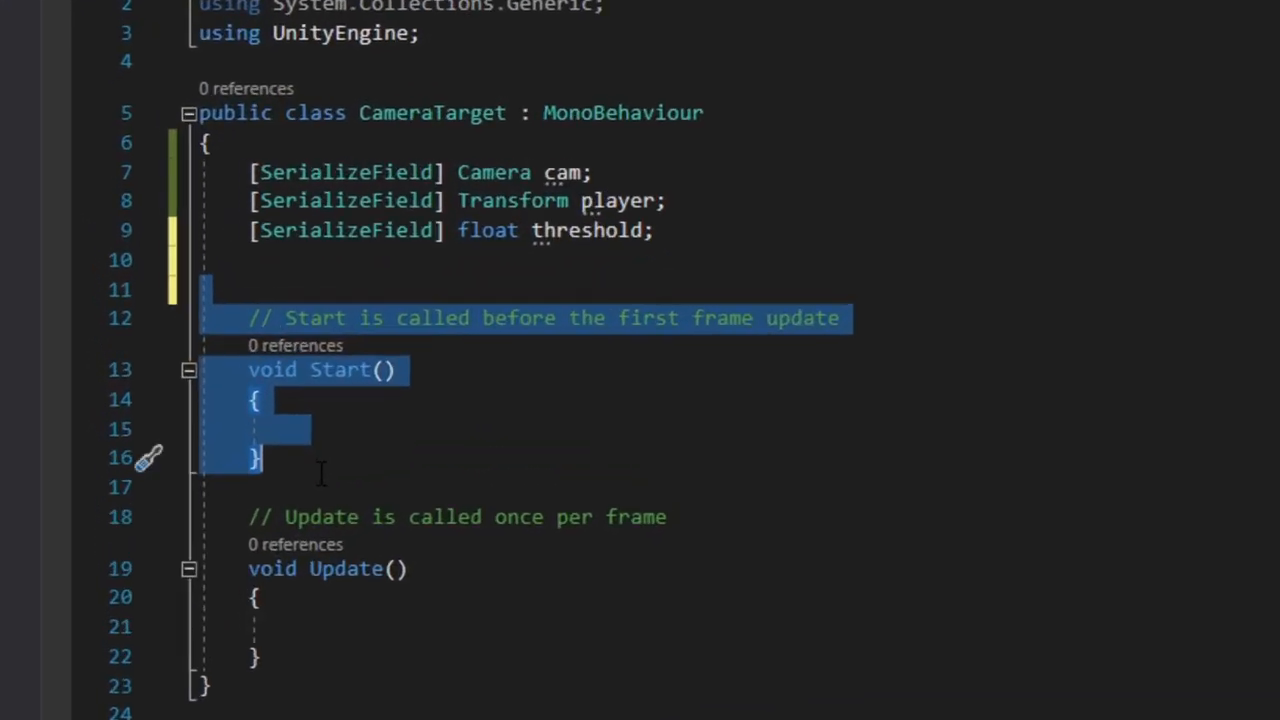
- Delete Start() and add Vector3 mousePos = cam.ScreenToWorldPoint(Input.mousePosition); in Update
key(Delete)
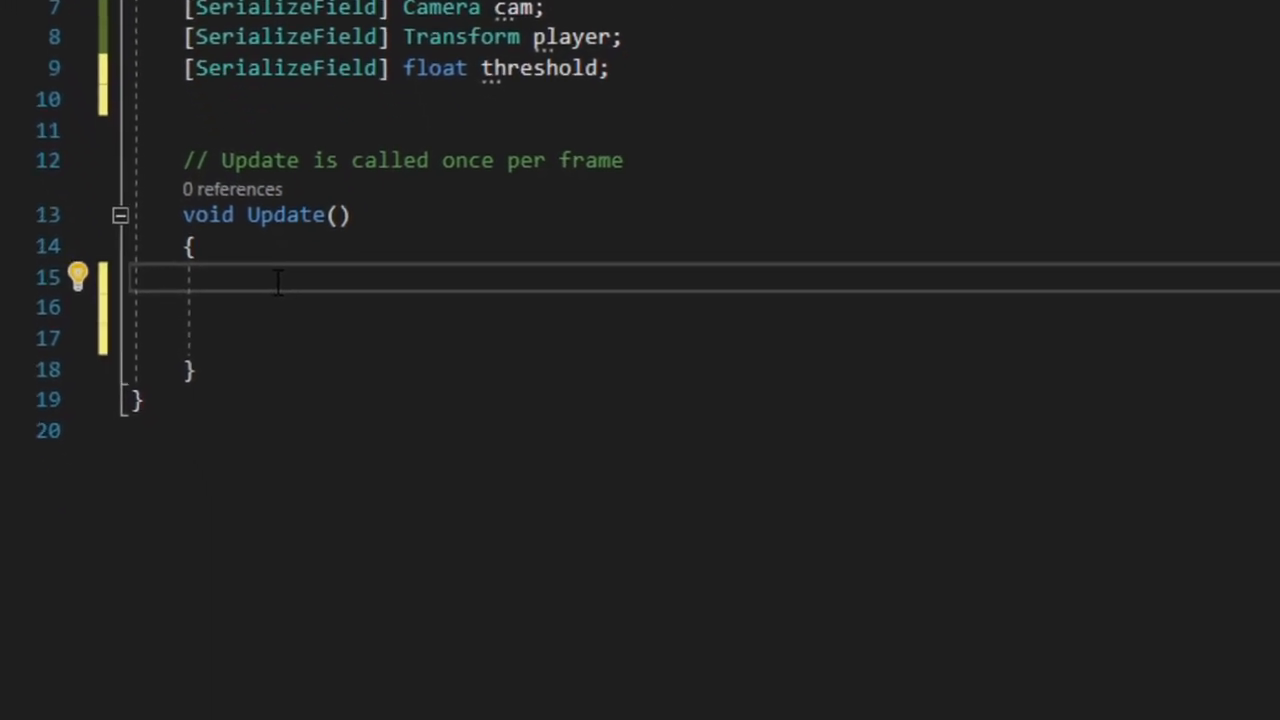
text(Vector3 mouseP)
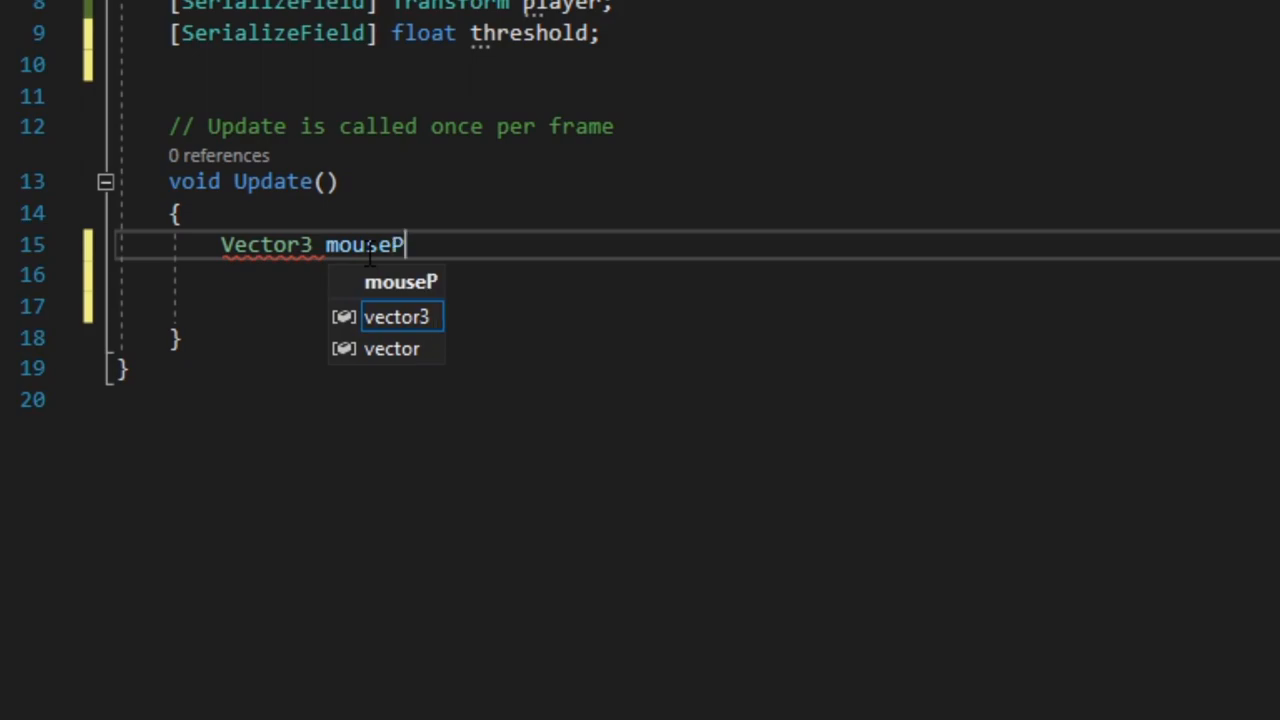
text(os = c)
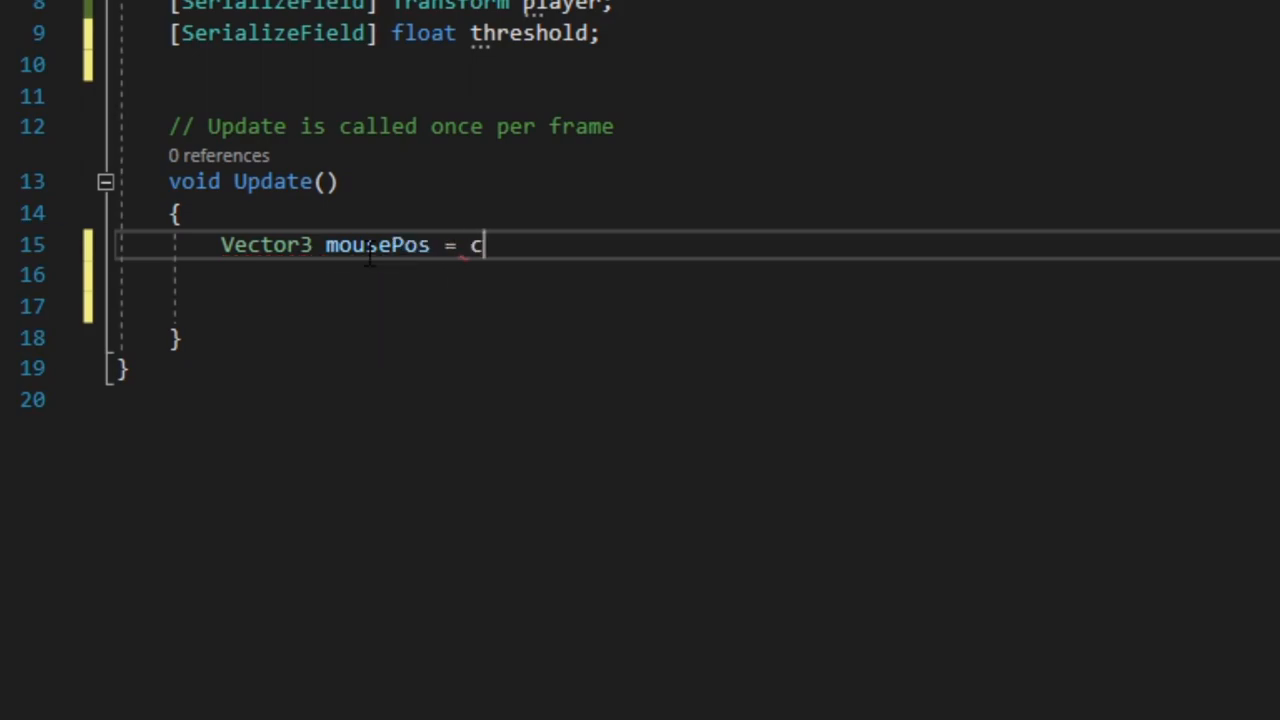
text(am.S)
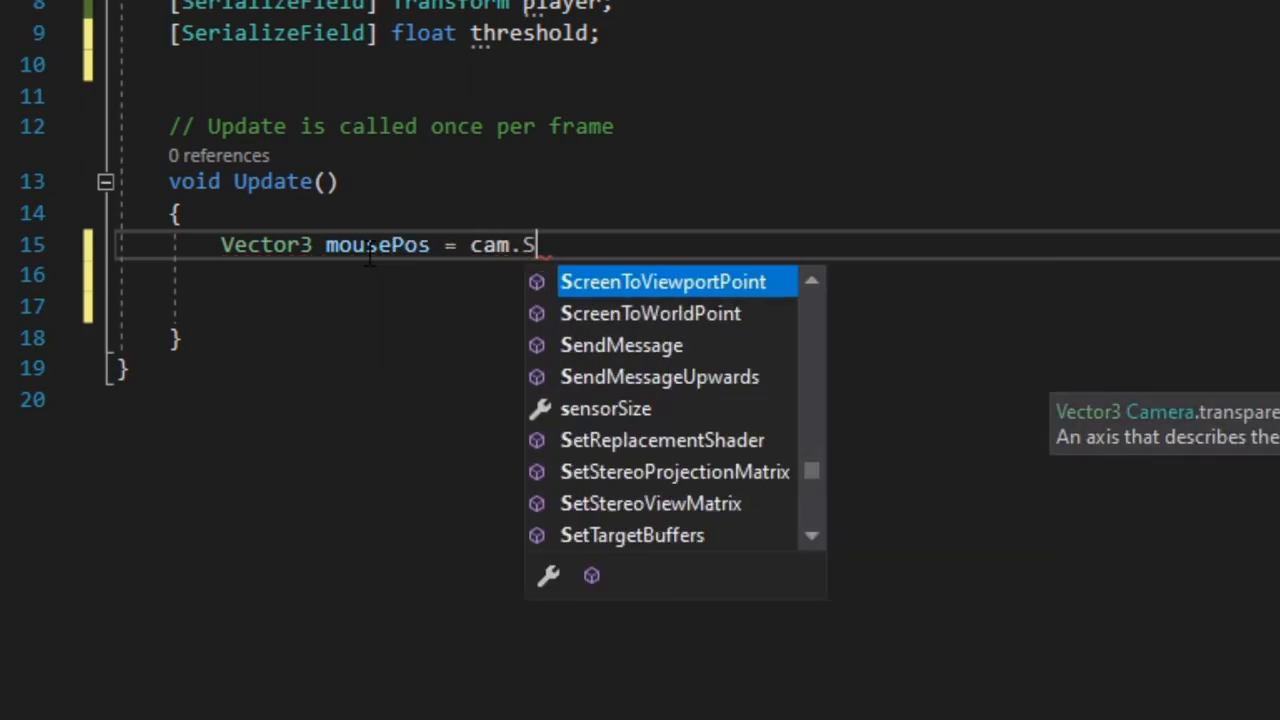
text(Cr)
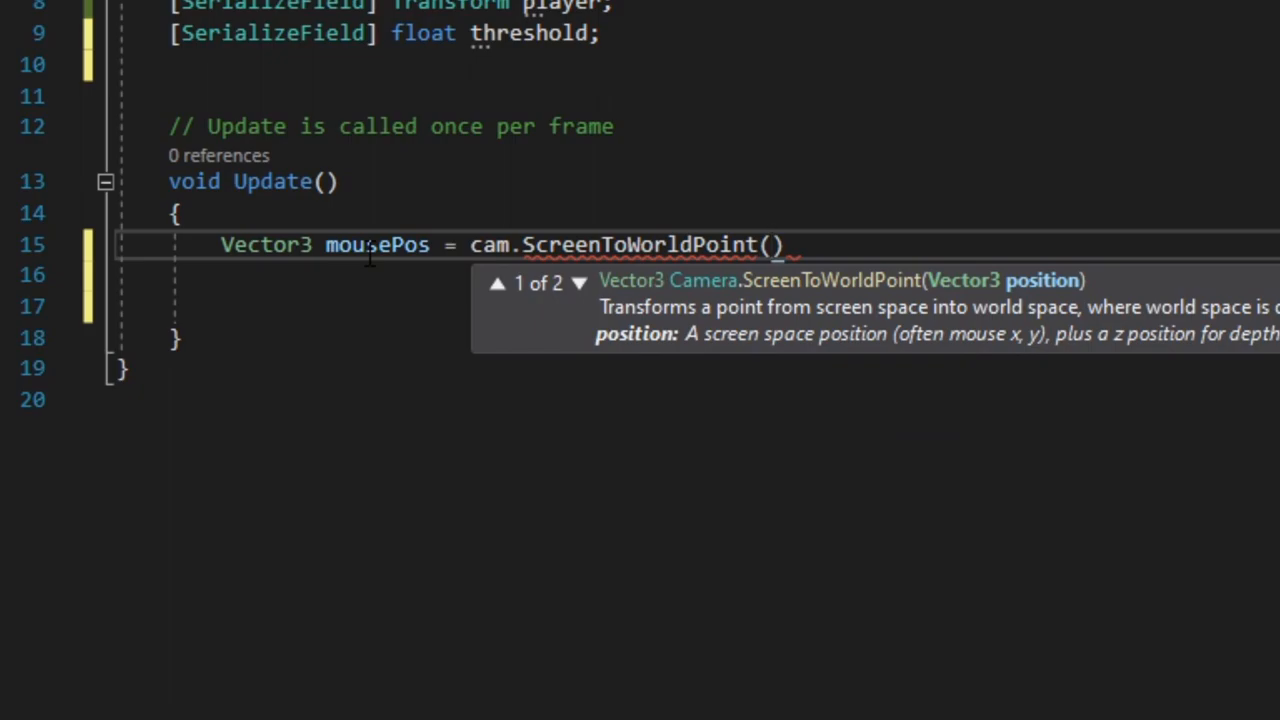
text(Input.mousePosition)
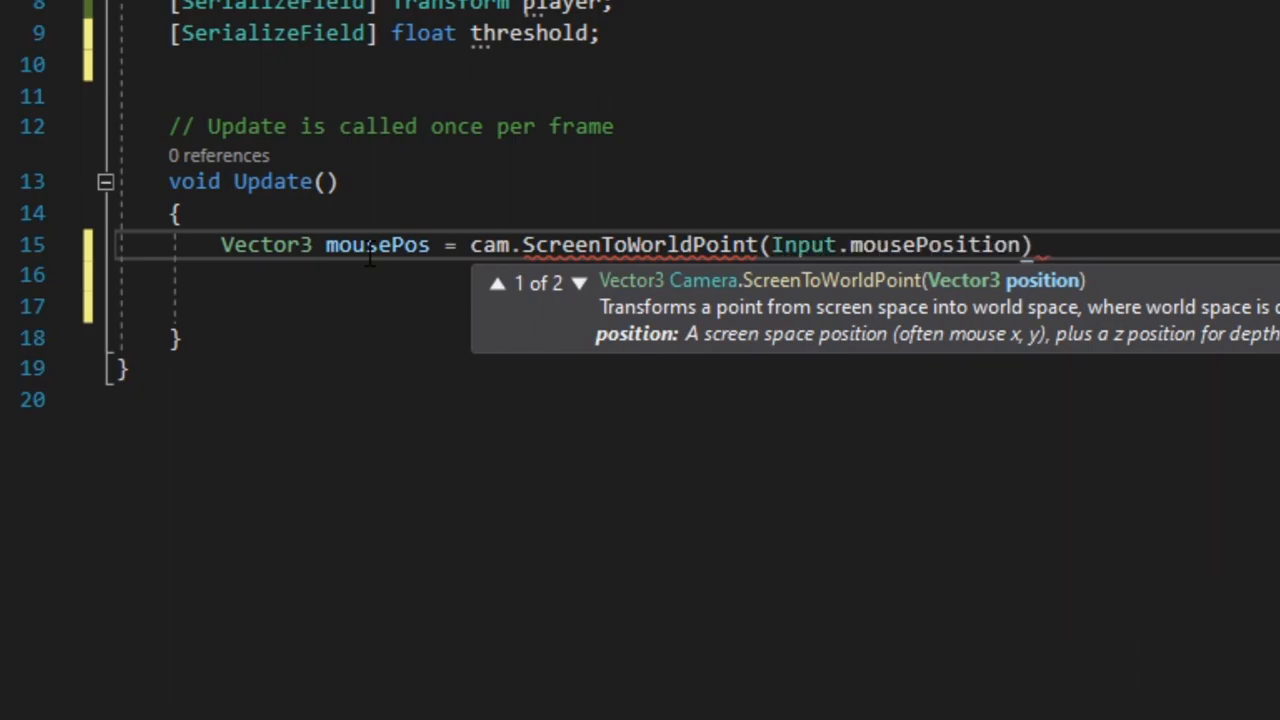
text(;)
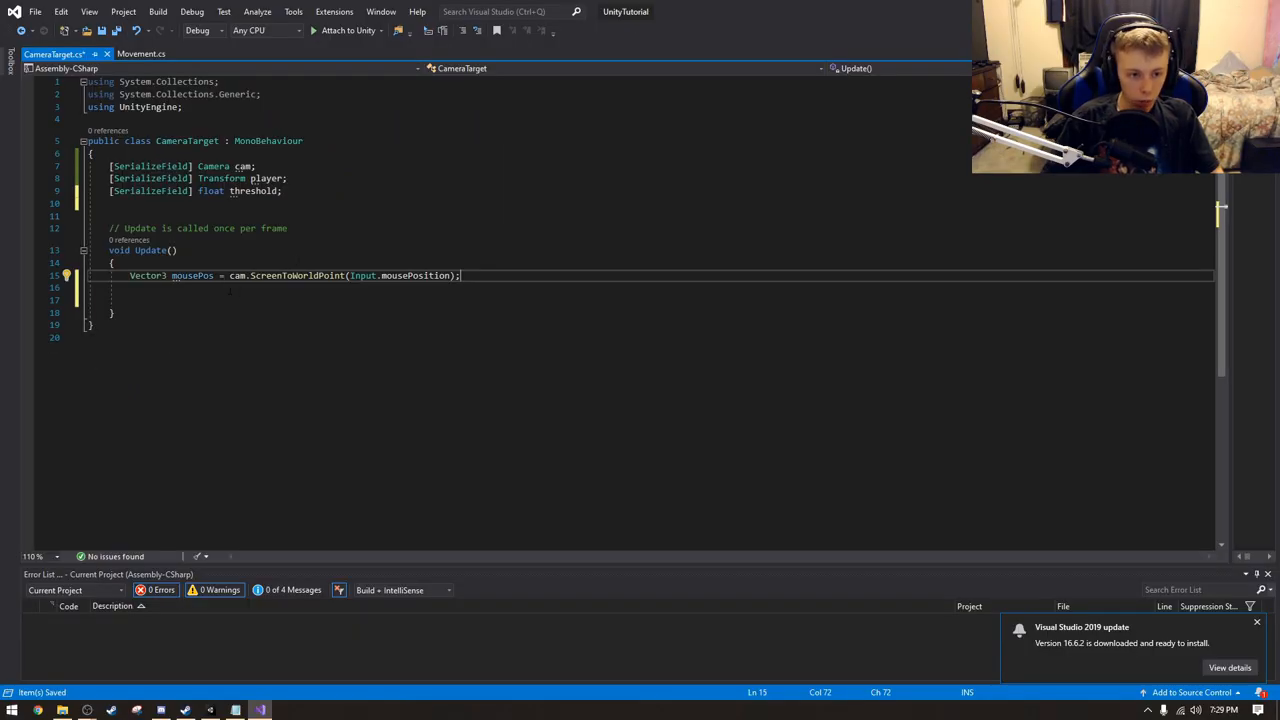
mouse_move(237, 275)
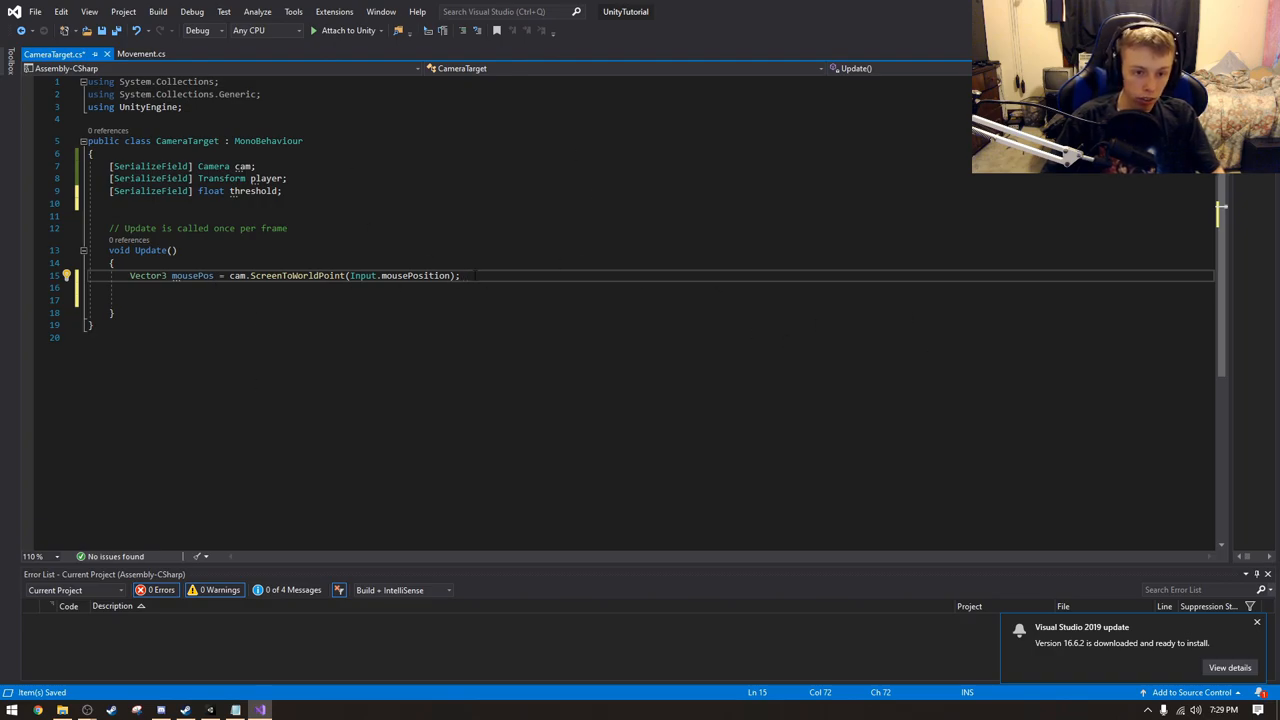
double_click(191, 275)
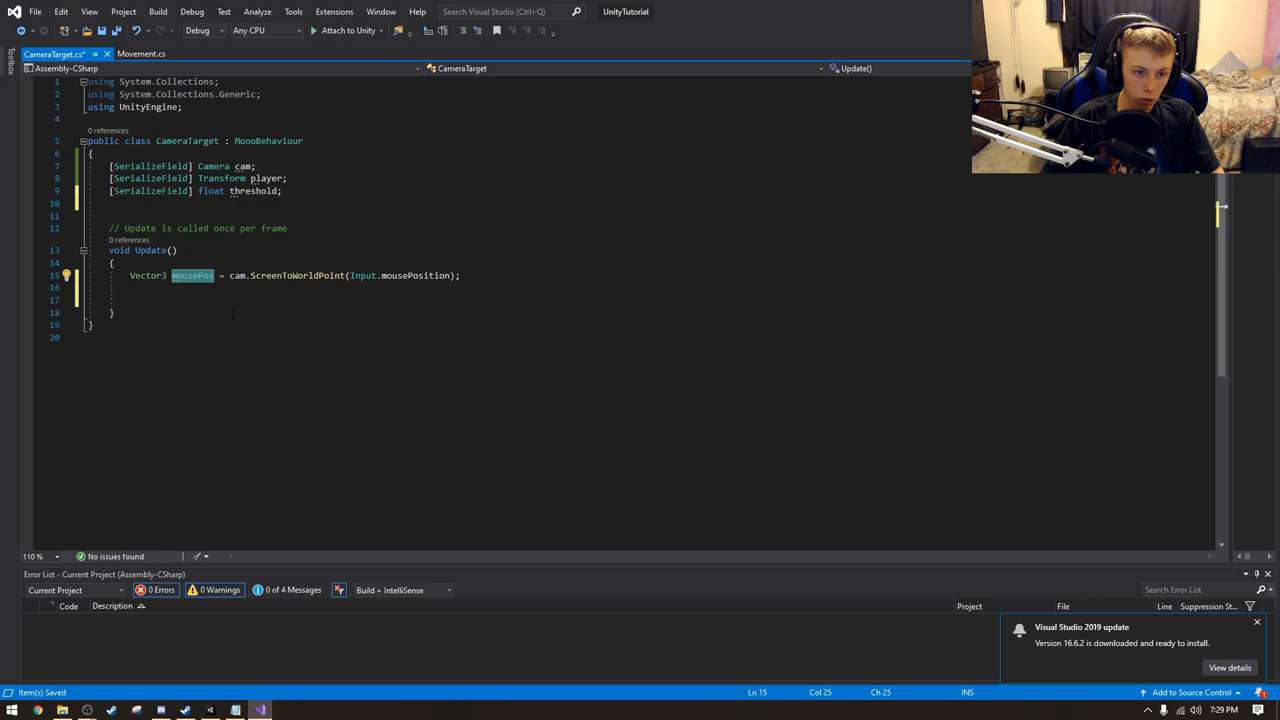
text(Vecot)
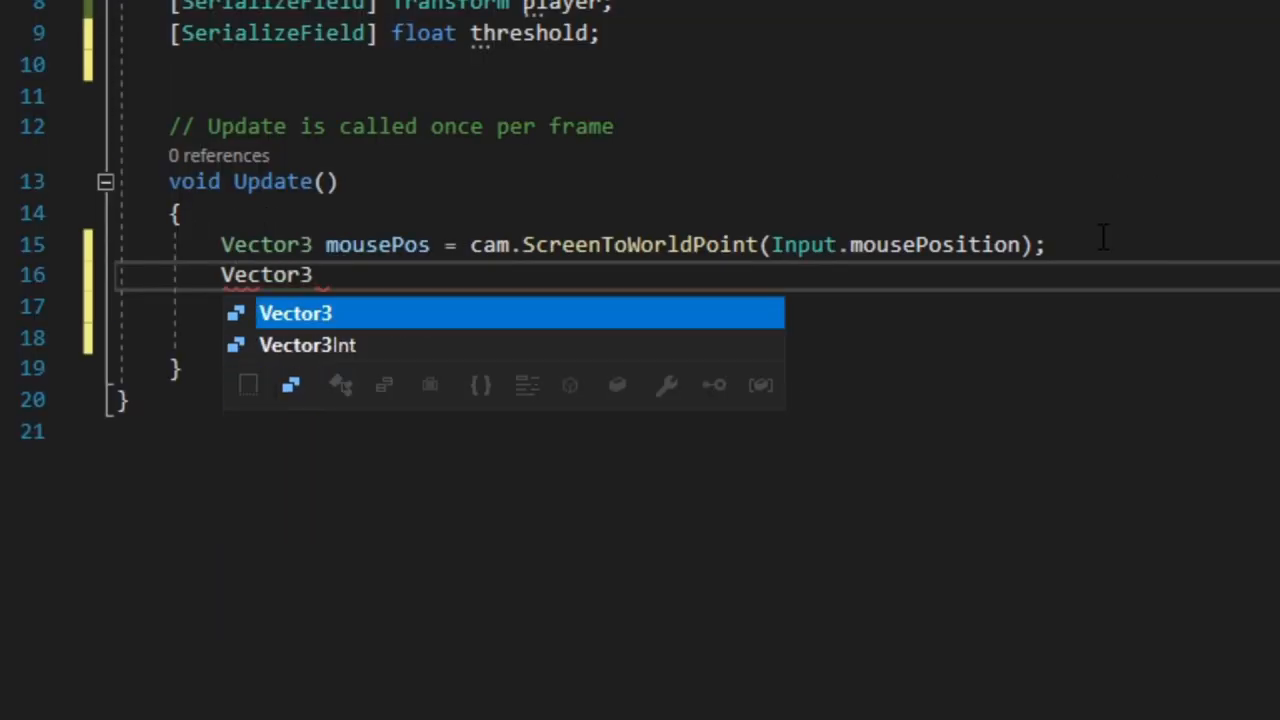
- Add Vector3 targetPos = (player.position + mousePos) / 2f; to Update
text(ta)
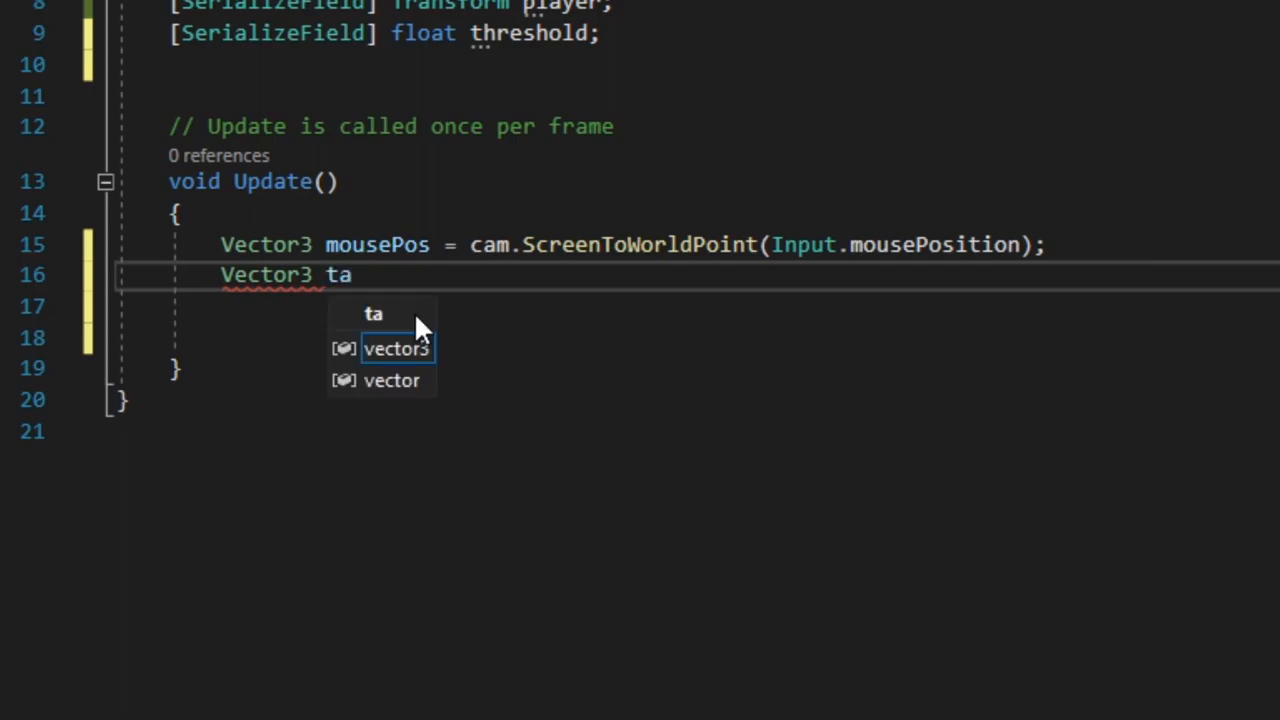
text(rget)
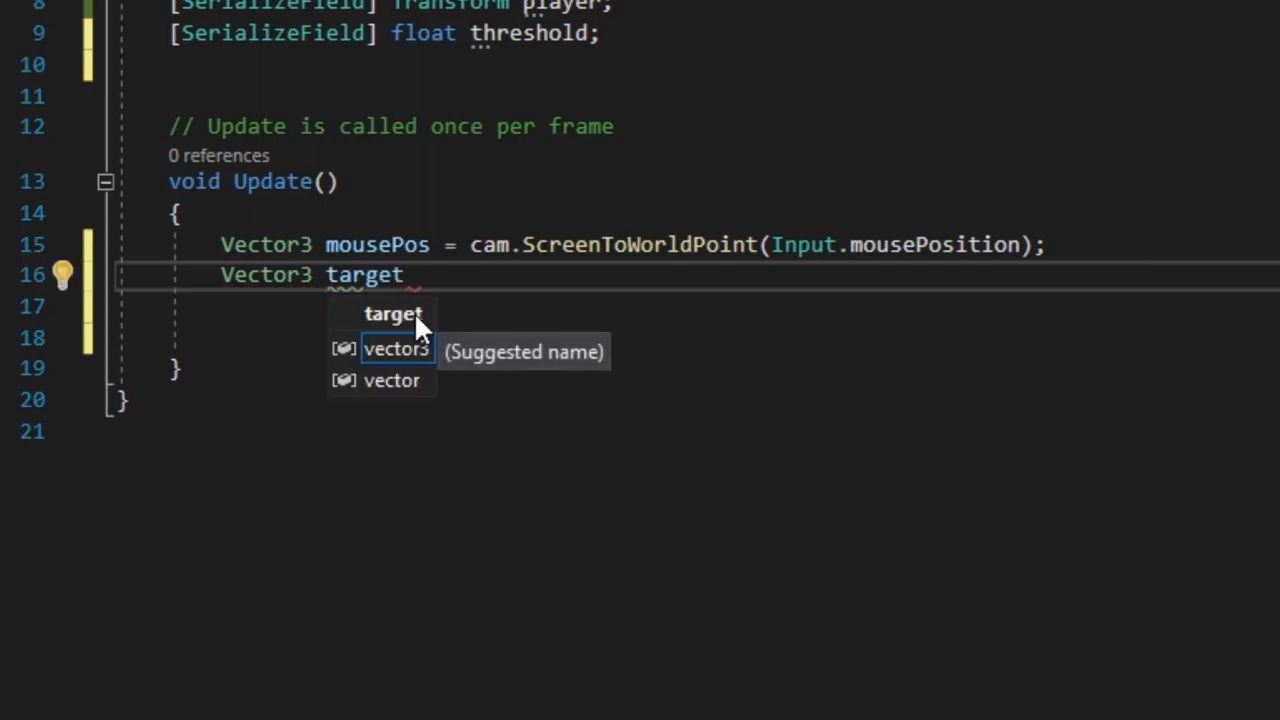
text(Pos = ()
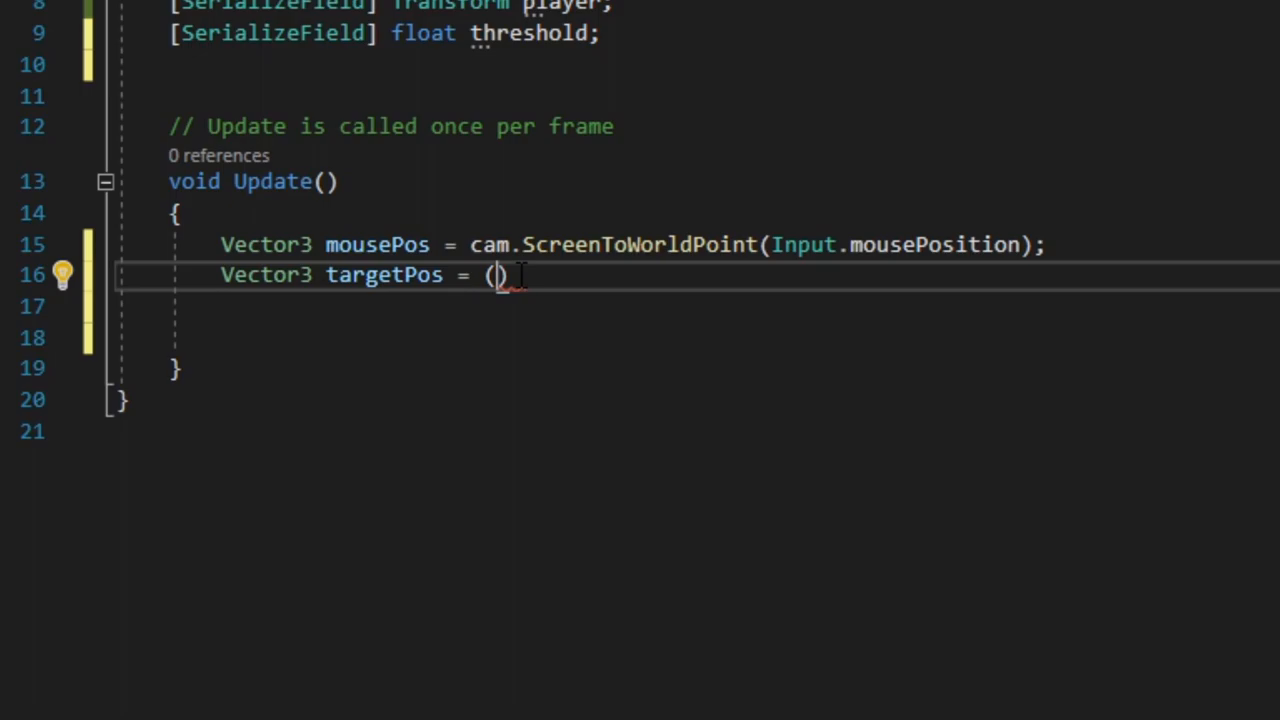
text(player.p)
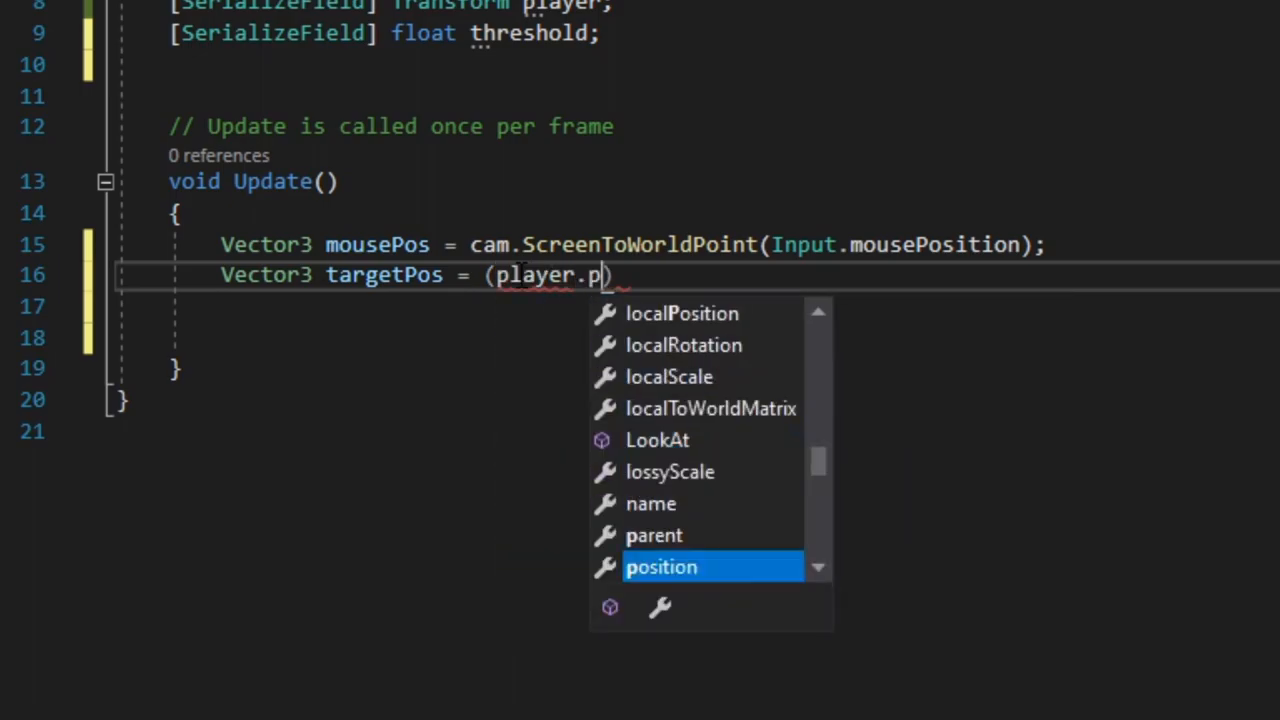
text(osition +)
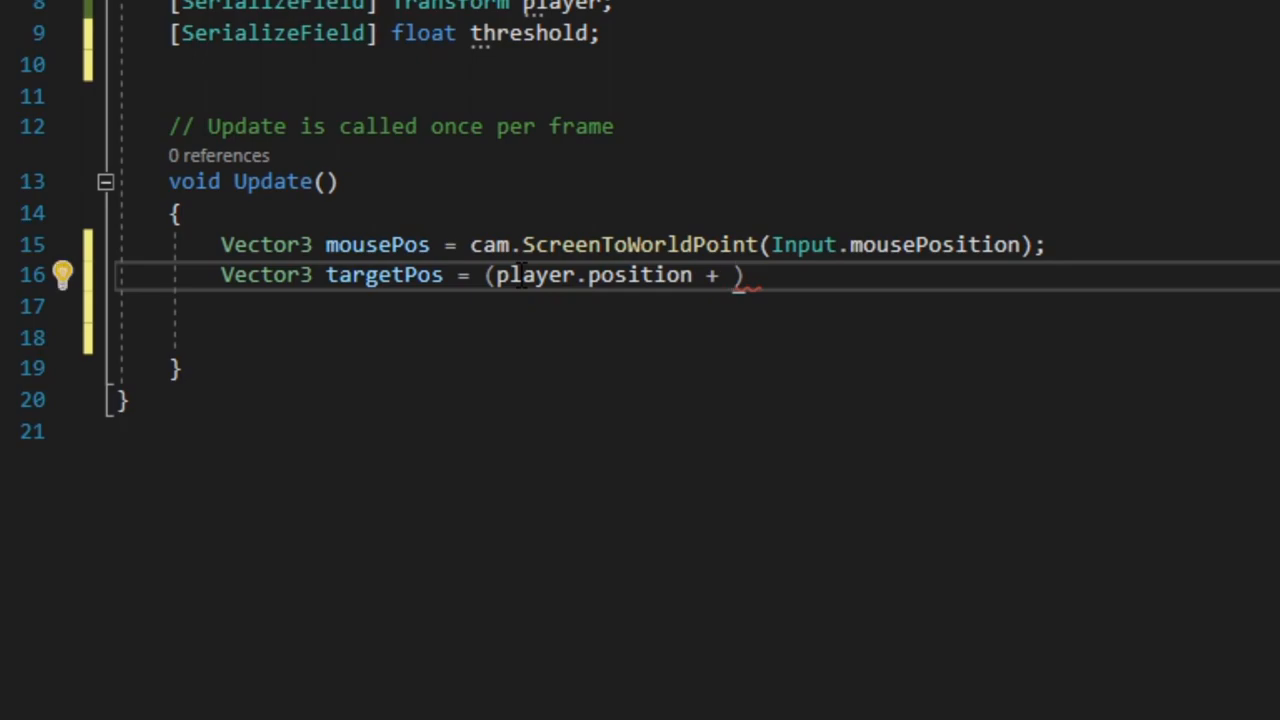
text(mousePos))
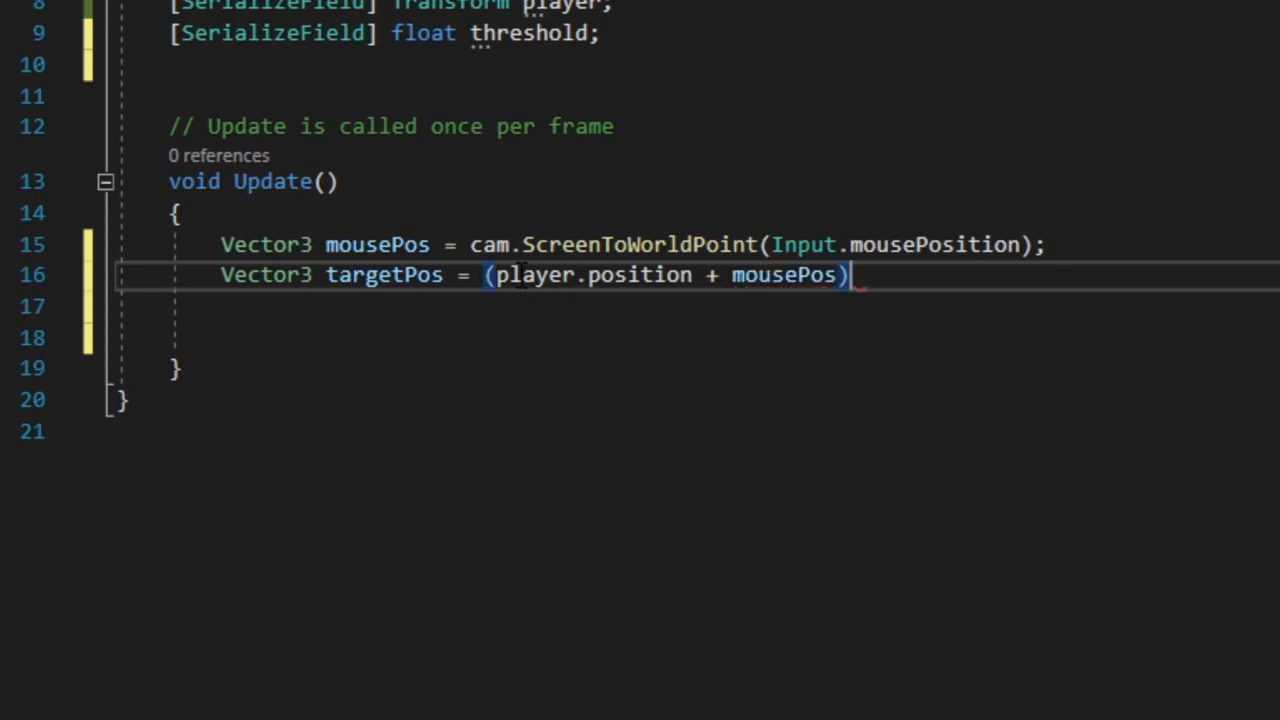
text(/ 2f)
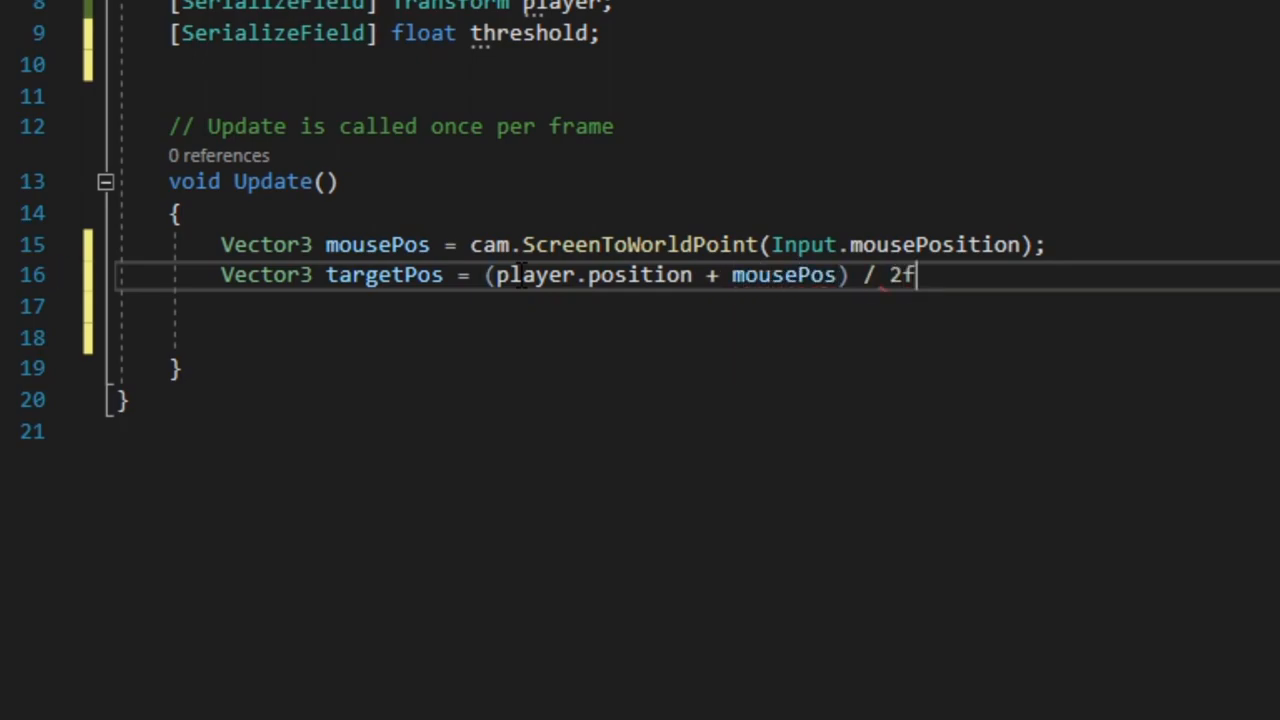
text(;)
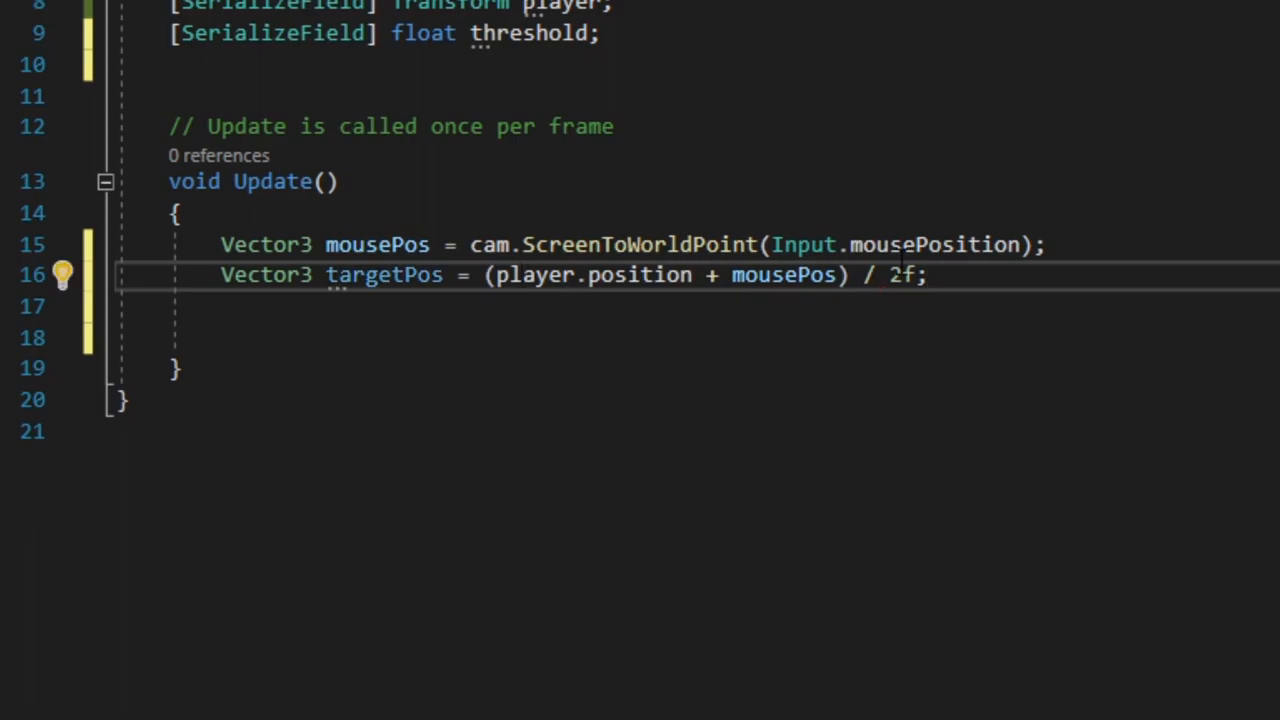
mouse_move(791, 593)
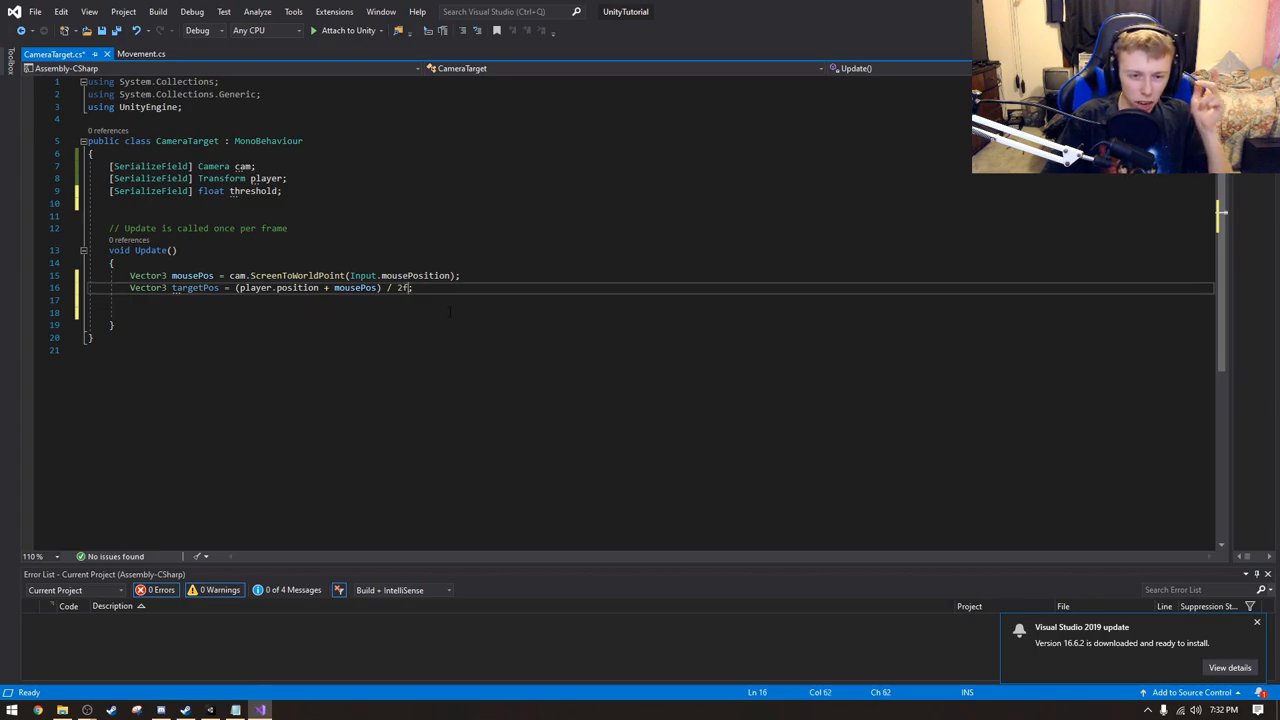
- Start a new line targetPos.x = Mathf.Clamp(targetPos.x, -threshold below targetPos
key(BackSpace)
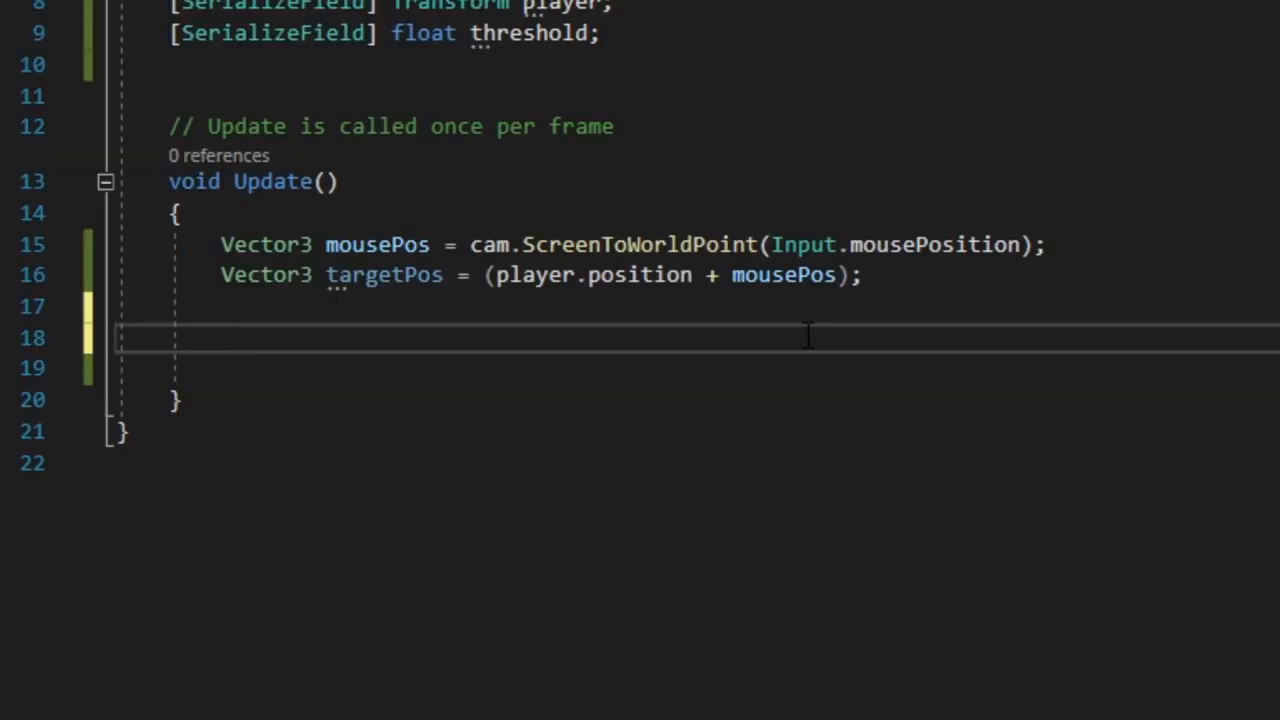
text(targetPos.)
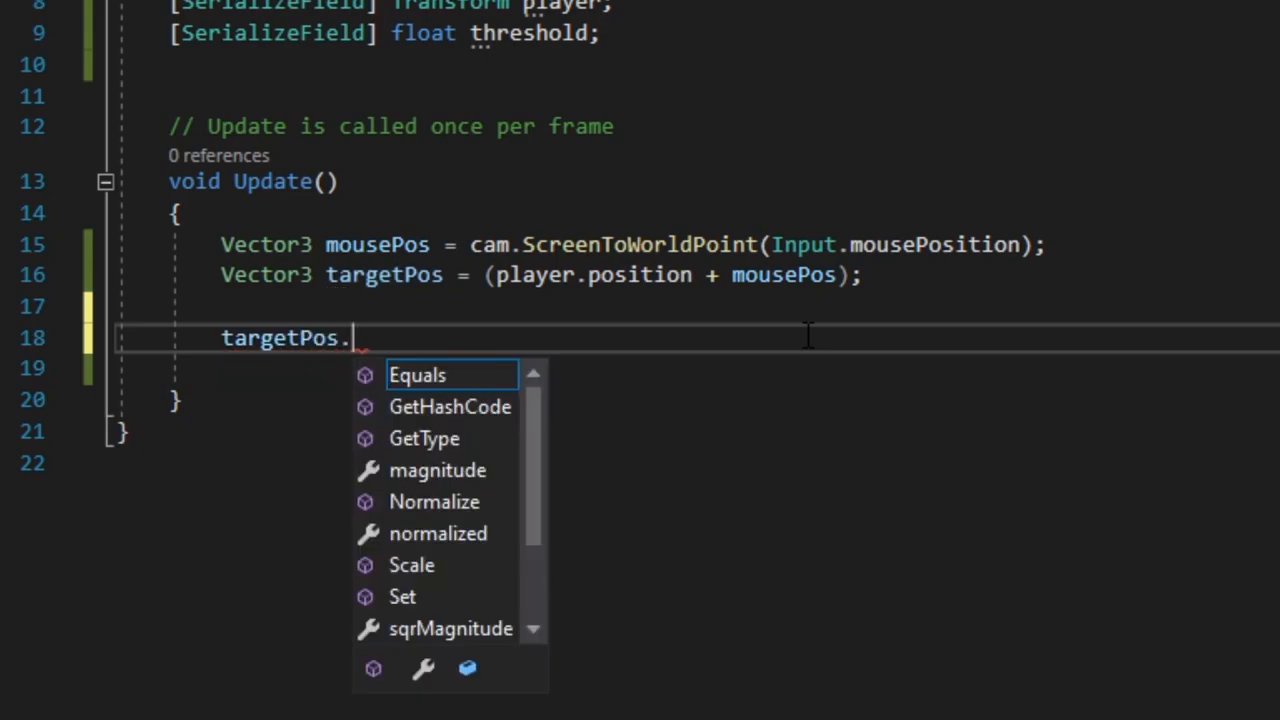
text(x =)
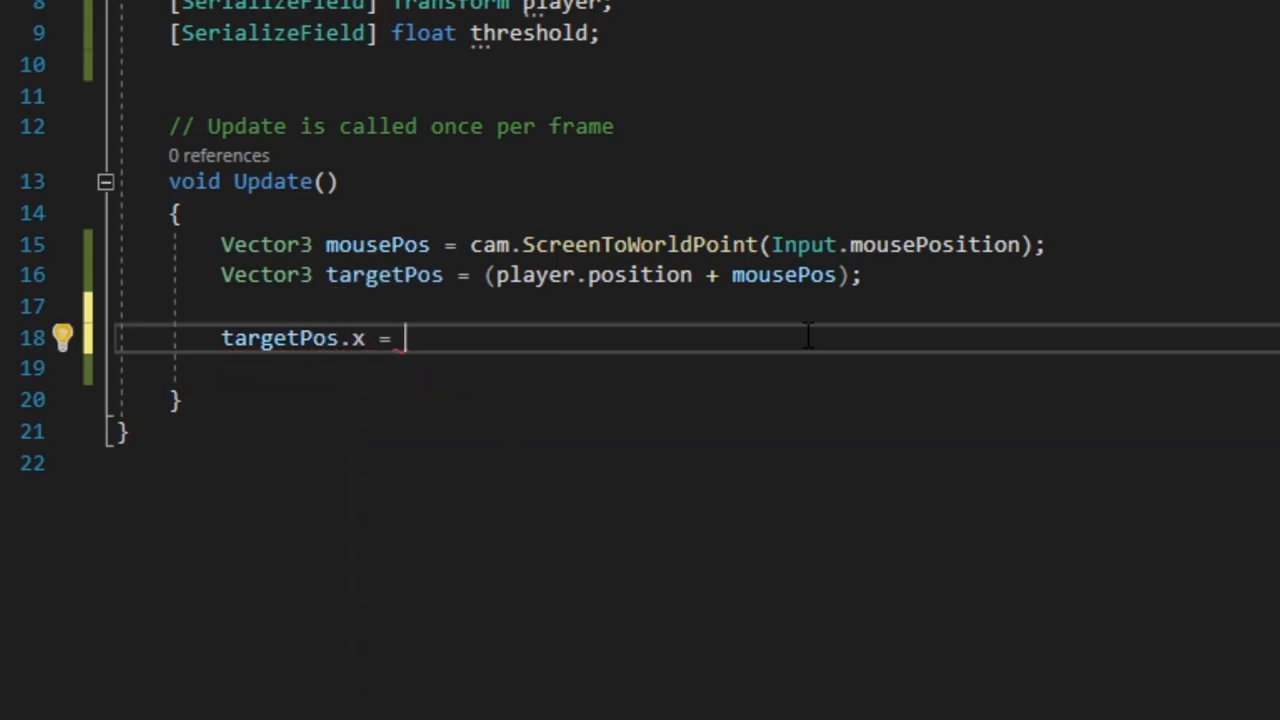
text(Mathf.)
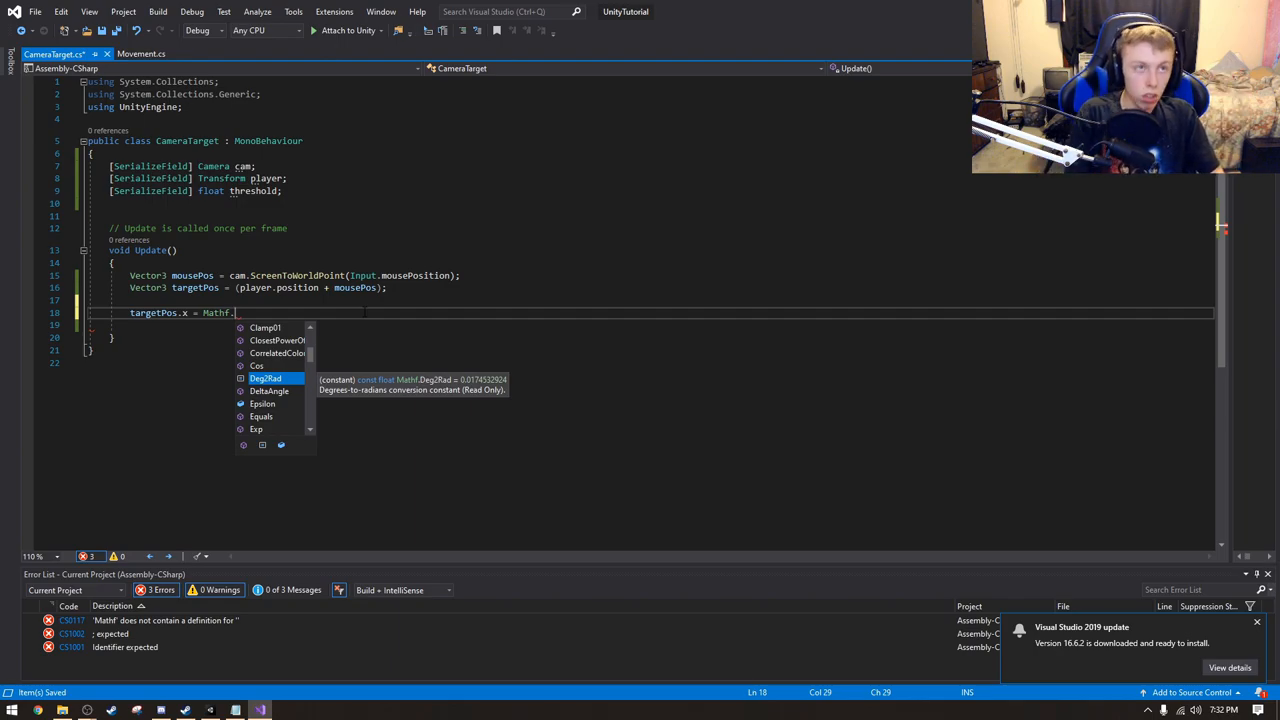
text(Clamp()
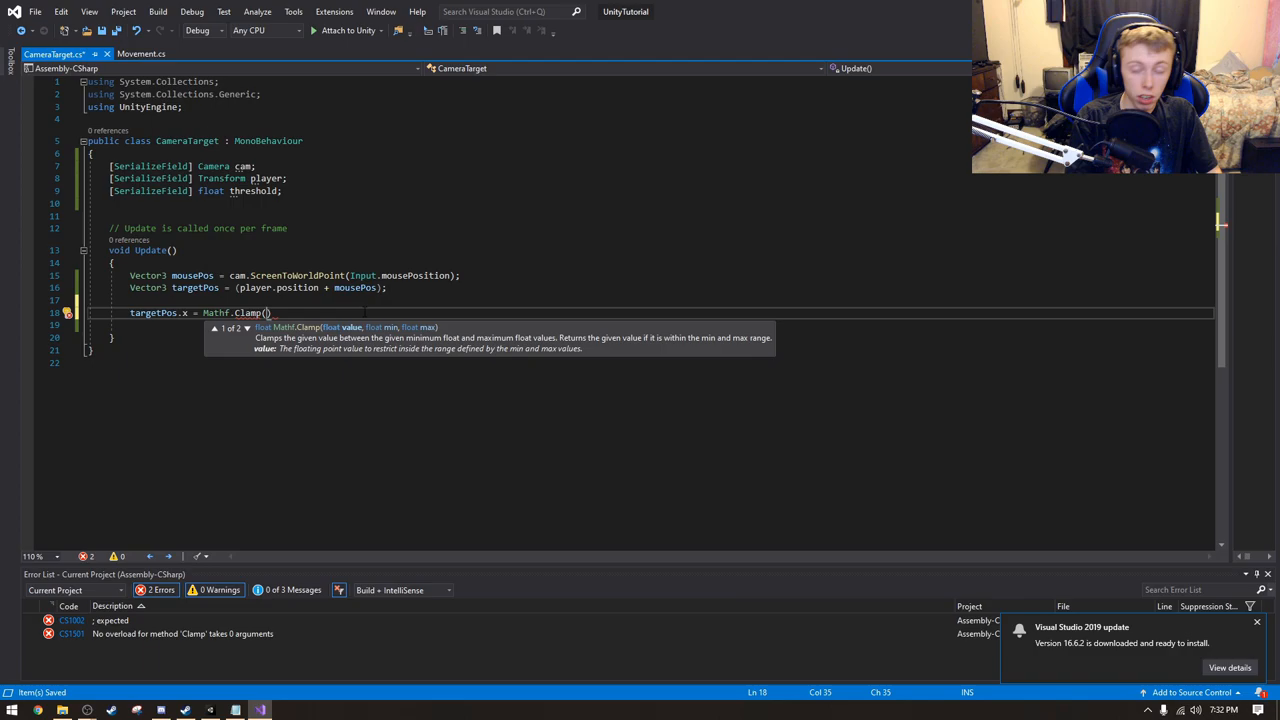
text(targetPos.x)
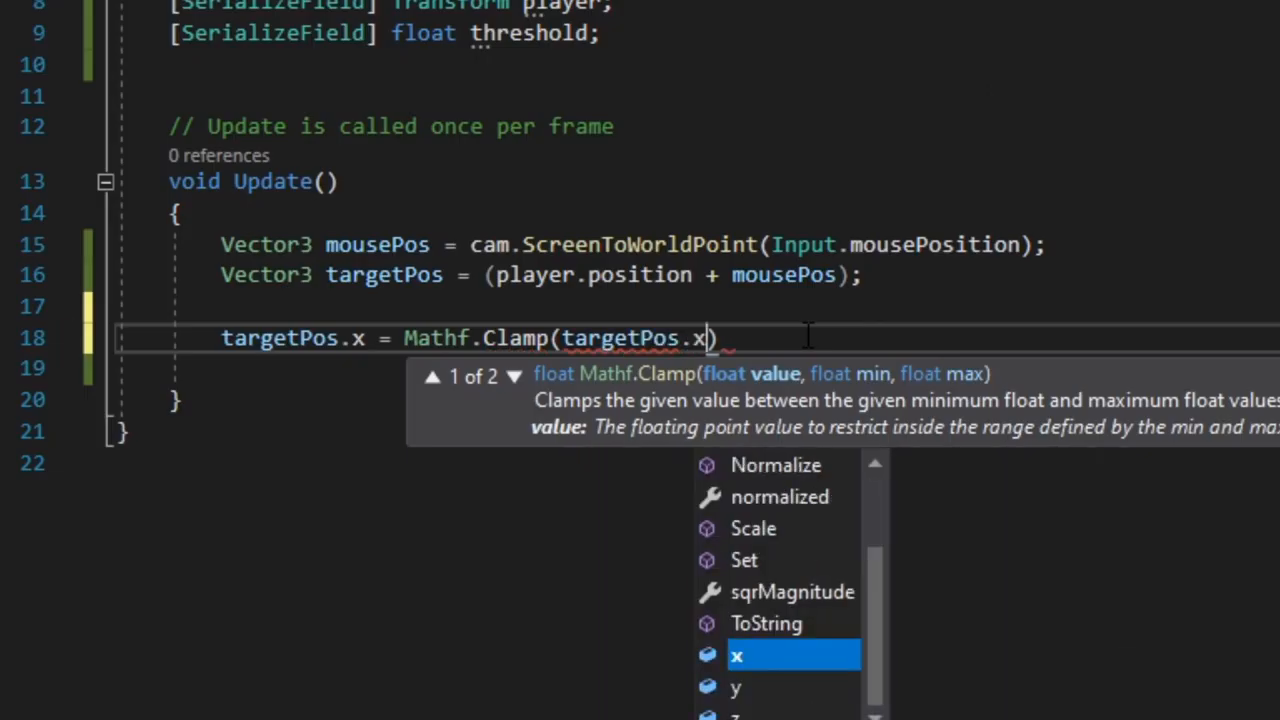
text(,)
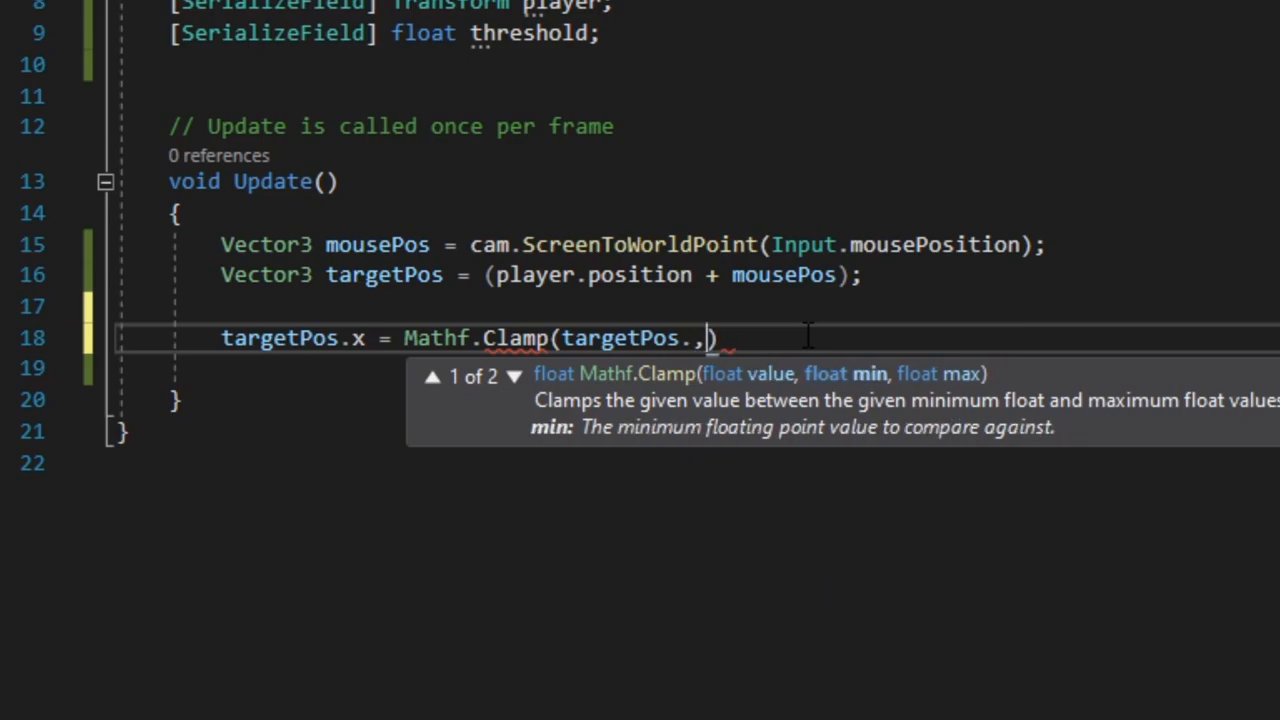
text(x)
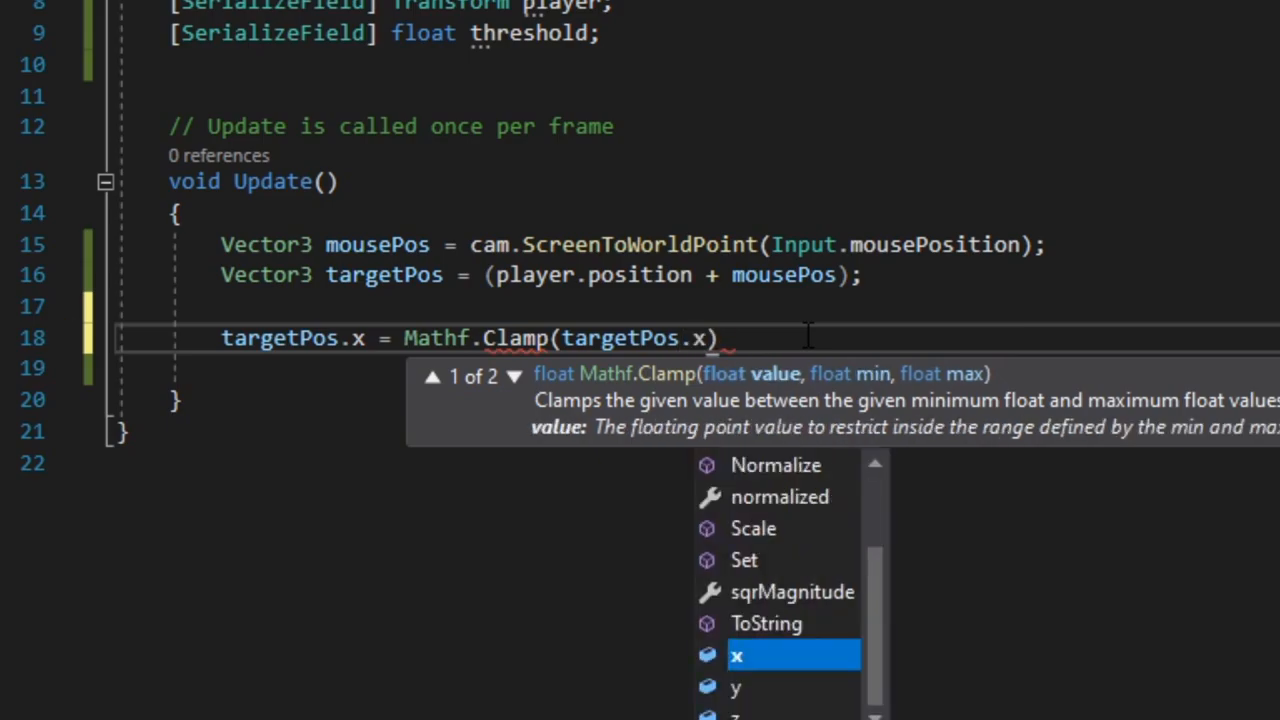
text(,)
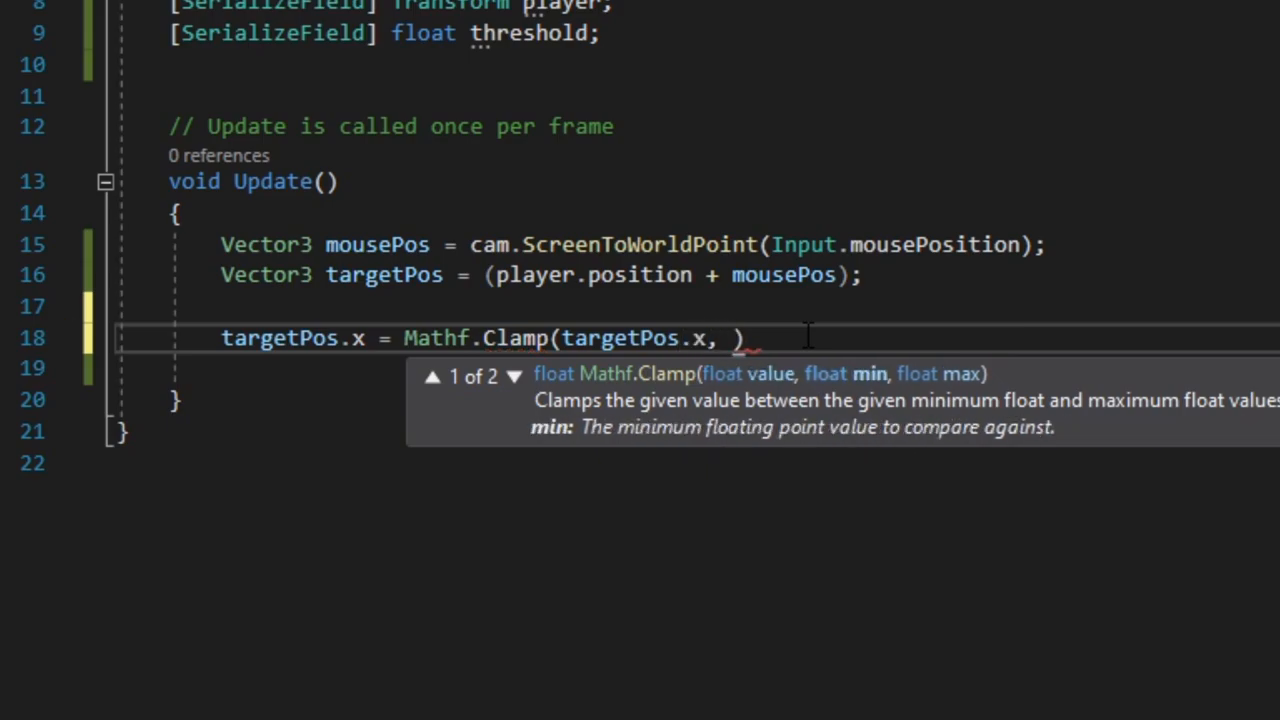
text(-)
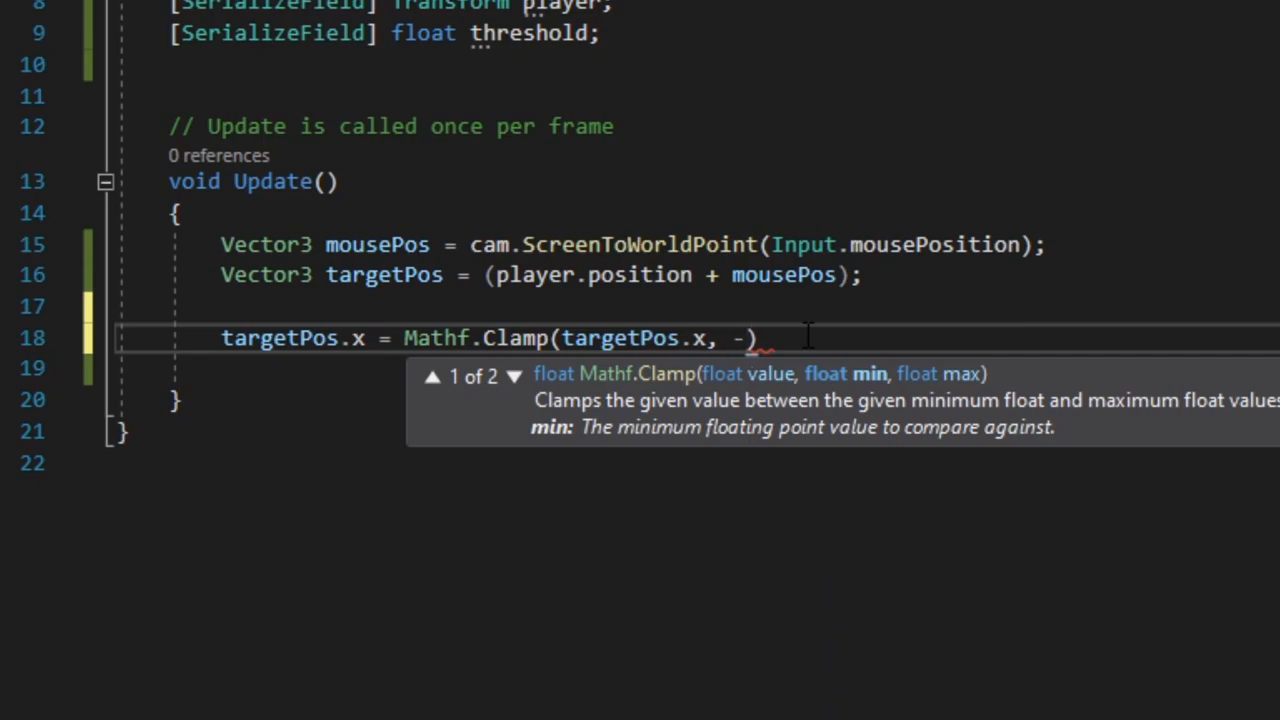
text(threshold)
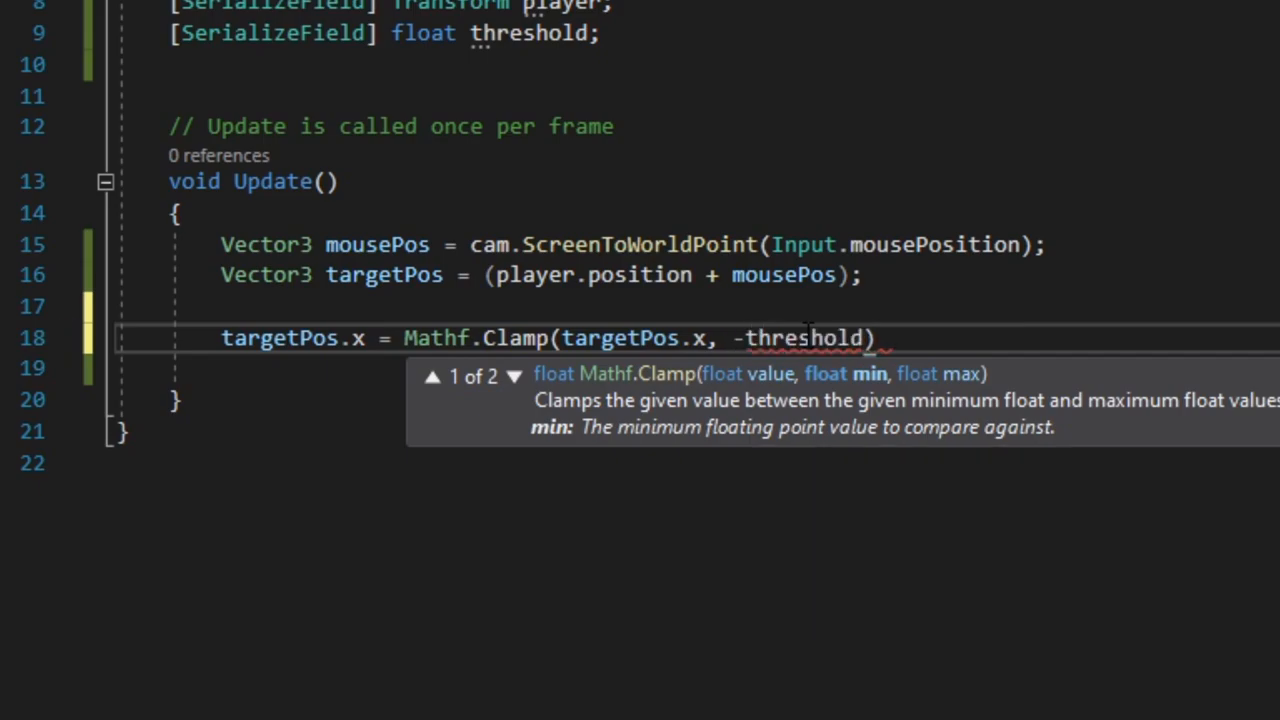
- Finish the clamp bounds with -threshold + player.position.x and threshold + player.position.x
double_click(803, 338)
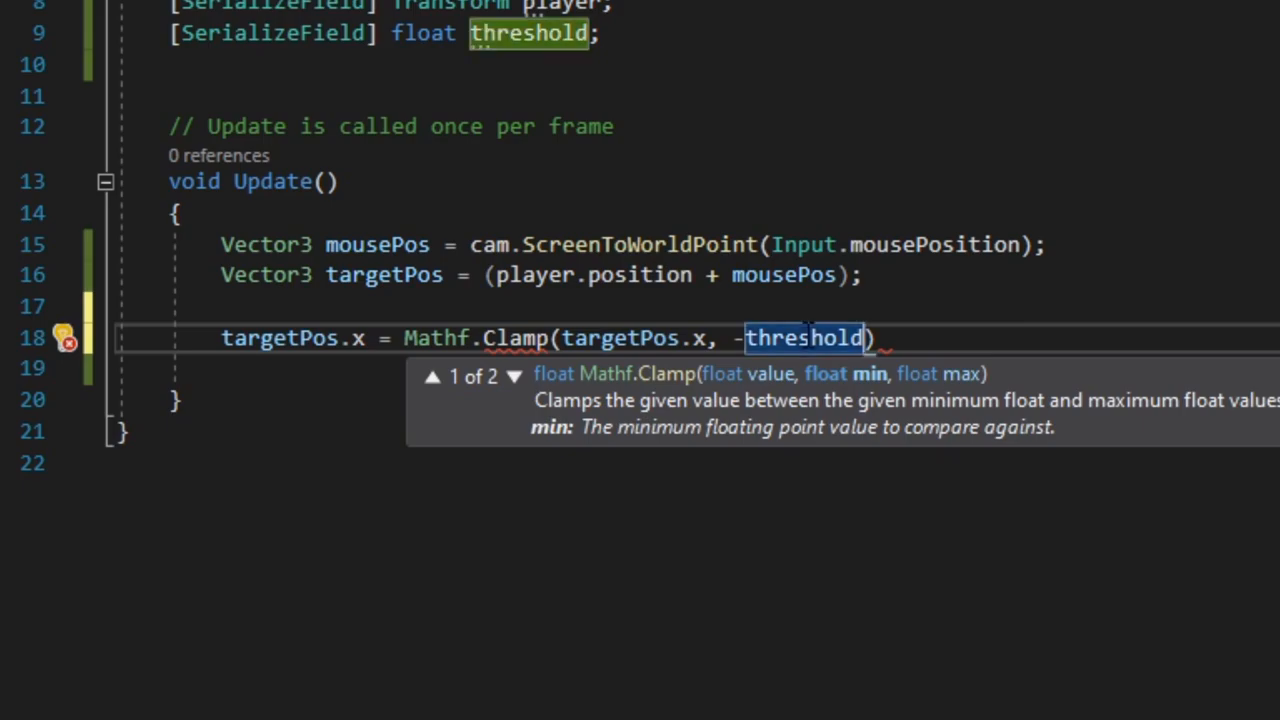
text(+ player.)
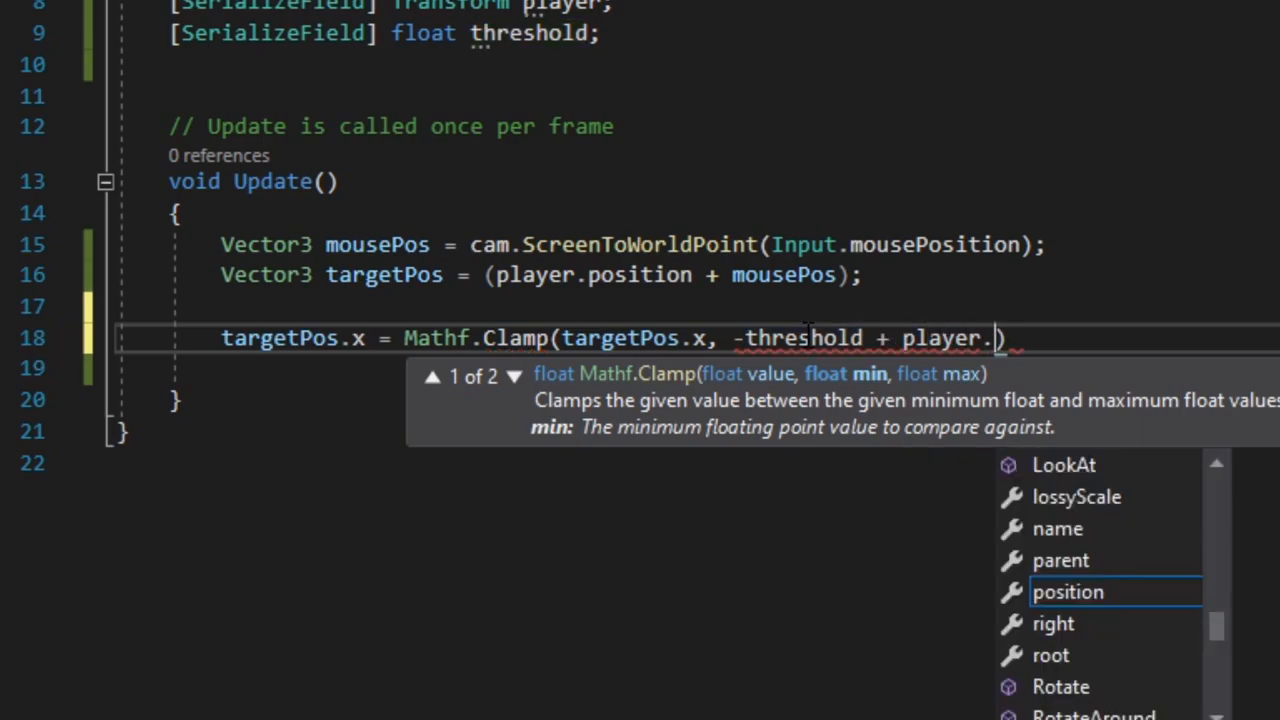
text(position.x, threshold +)
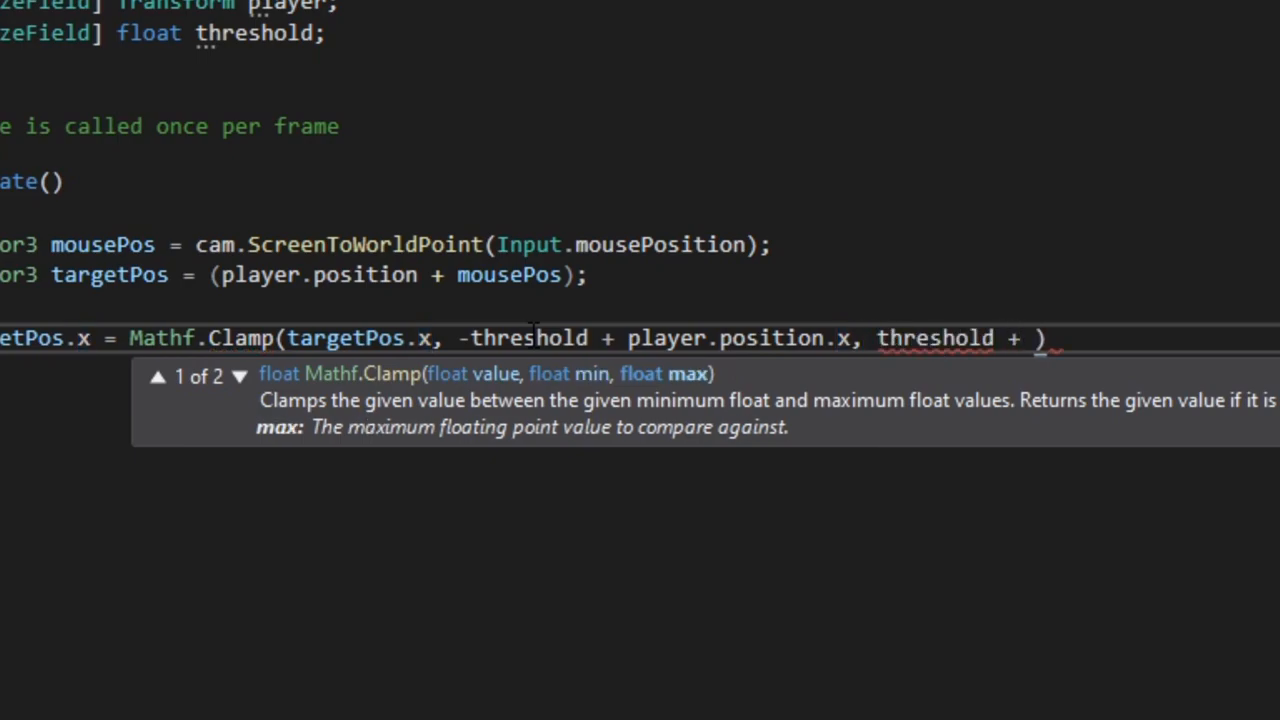
text(playe)
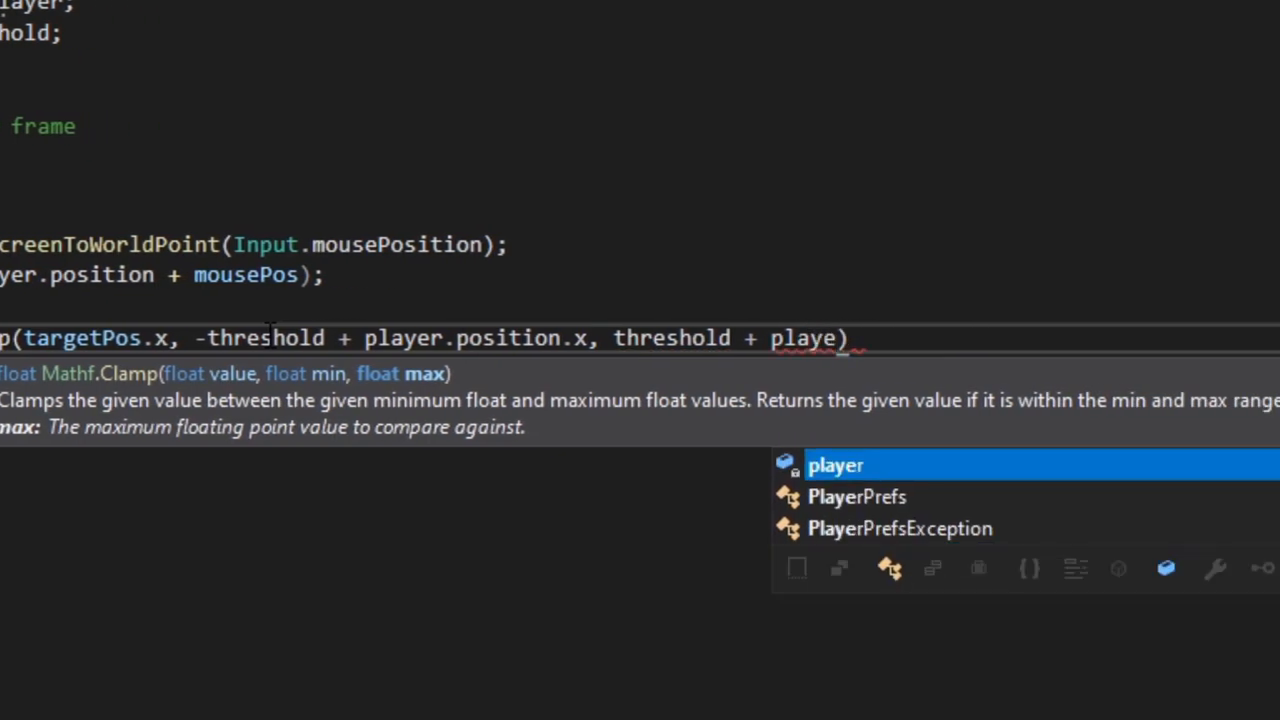
text(player.position.x)
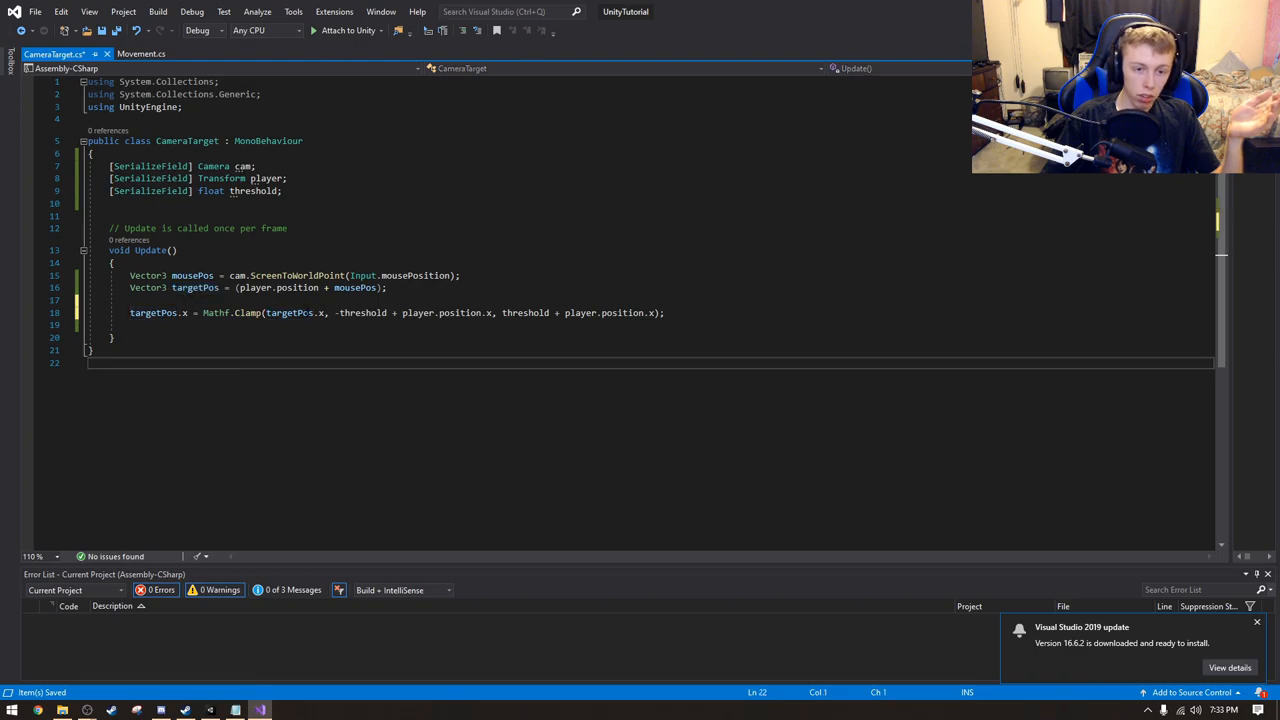
double_click(280, 312)
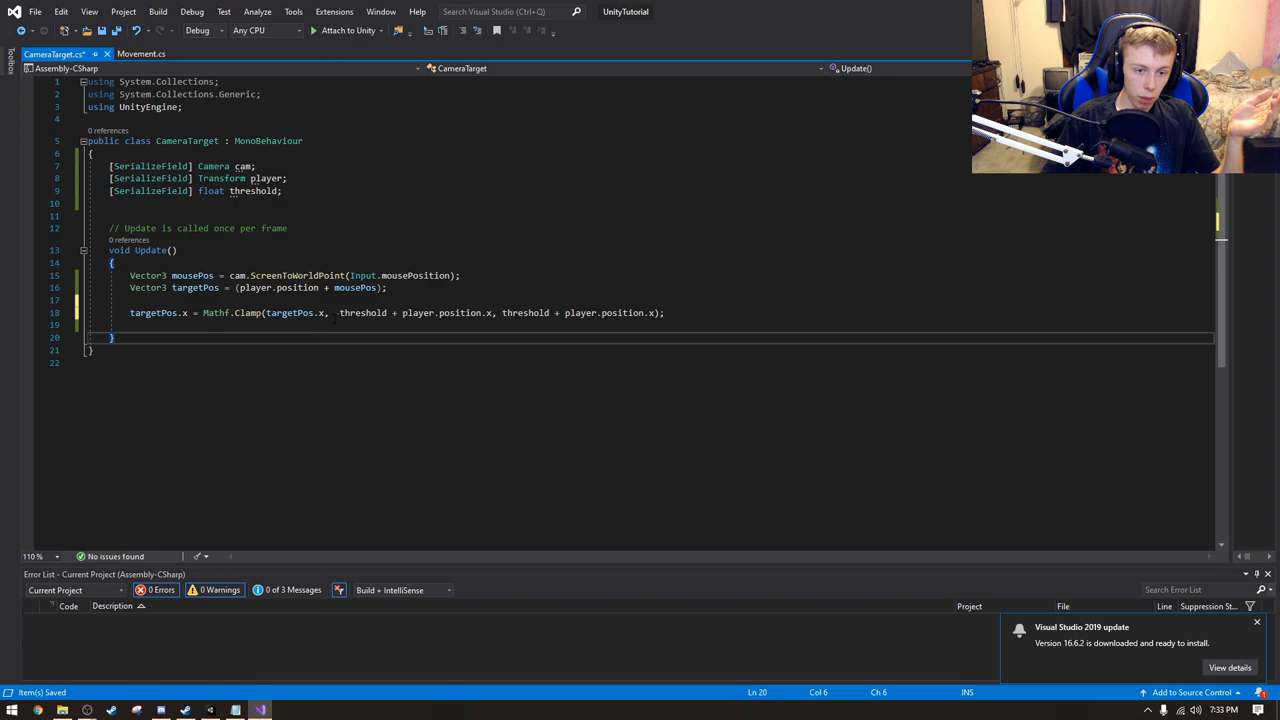
- Select the targetPos.x clamp line to copy it
drag(338, 312, 431, 312)
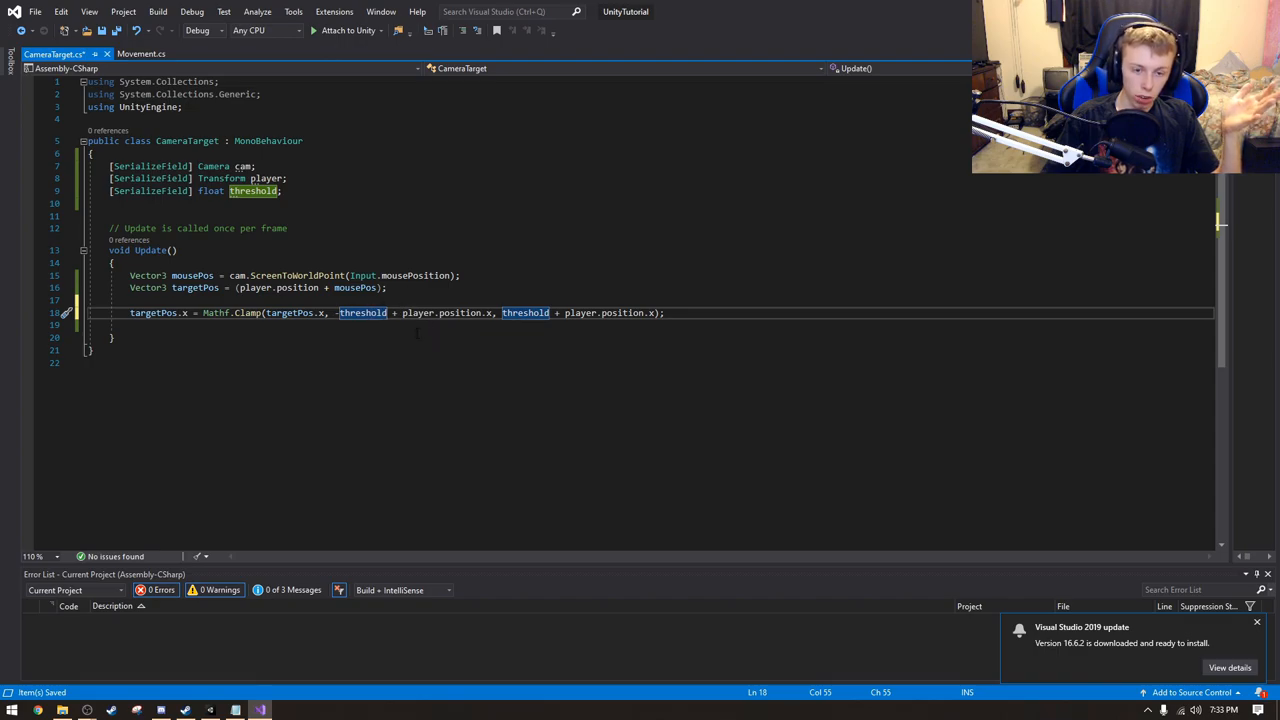
mouse_move(363, 312)
text(targetPos.y = Mathf.Clamp(targetPos.y, -threshold + player.position.y, threshold + player.position.y);)
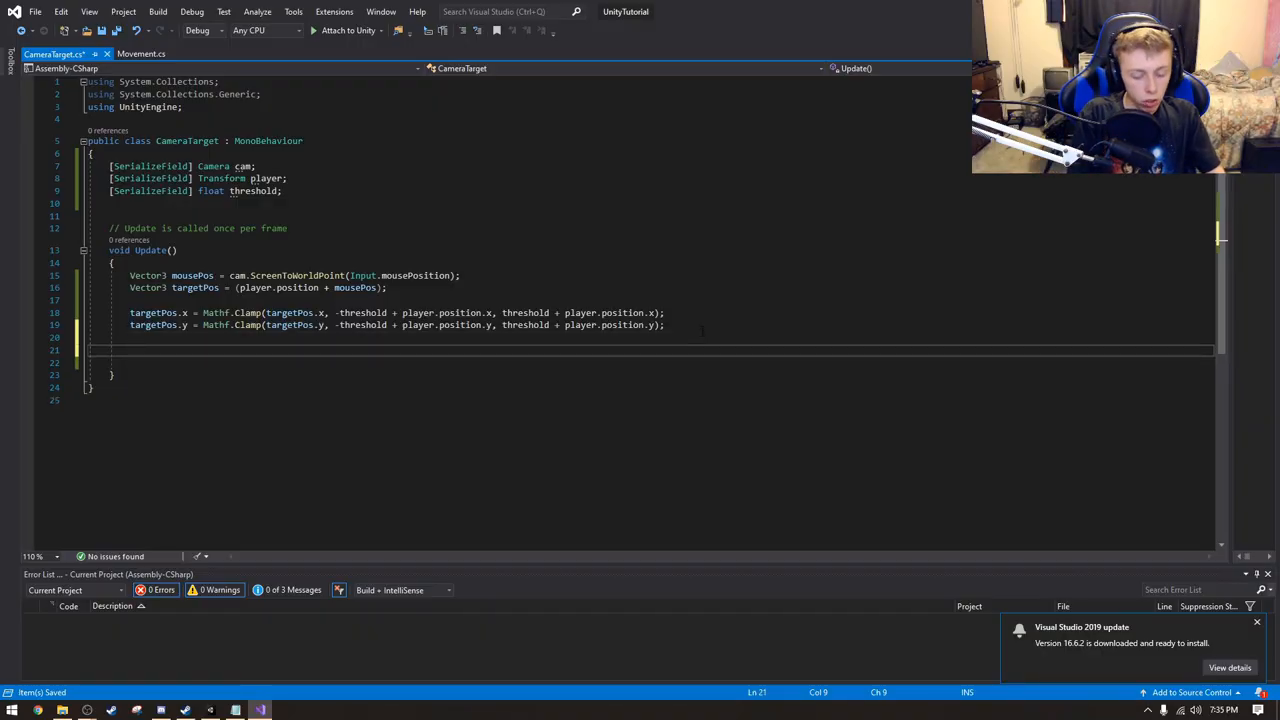
- Add this.transform.position = targetPos; at the end of Update and save
text(this.t)
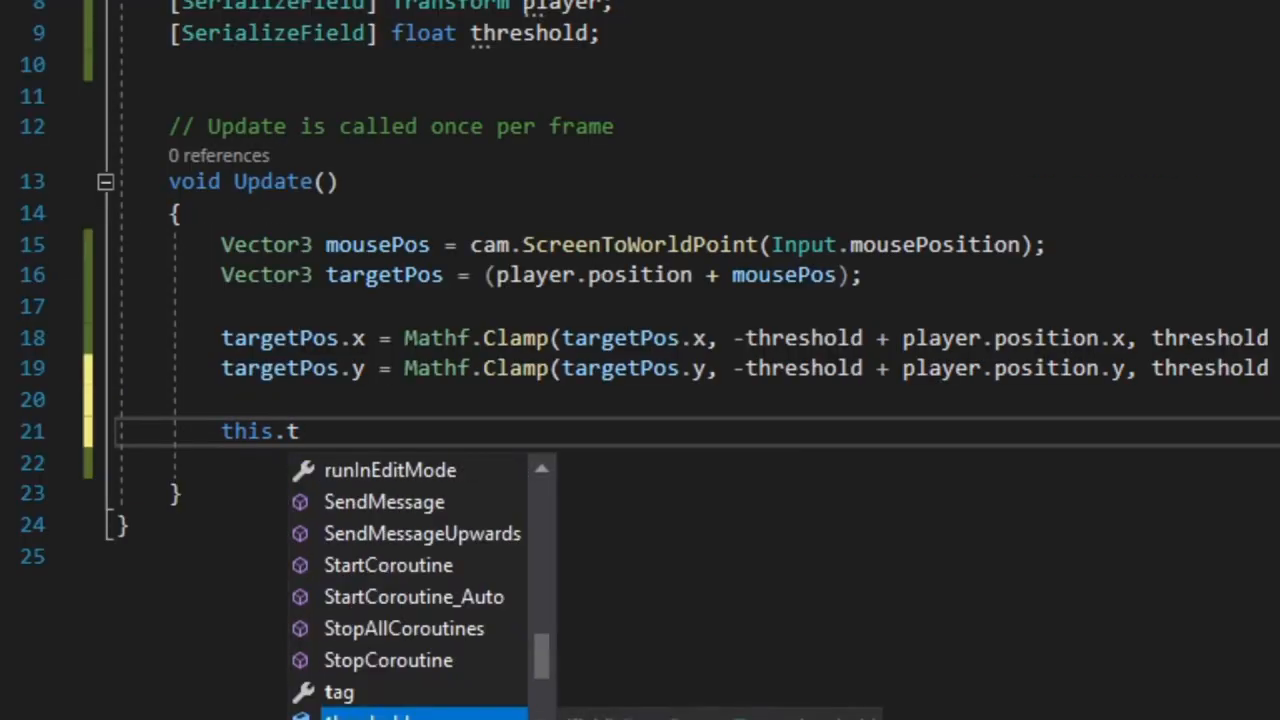
text(ransform.position)
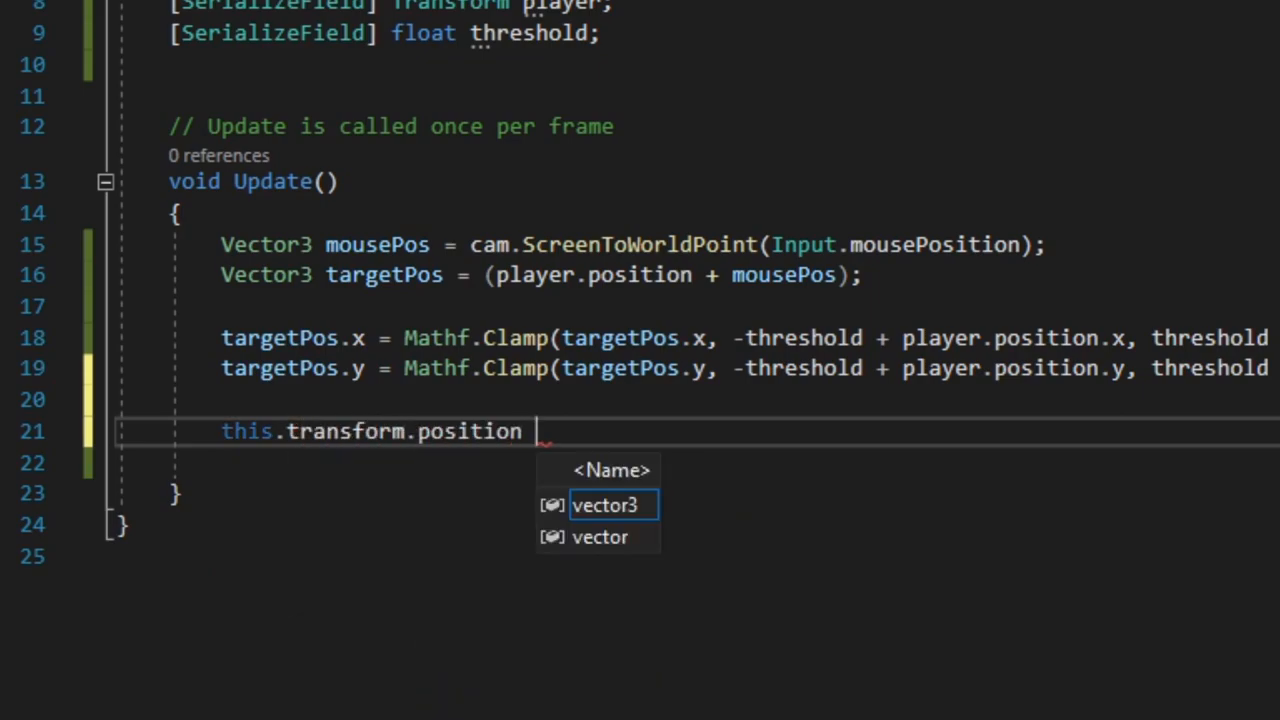
text(= thargetPos;)
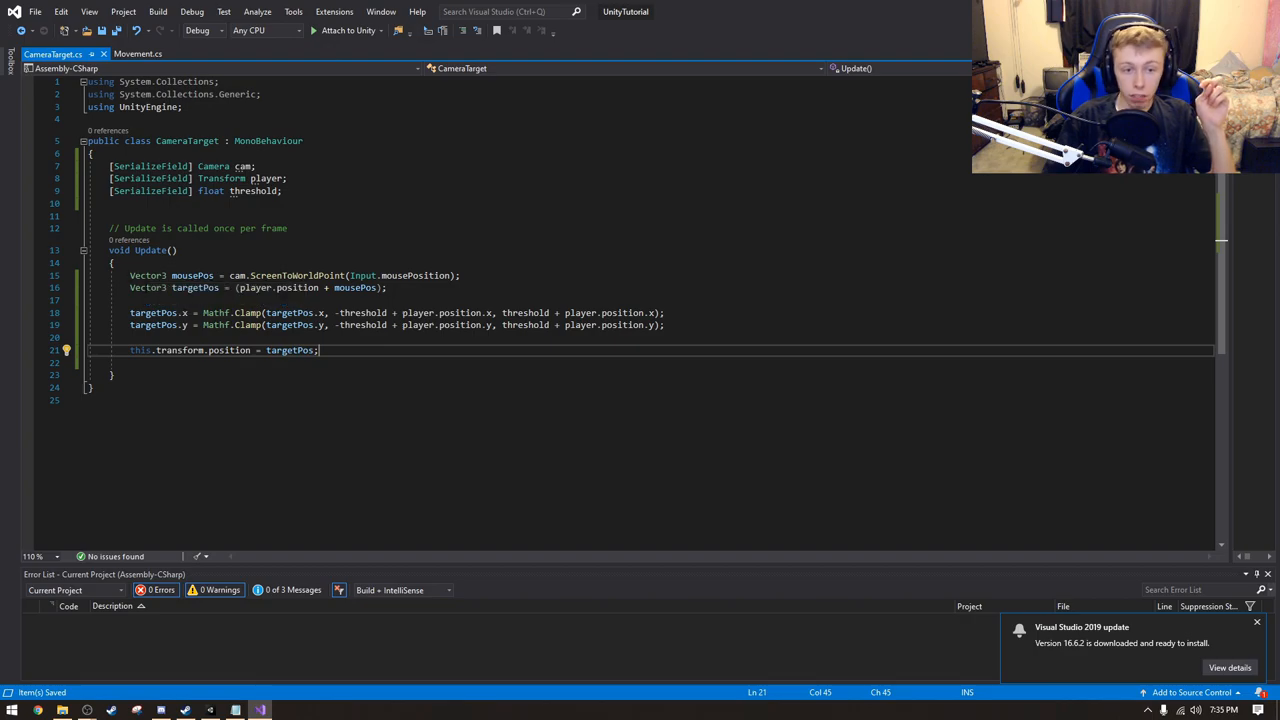
mouse_move(405, 288)
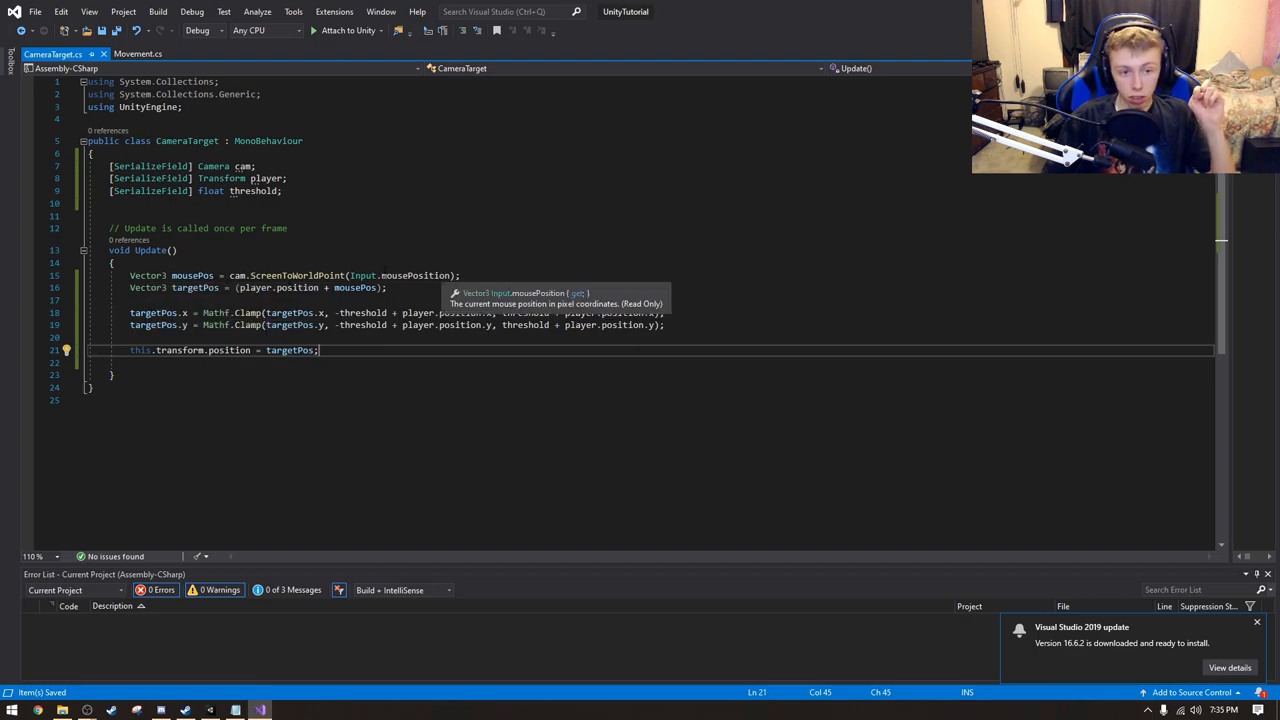
mouse_move(650, 160)
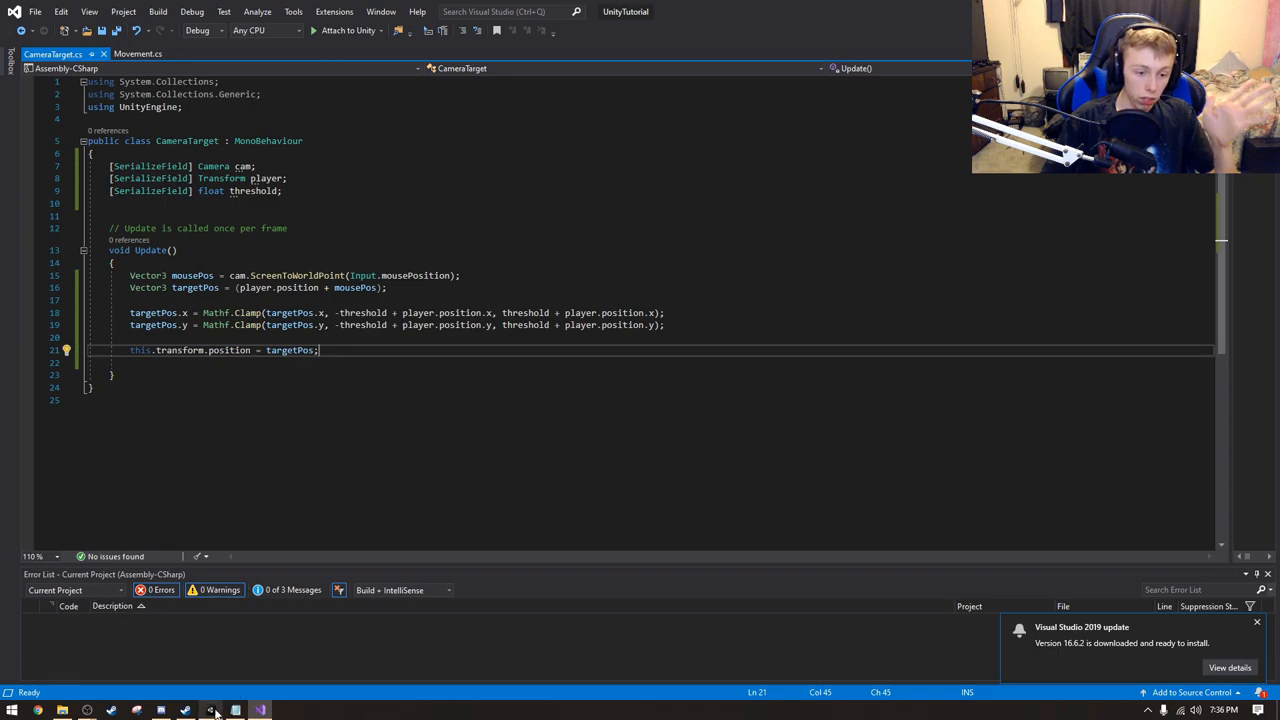
- Assign the Camera and Player to CameraPos's CameraTarget fields and widen the Game view
click(210, 711)
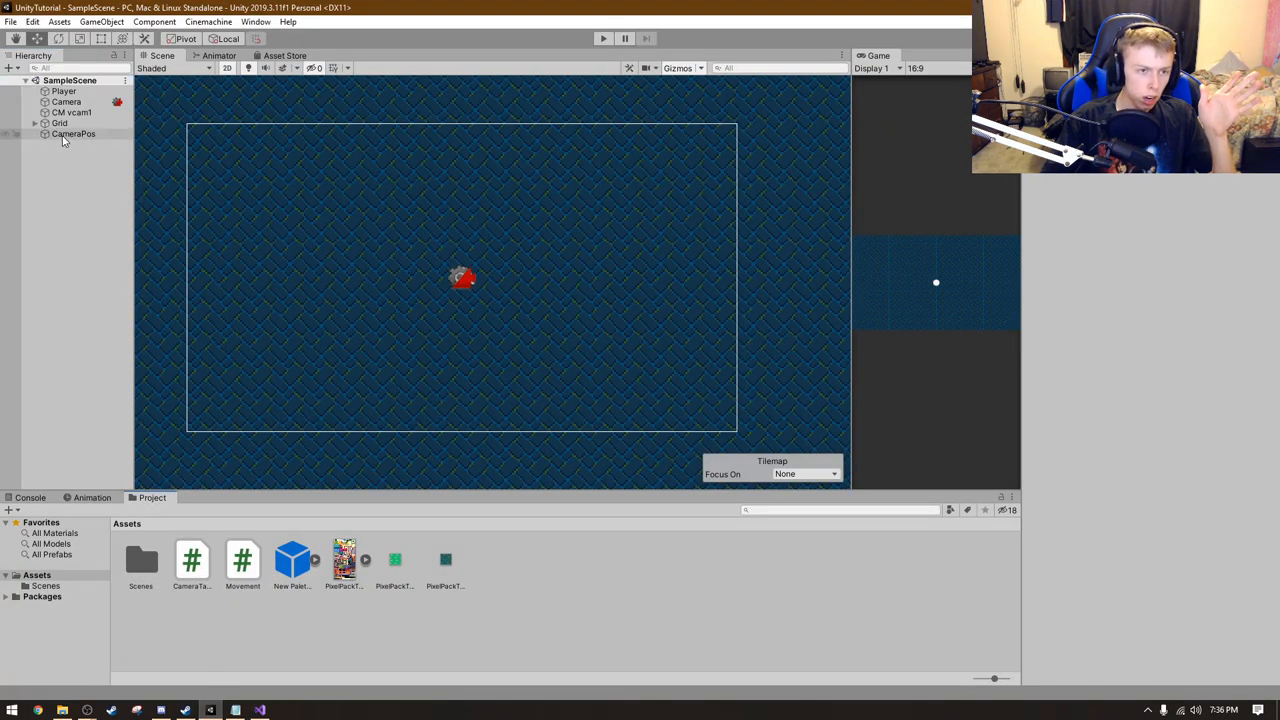
click(73, 133)
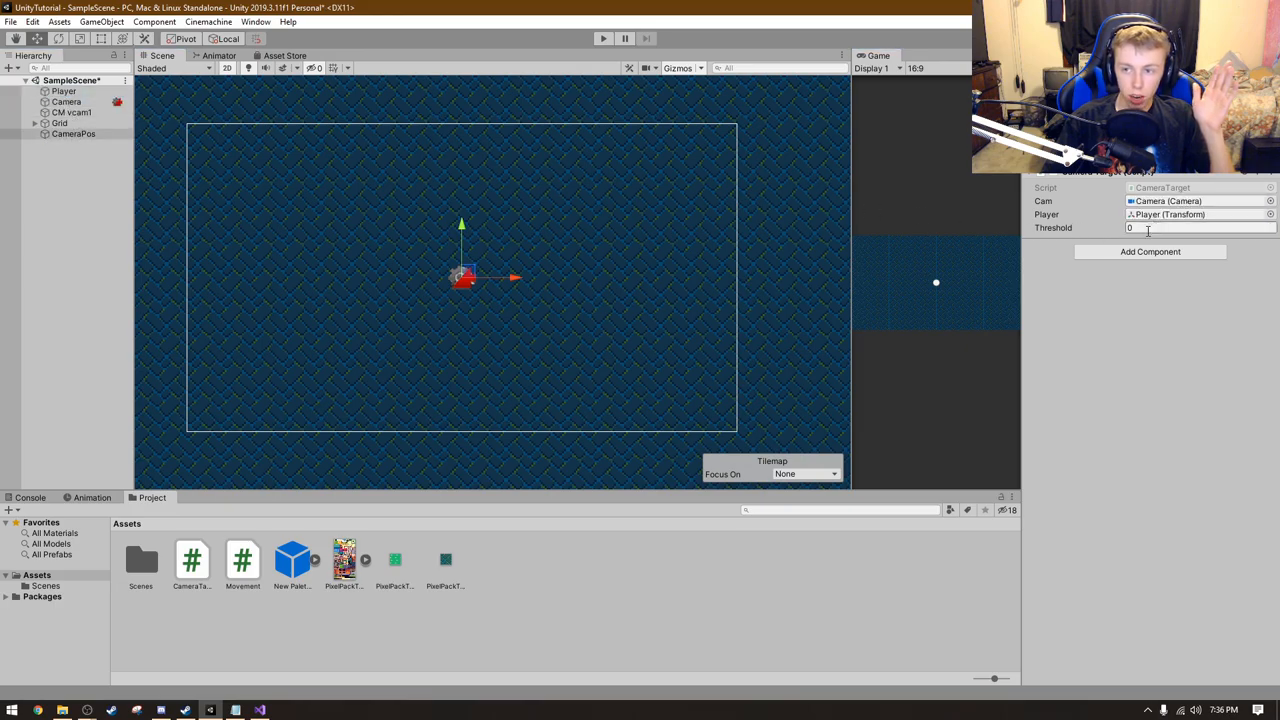
click(1190, 228)
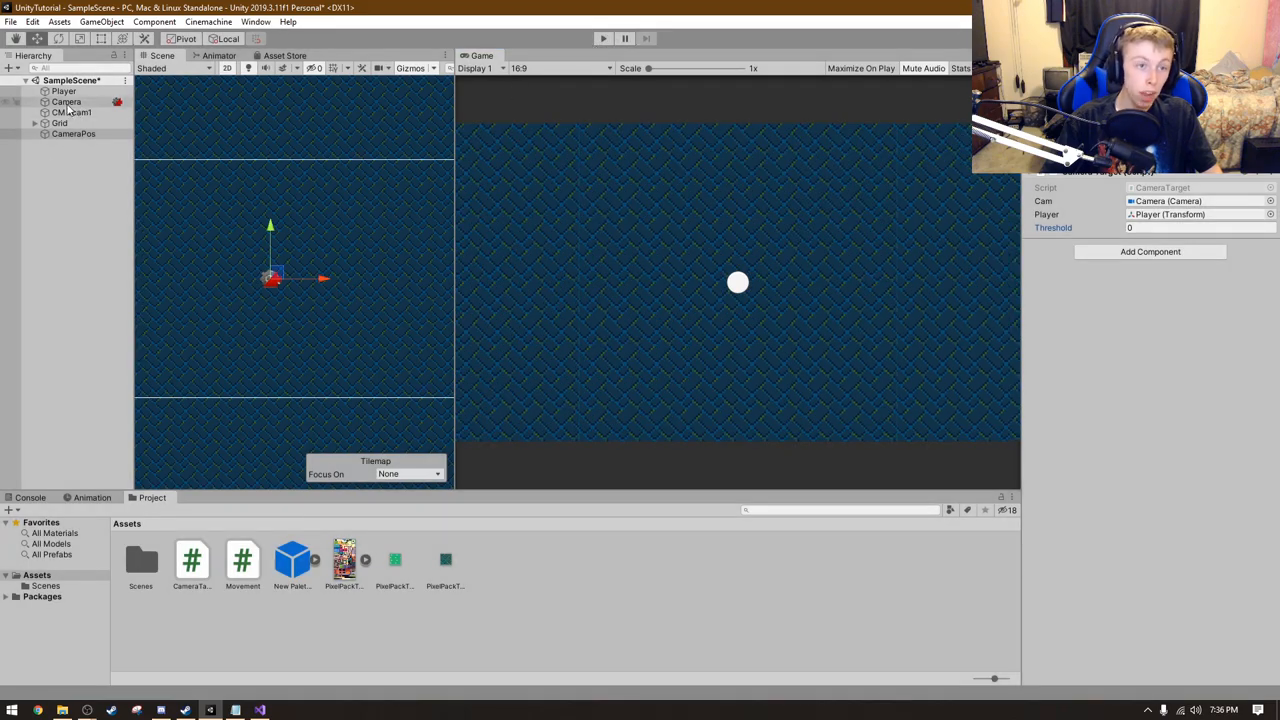
- Set CM vcam1's Follow target to the CameraPos transform
click(66, 101)
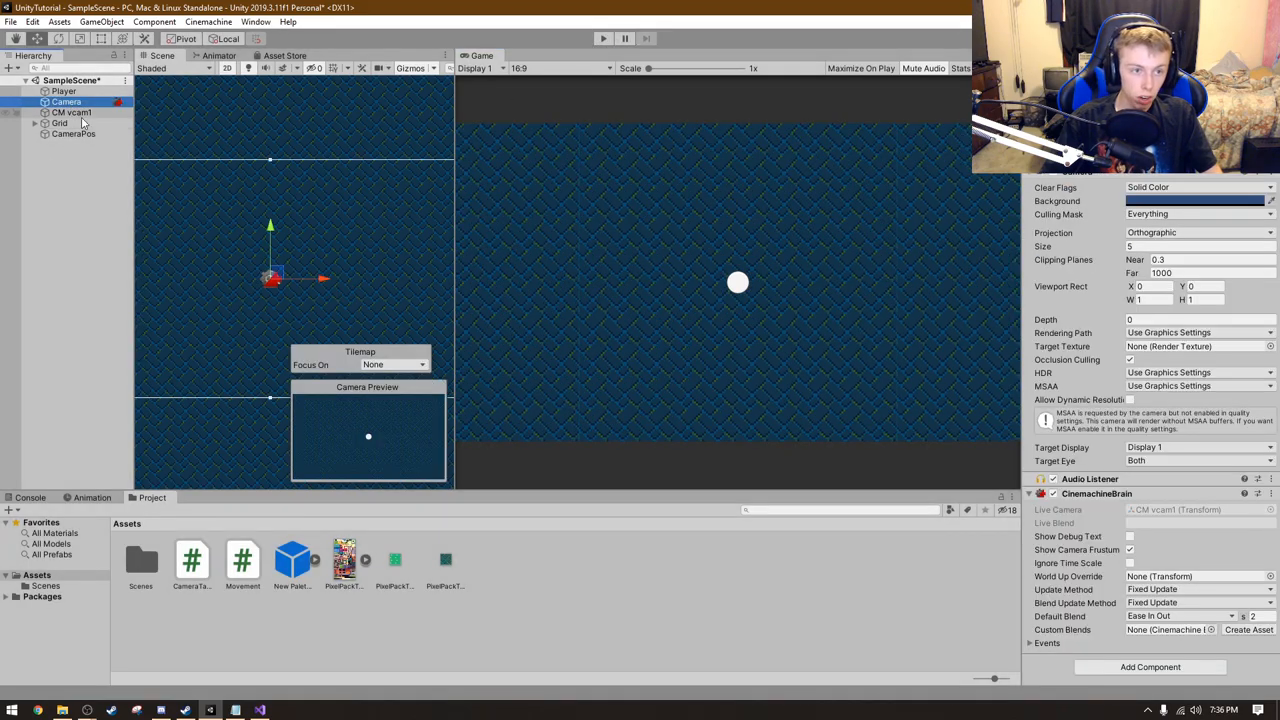
click(70, 112)
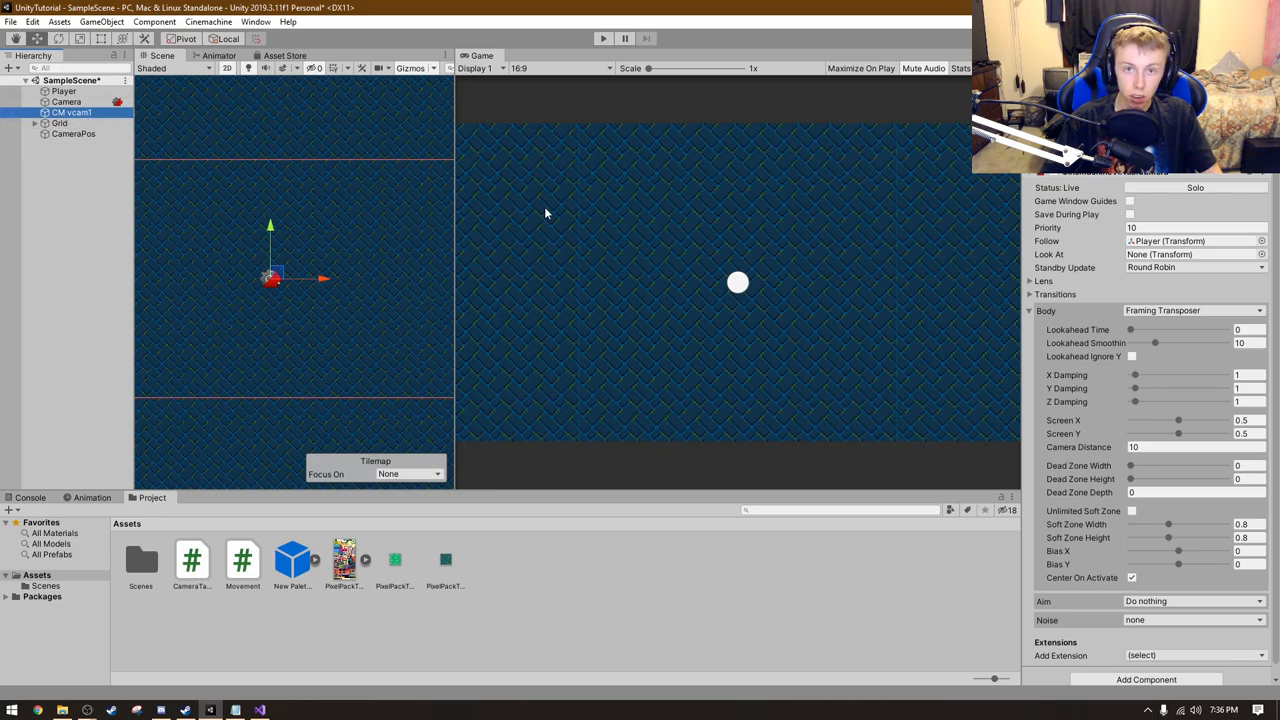
mouse_move(1148, 352)
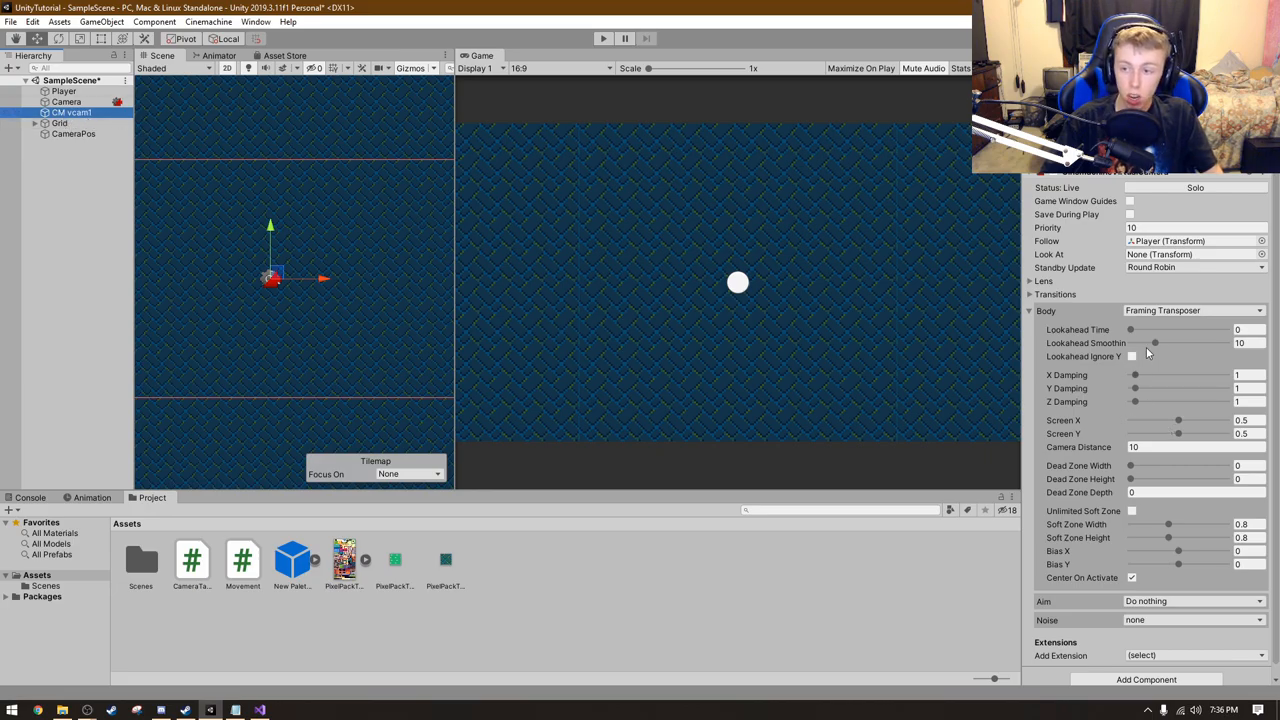
mouse_move(463, 159)
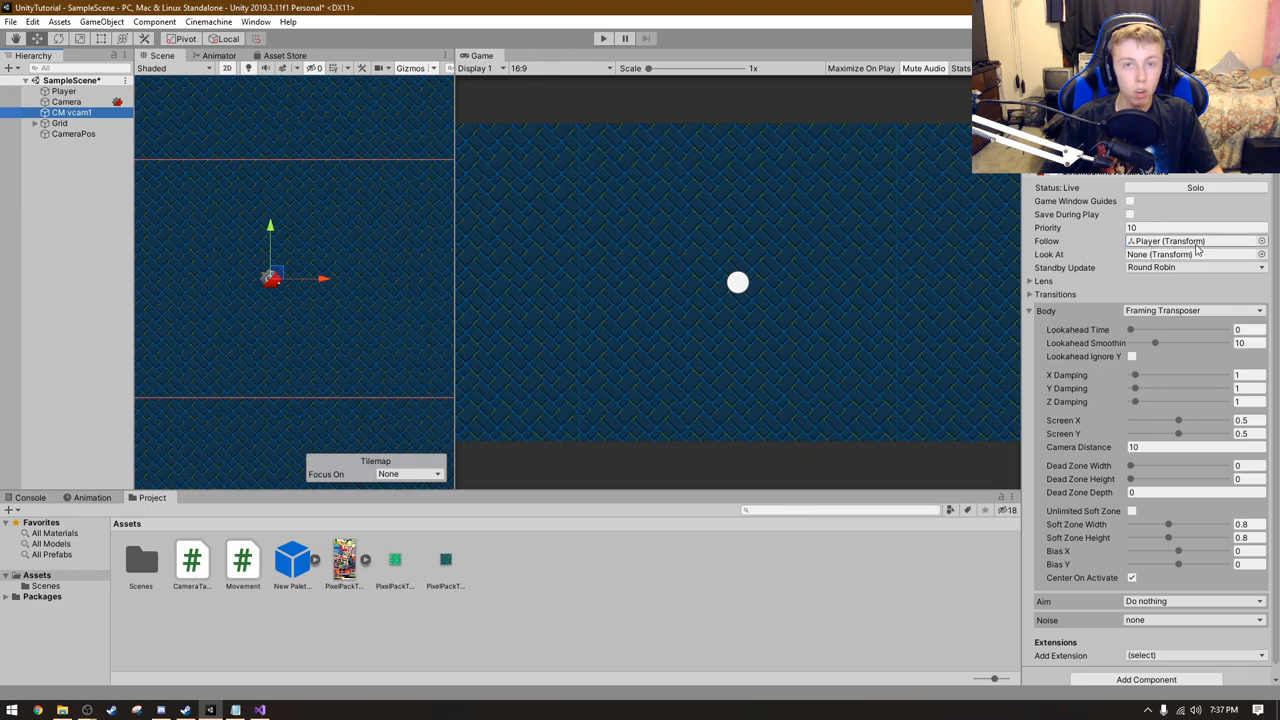
click(73, 133)
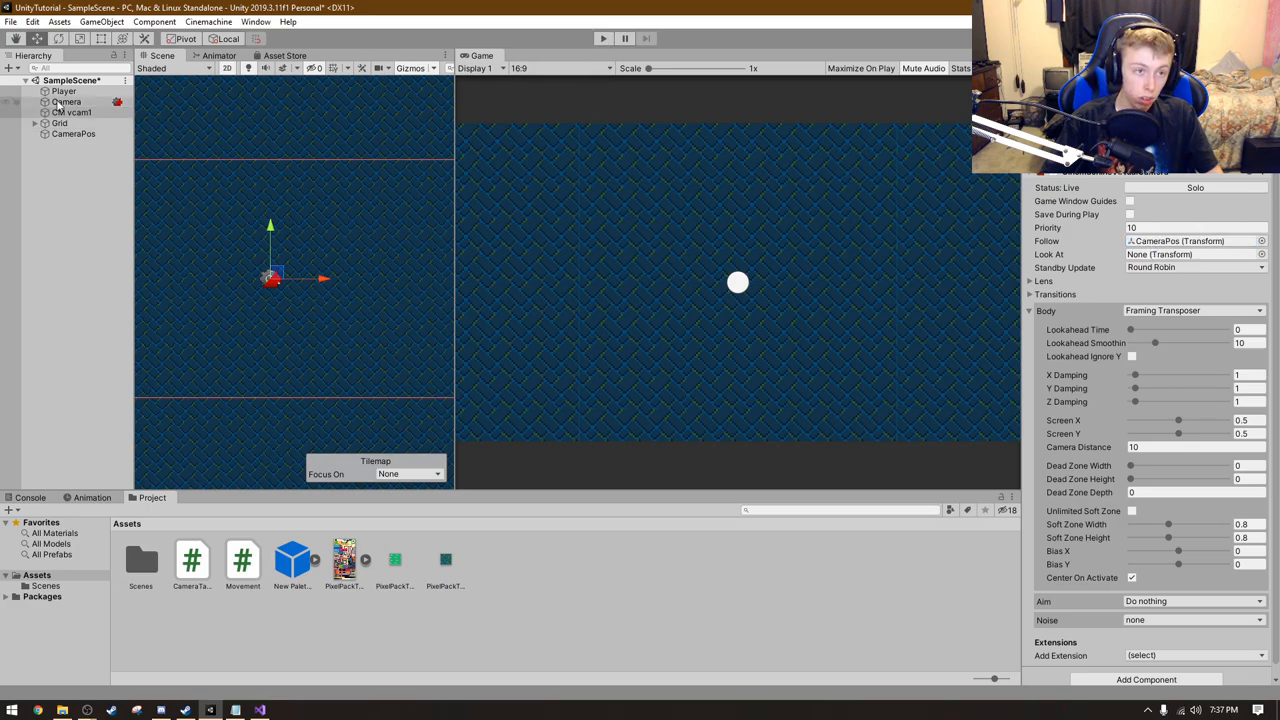
- Play-test CameraPos with threshold 2.88, stop, and open SampleScene's context menu
click(63, 90)
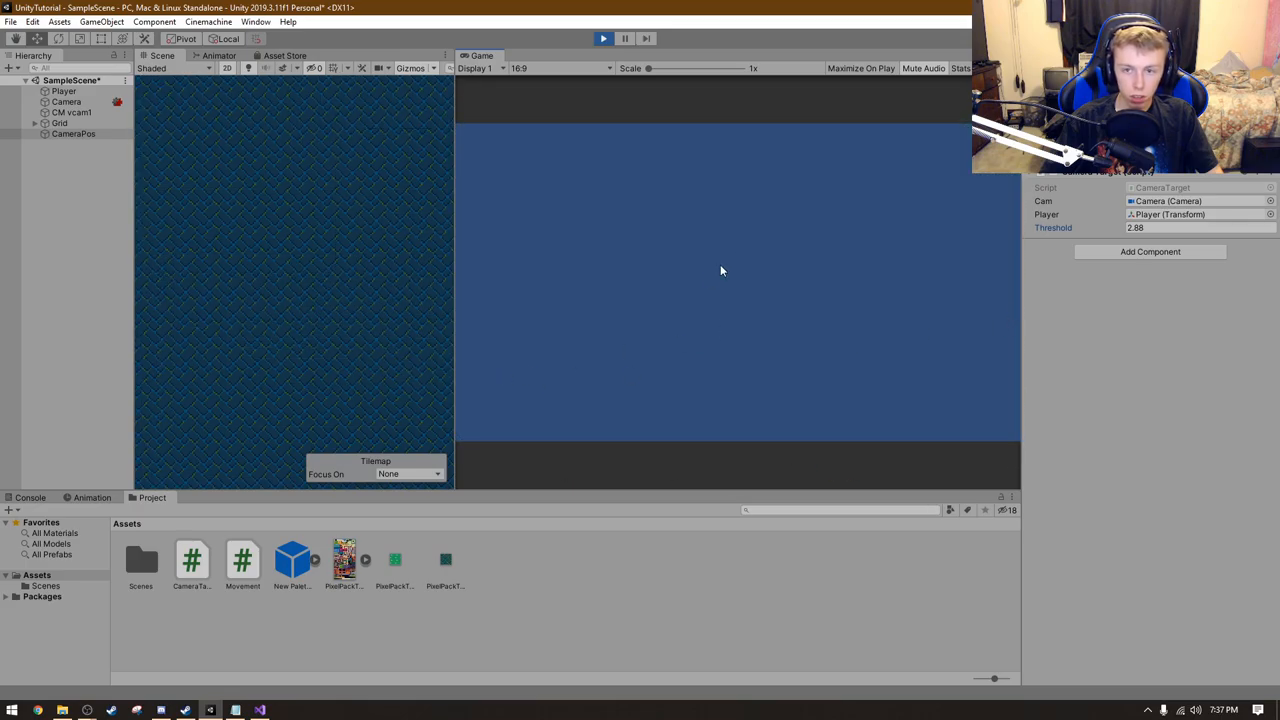
click(603, 38)
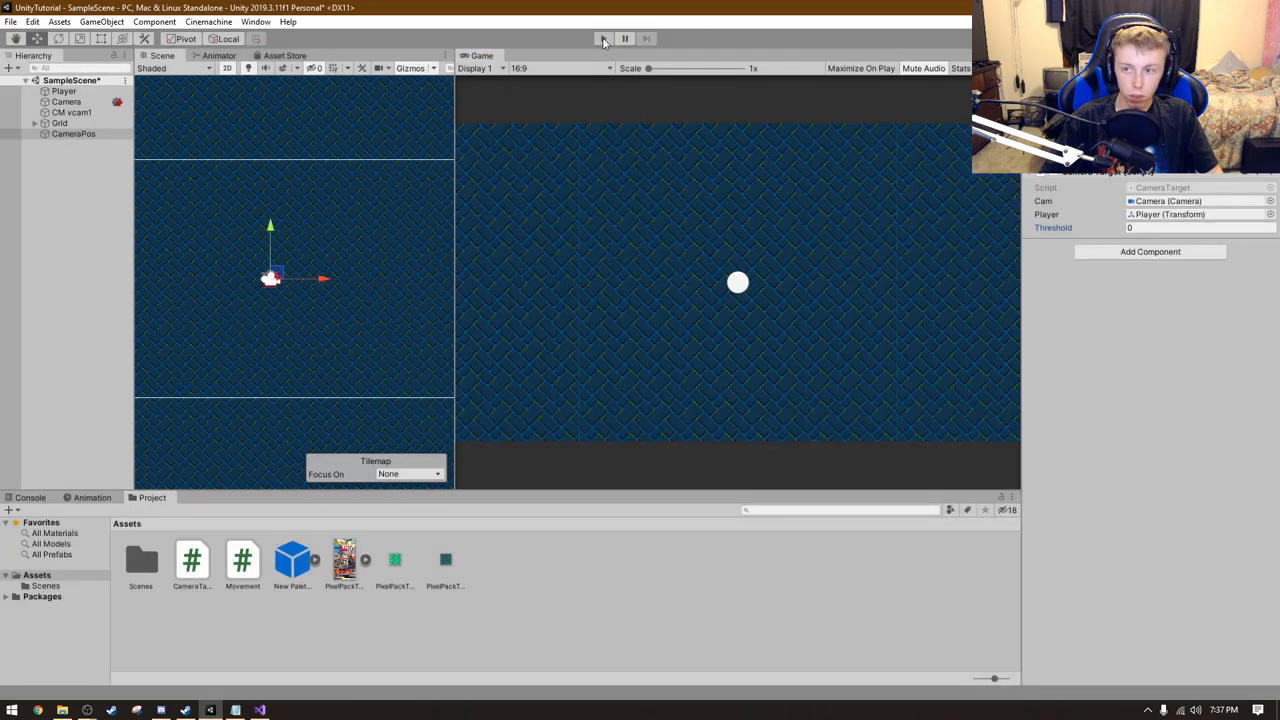
right_click(70, 80)
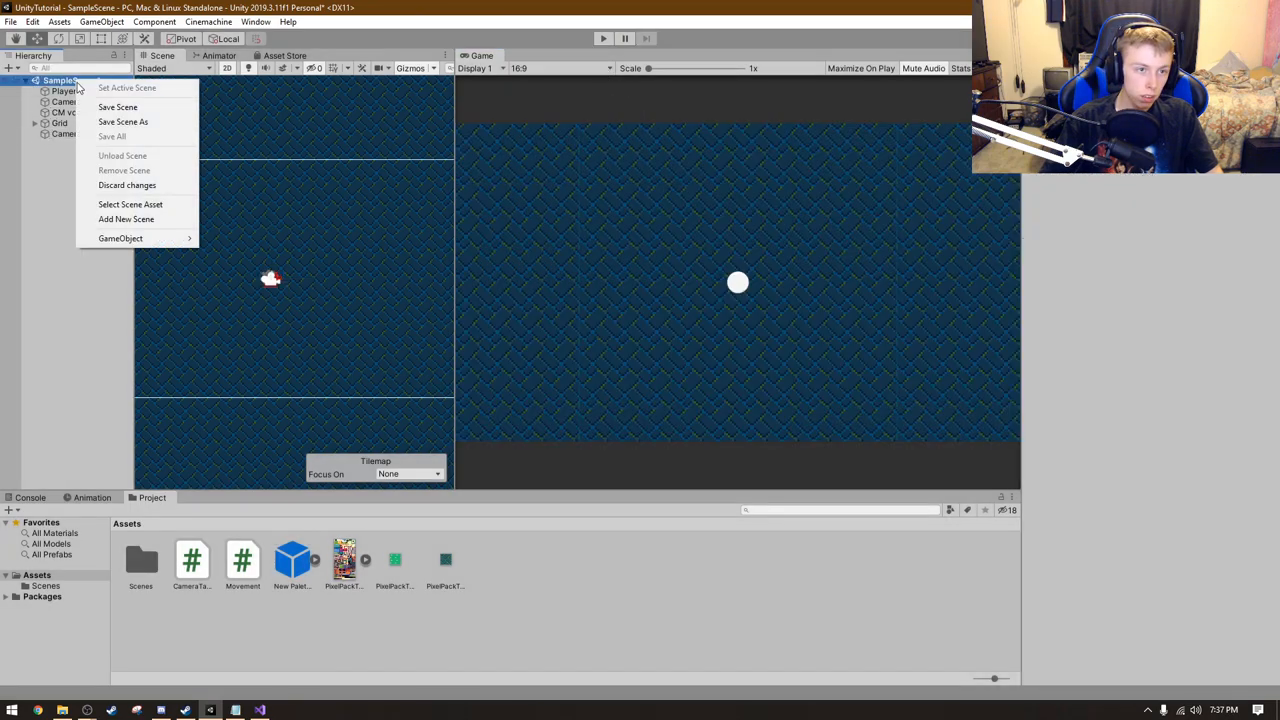
- Save the scene before changing targetPos to (player.position + mousePos) / 2f
click(66, 101)
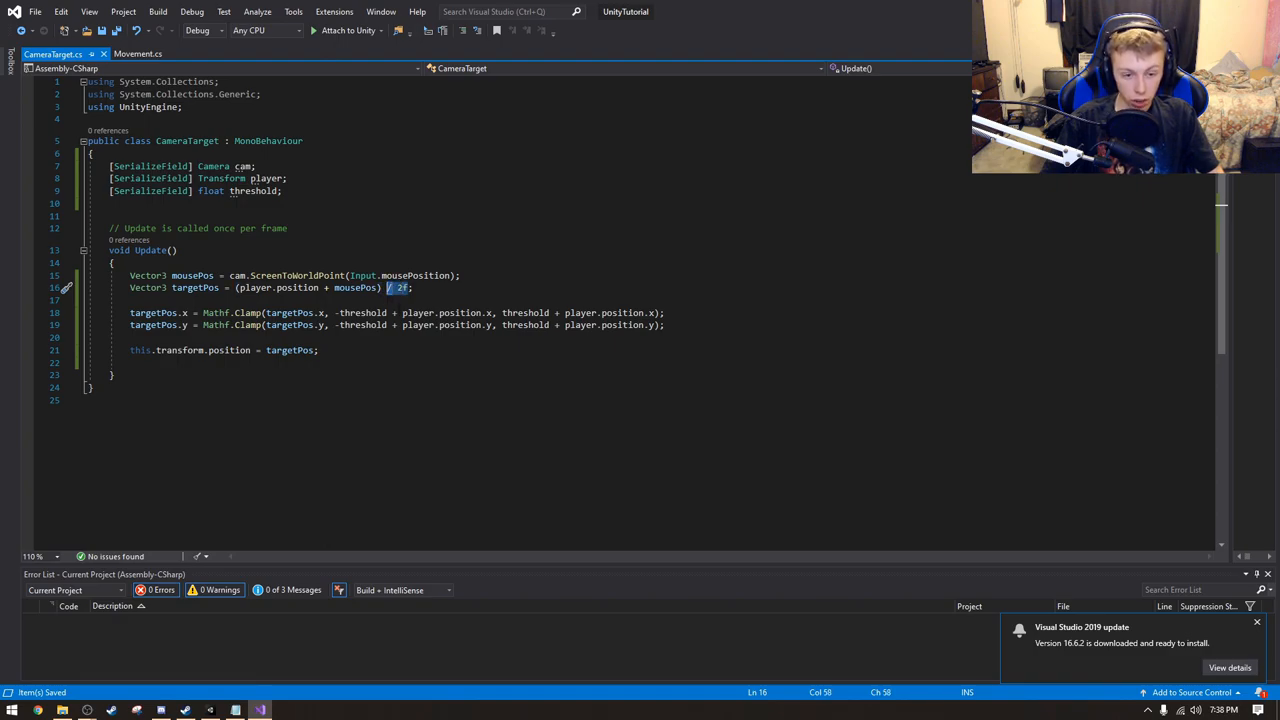
mouse_move(390, 325)
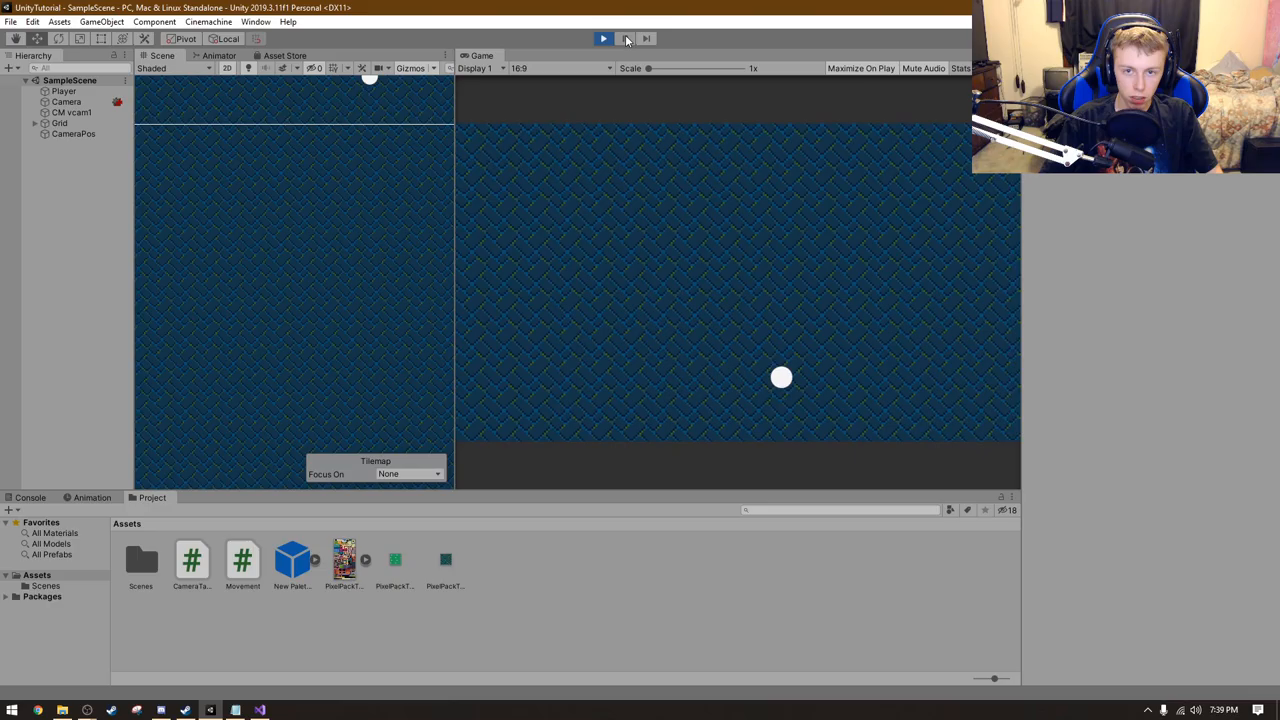
- During play, set CameraPos's CameraTarget Threshold to 10
click(602, 38)
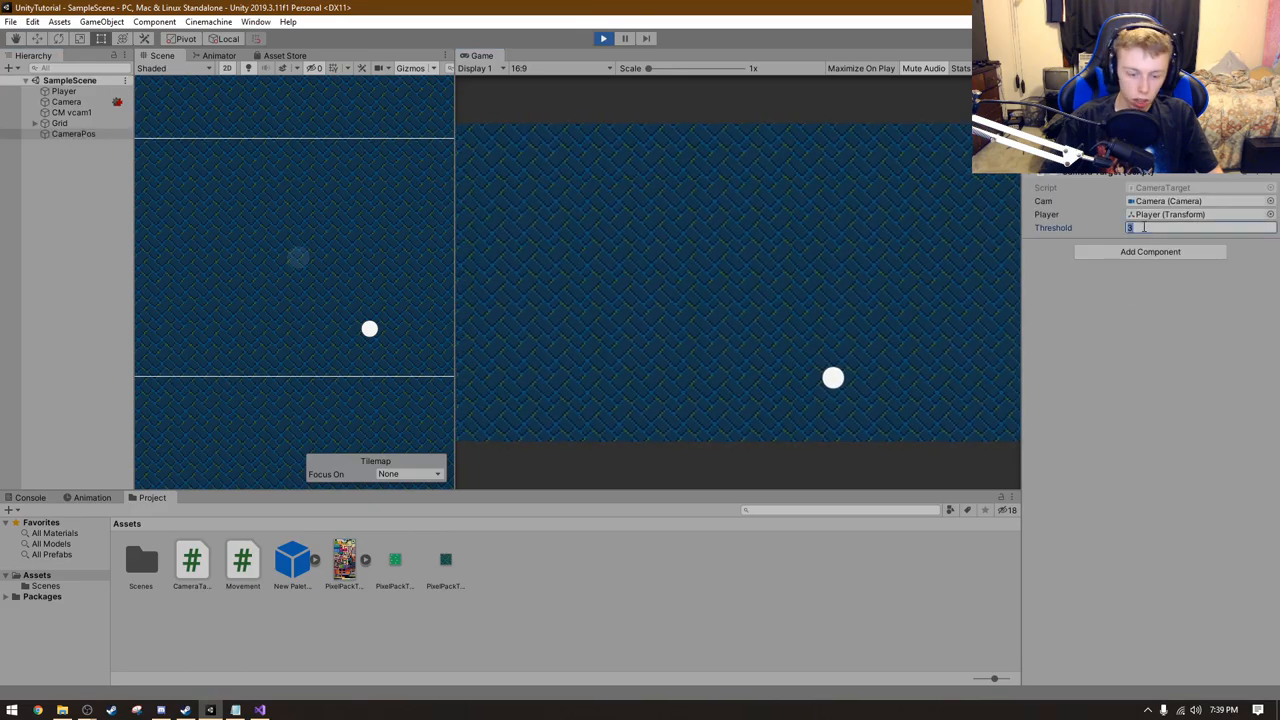
text(10)
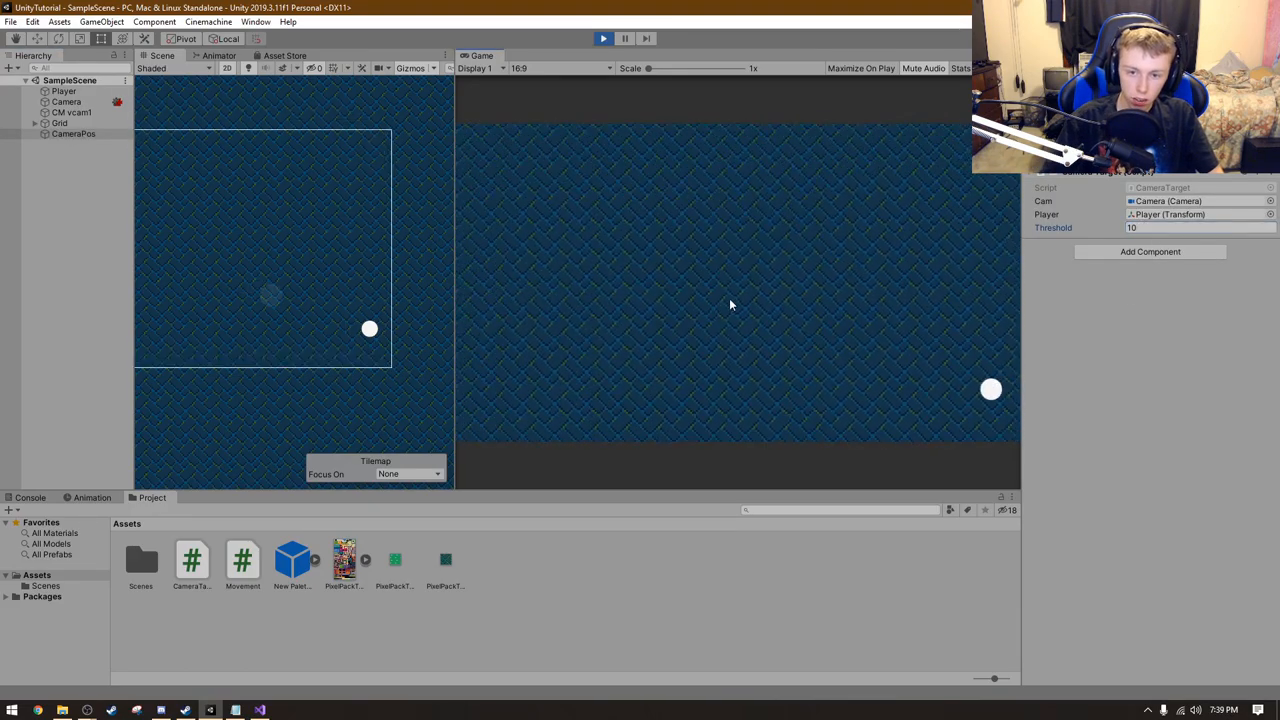